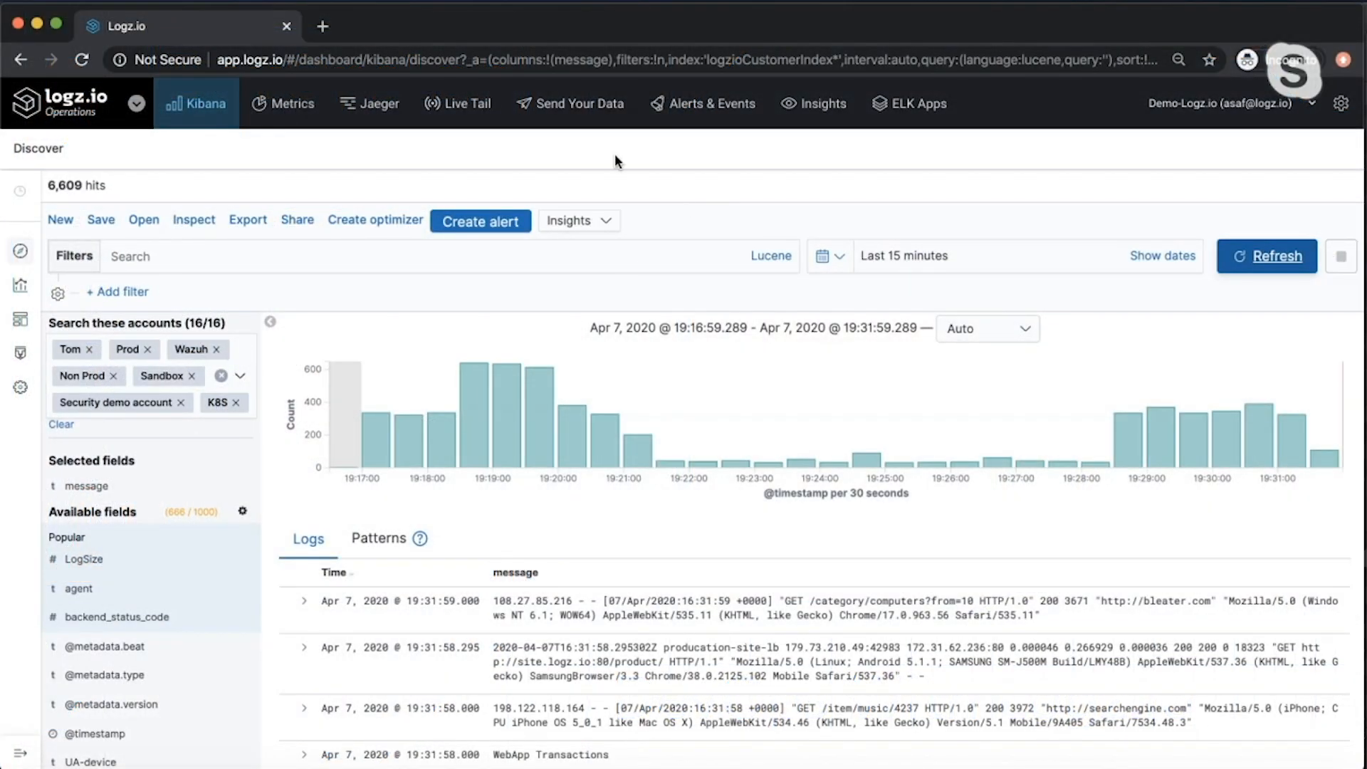
mouse_move(570, 102)
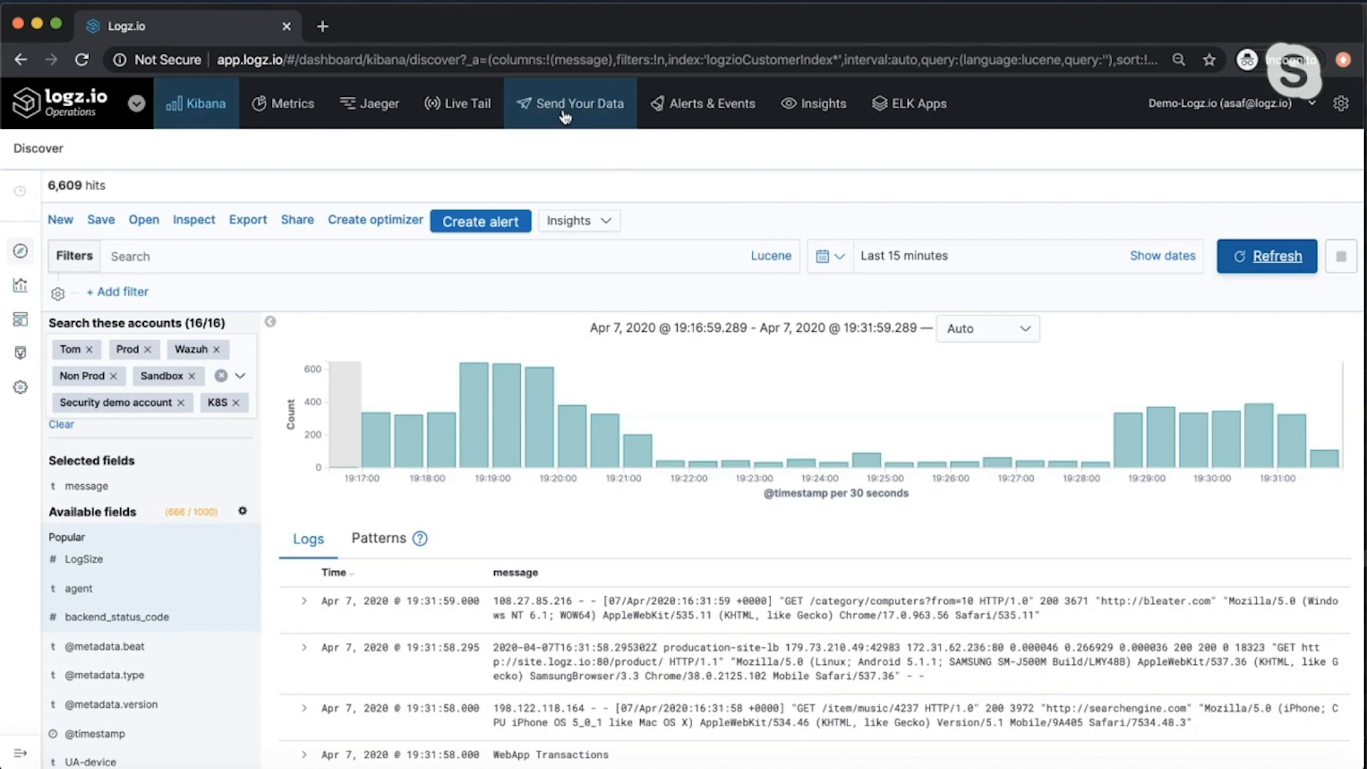
- Show the Filebeat shipping guide under Send Your Data and expand the Azure platform list
click(570, 103)
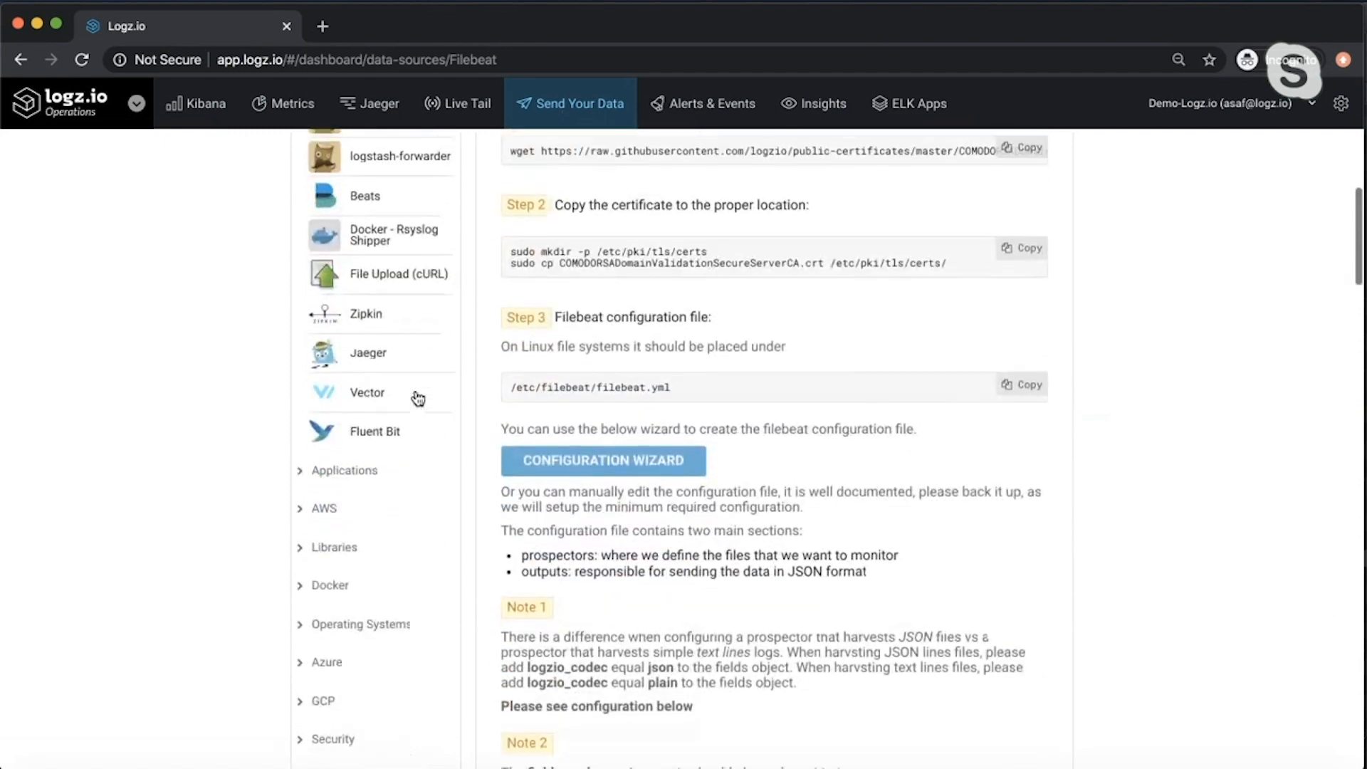
scroll(down, 3)
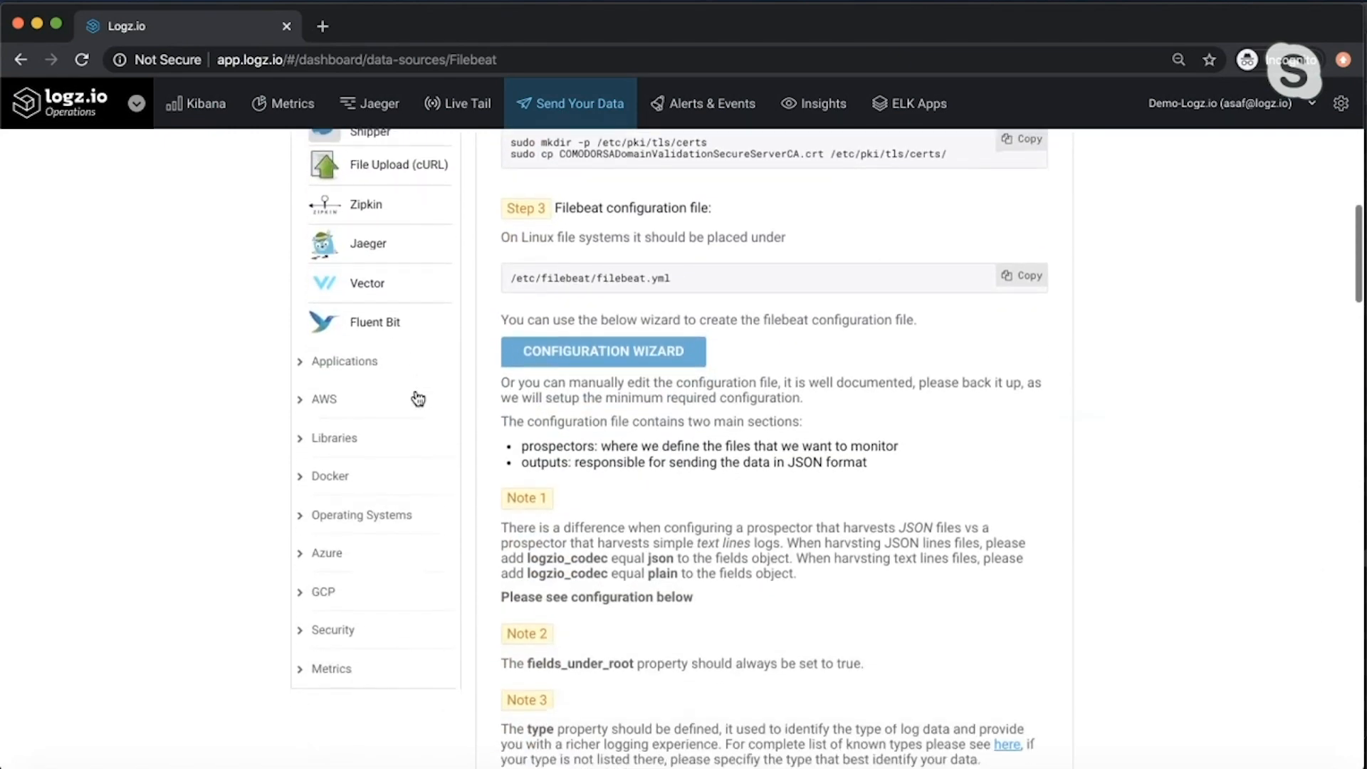
click(322, 399)
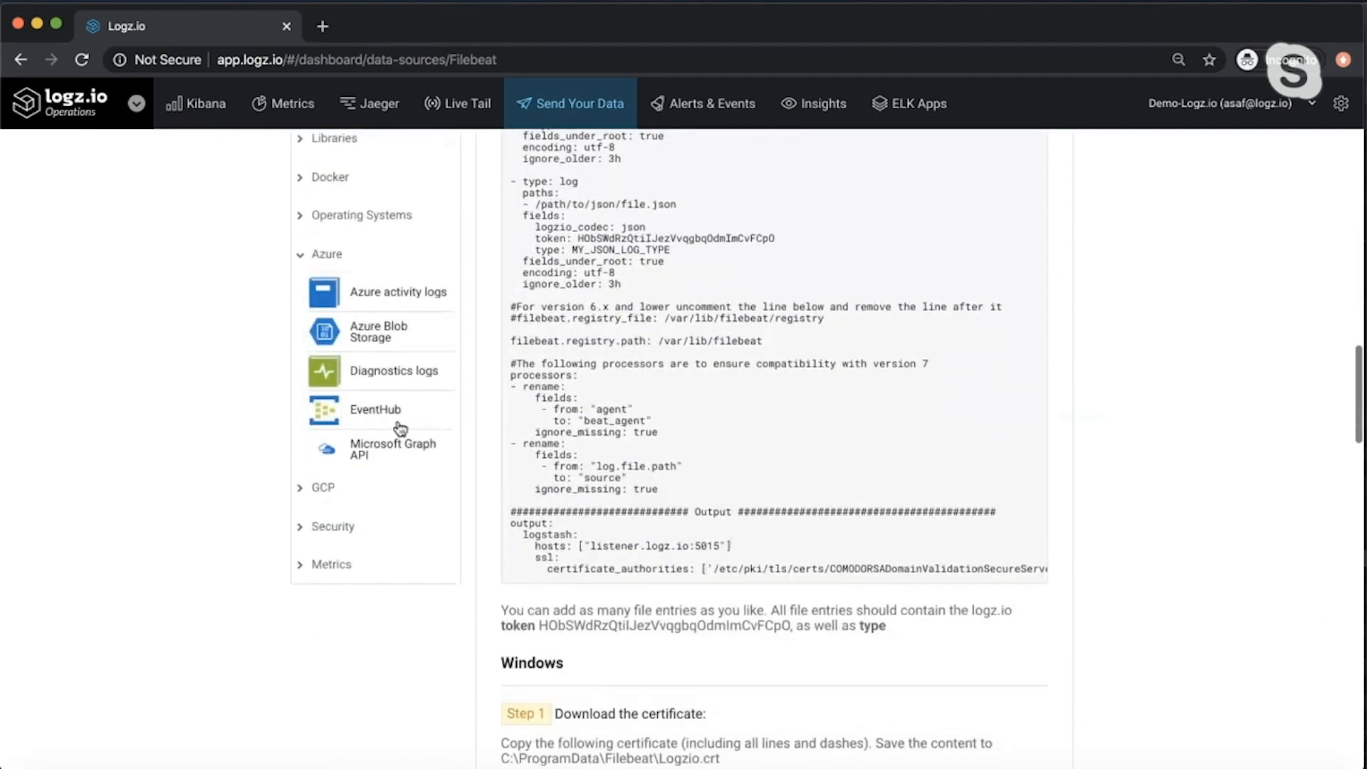
- View the Azure EventHub logzio-azure-serverless guide and its custom template deployment steps
click(375, 408)
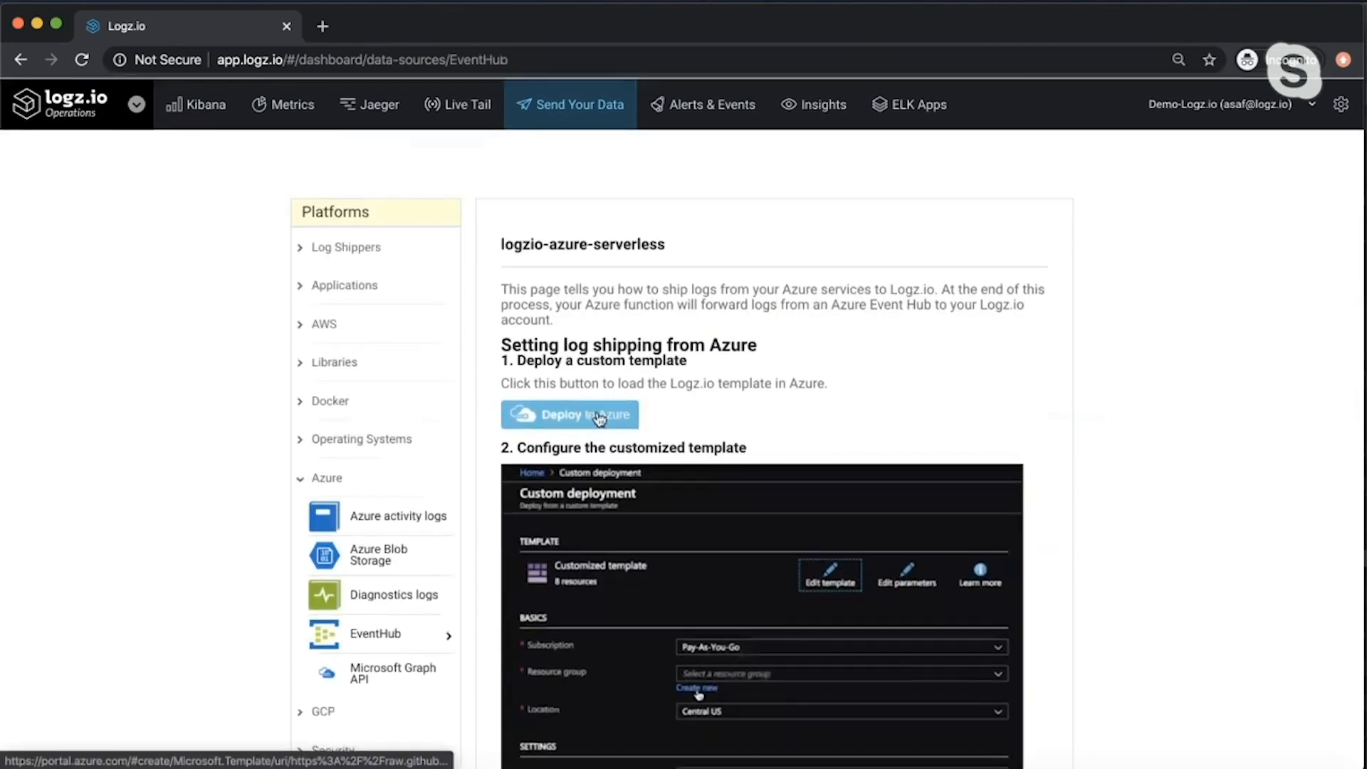
scroll(down, 3)
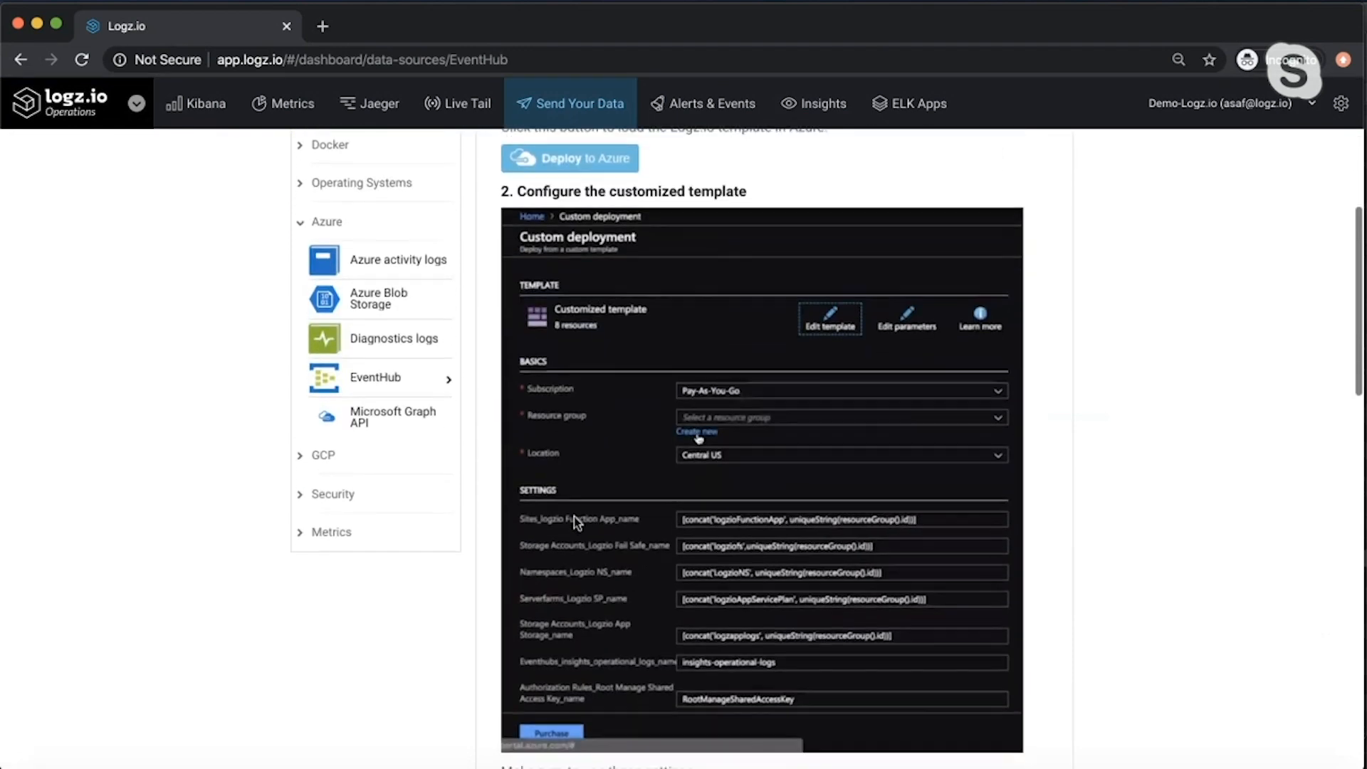
scroll(down, 3)
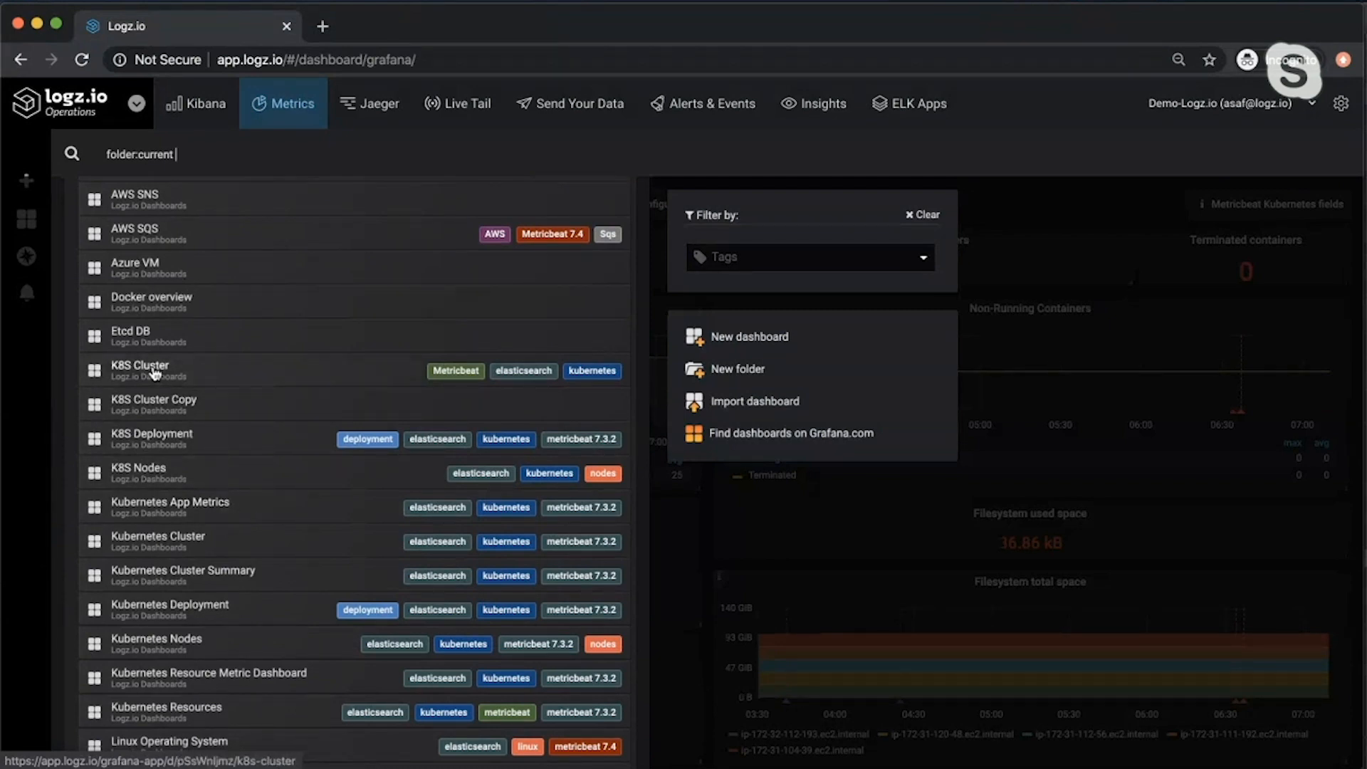
- Load the K8S Cluster dashboard in Metrics and review its container, pod and failure panels
click(139, 364)
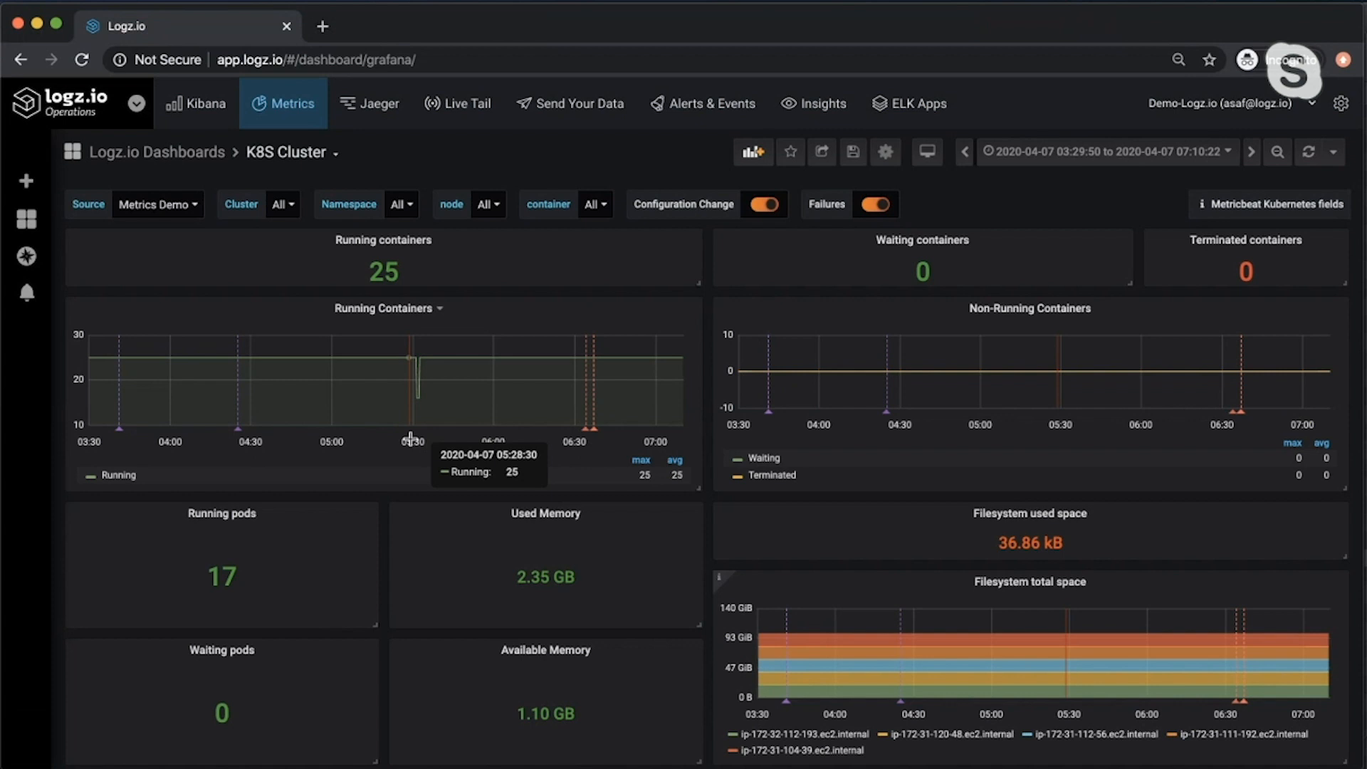
mouse_move(586, 433)
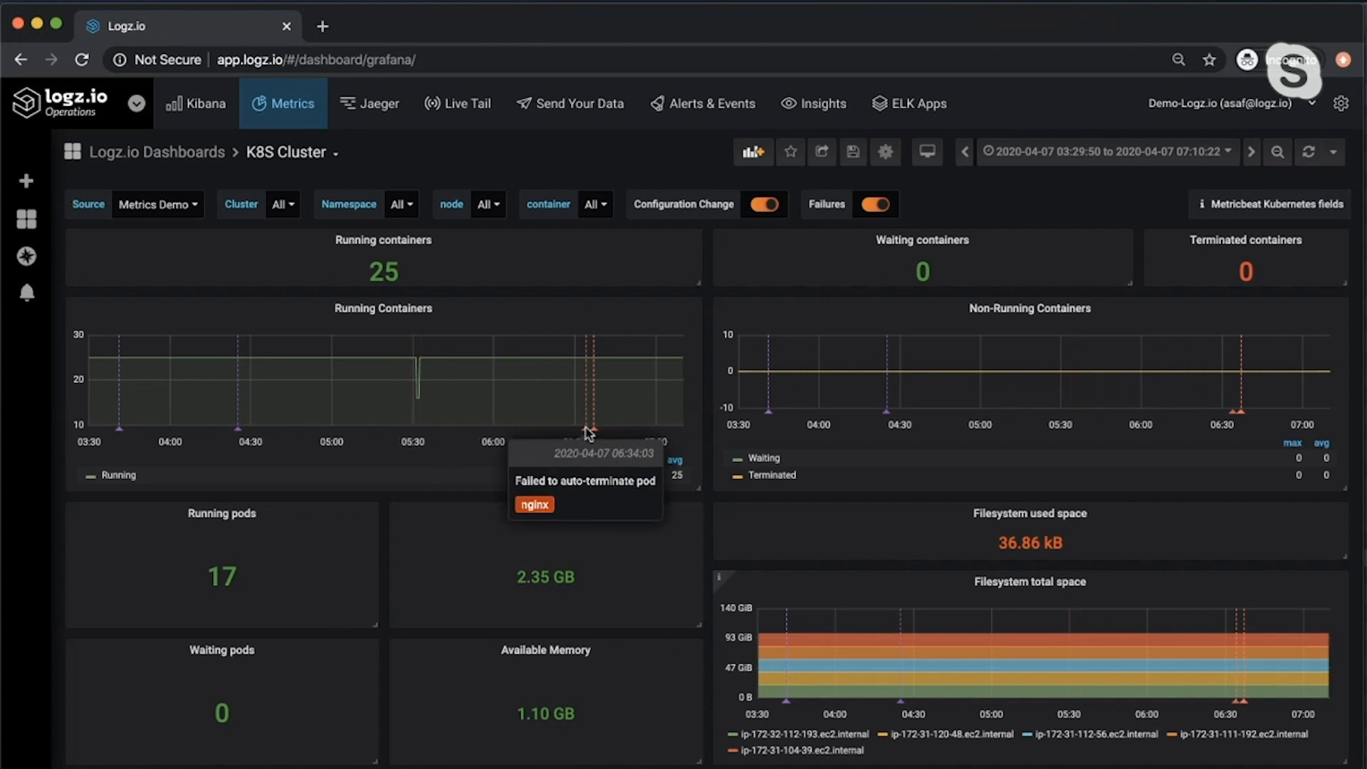
mouse_move(591, 332)
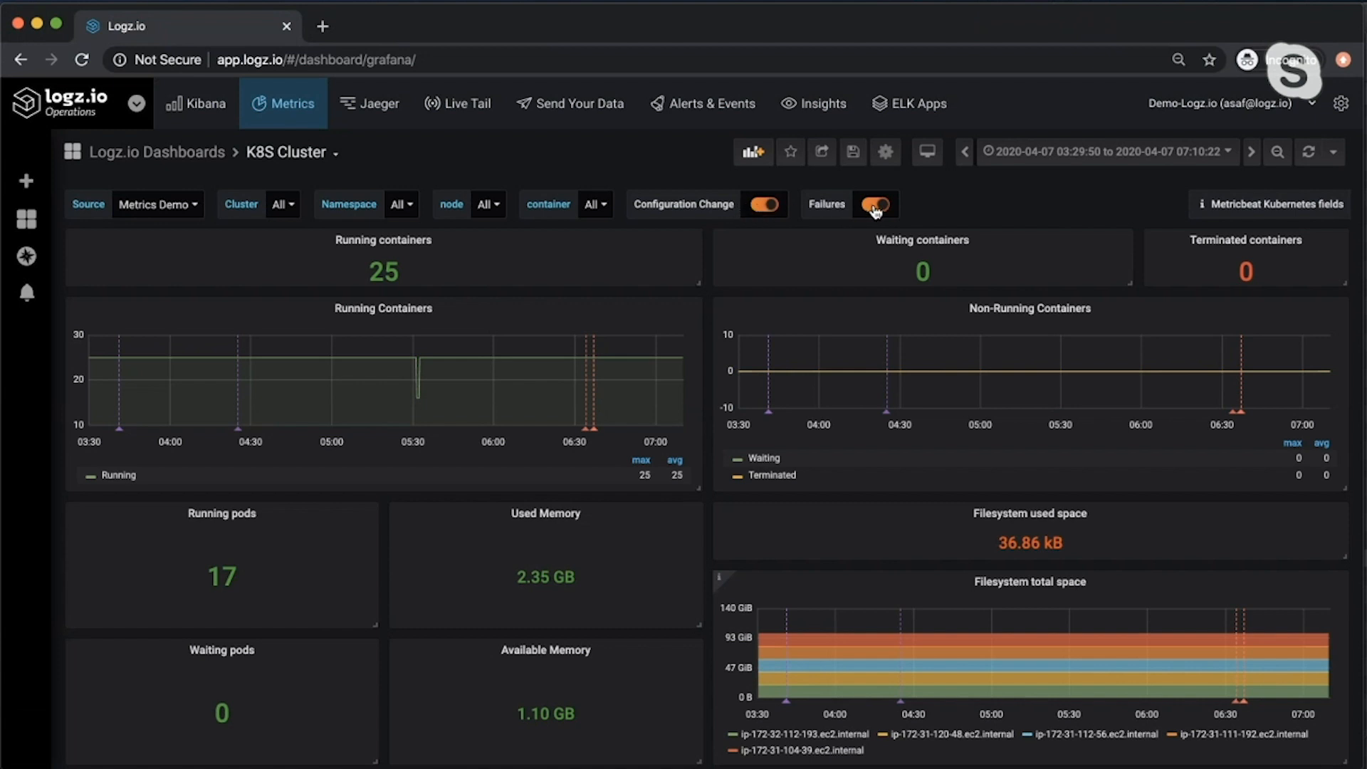
click(875, 204)
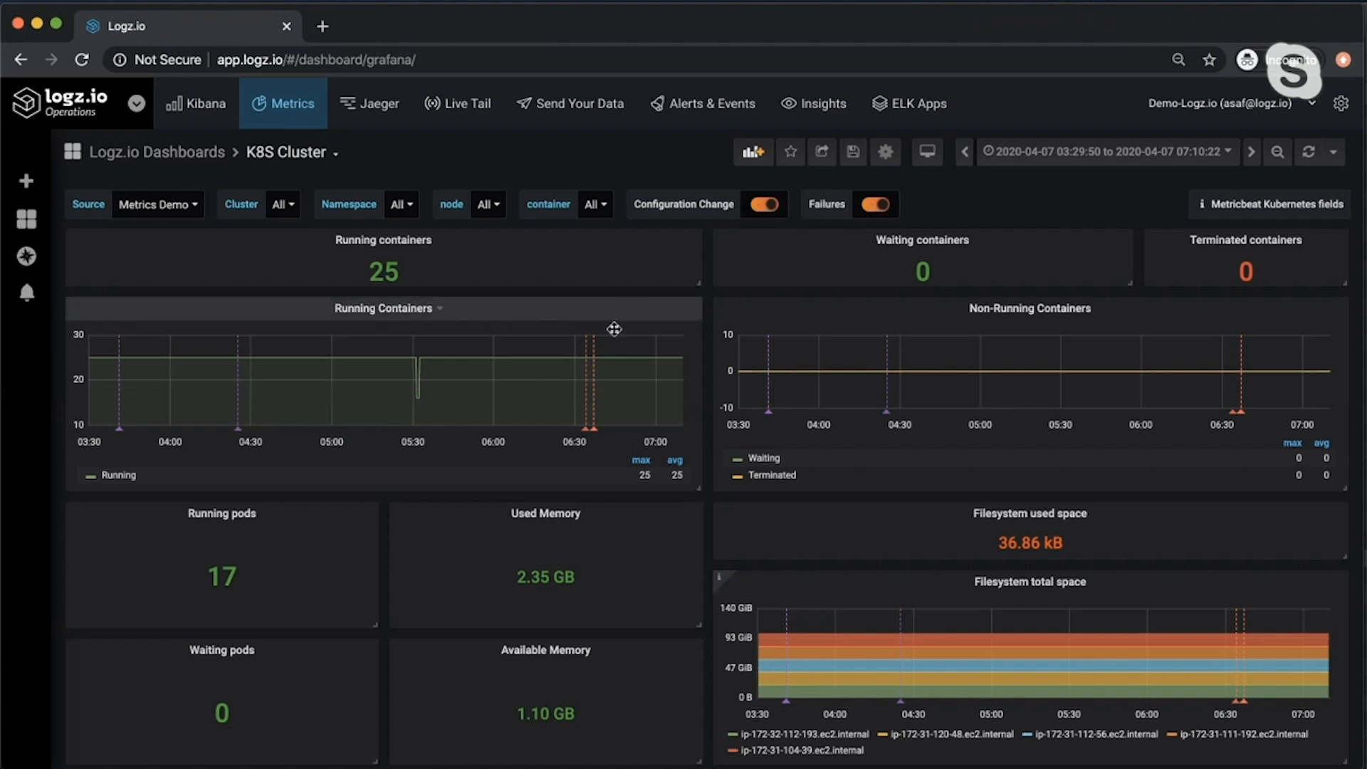
scroll(down, 3)
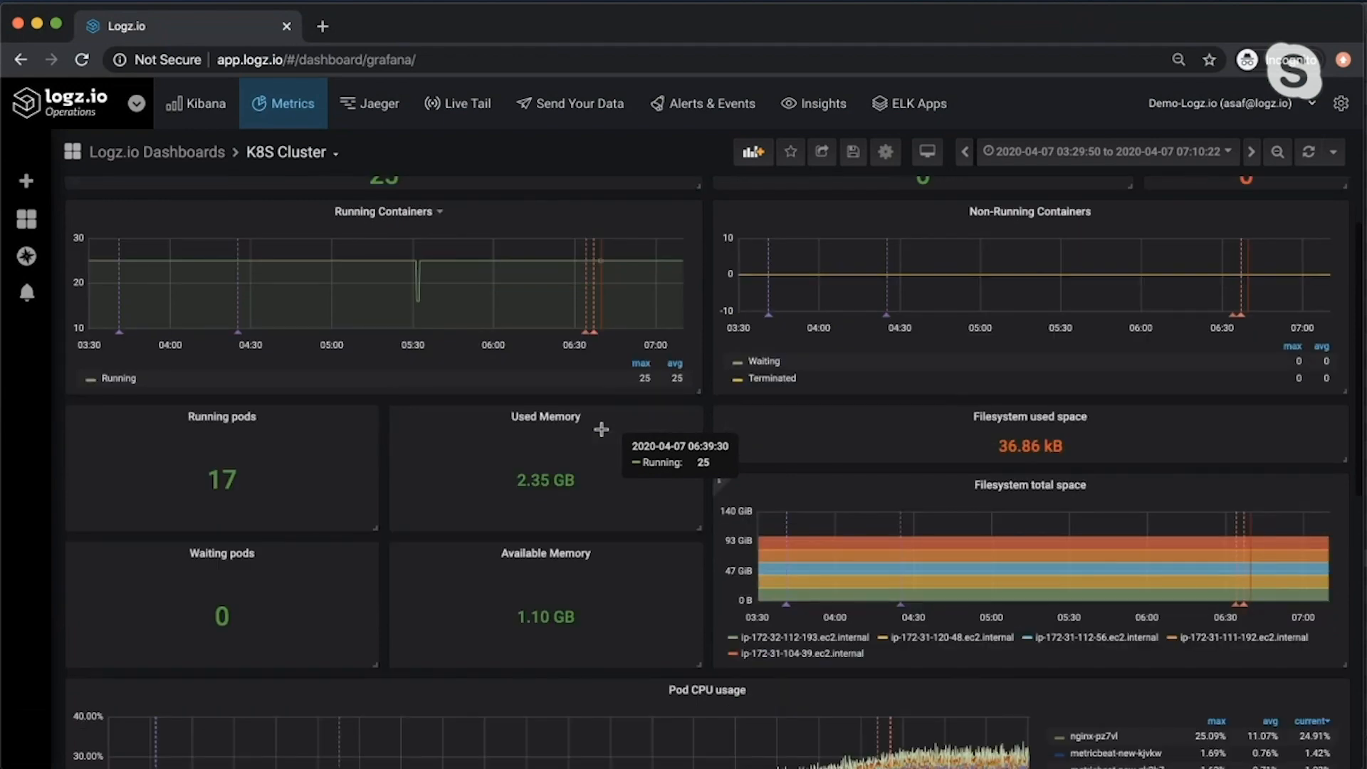
scroll(down, 3)
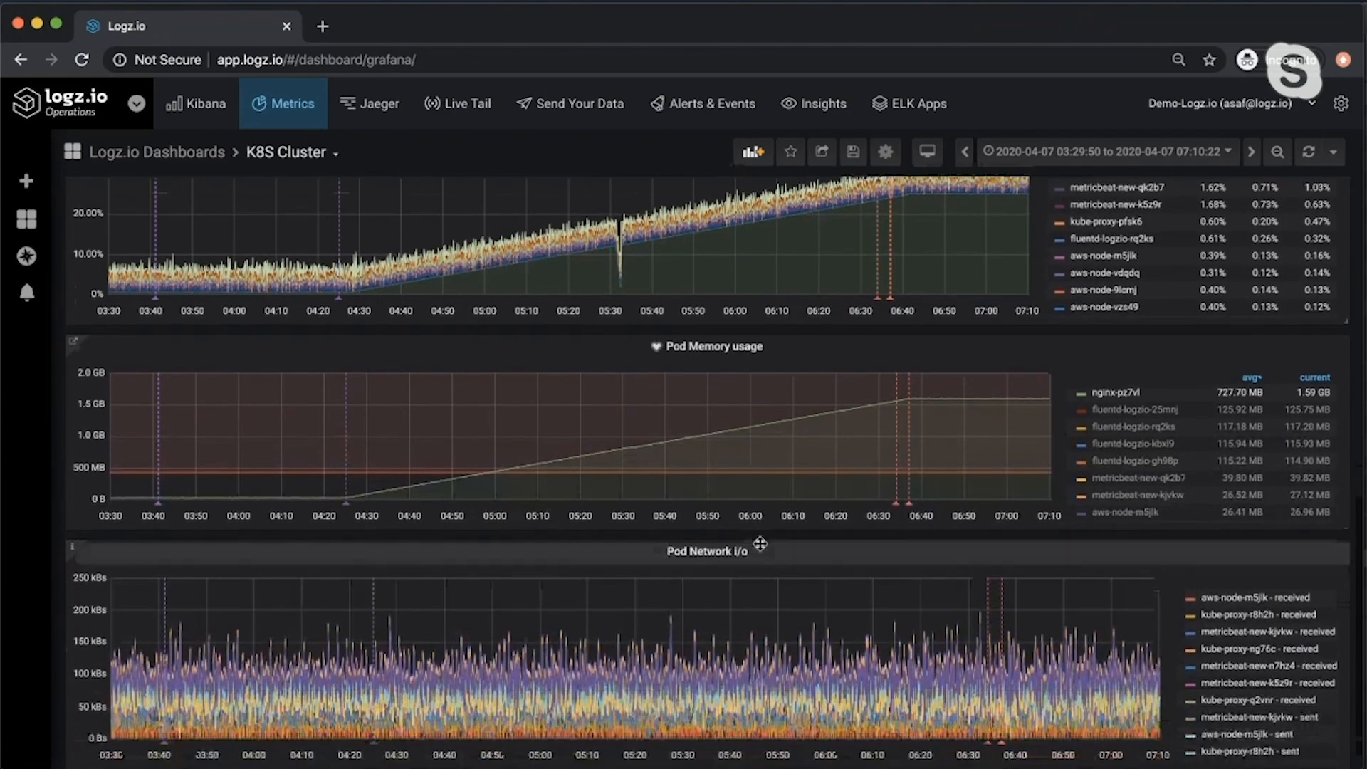
scroll(down, 3)
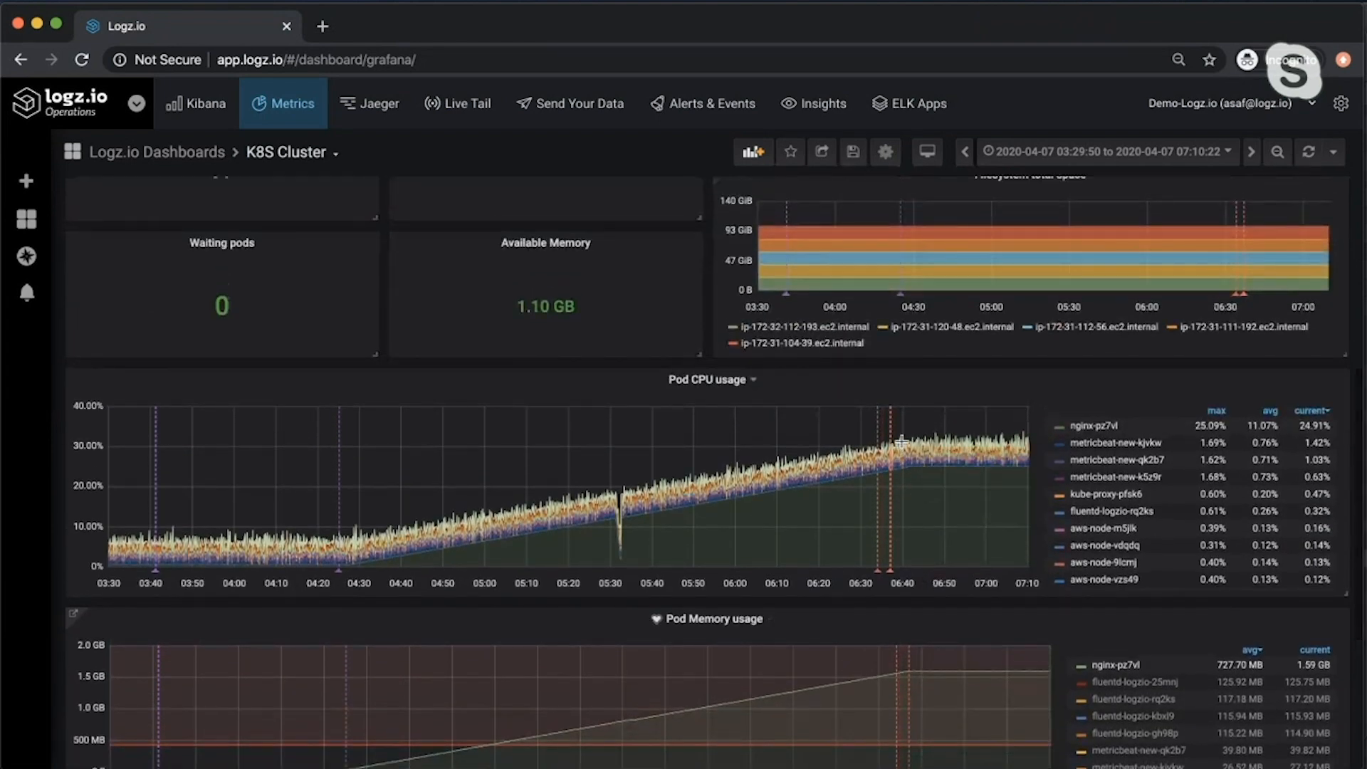
scroll(down, 3)
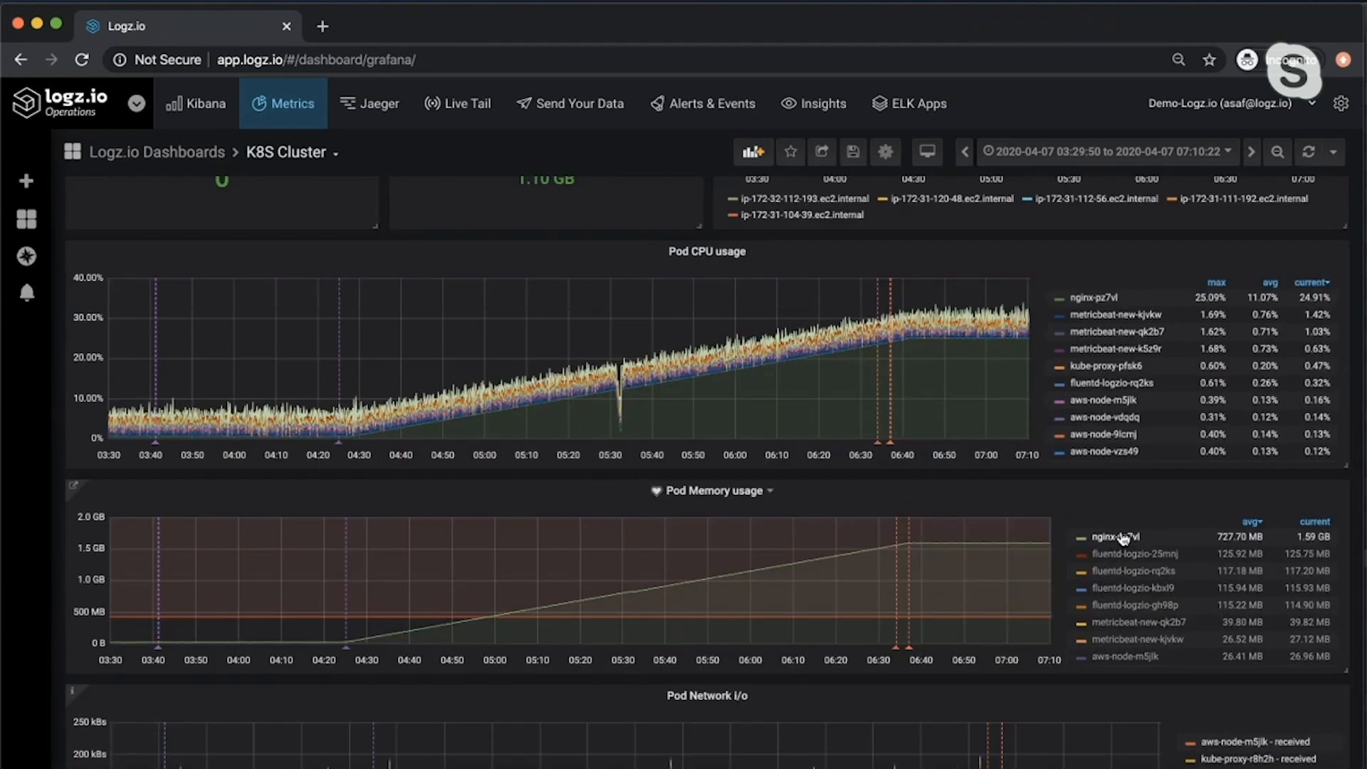
mouse_move(994, 541)
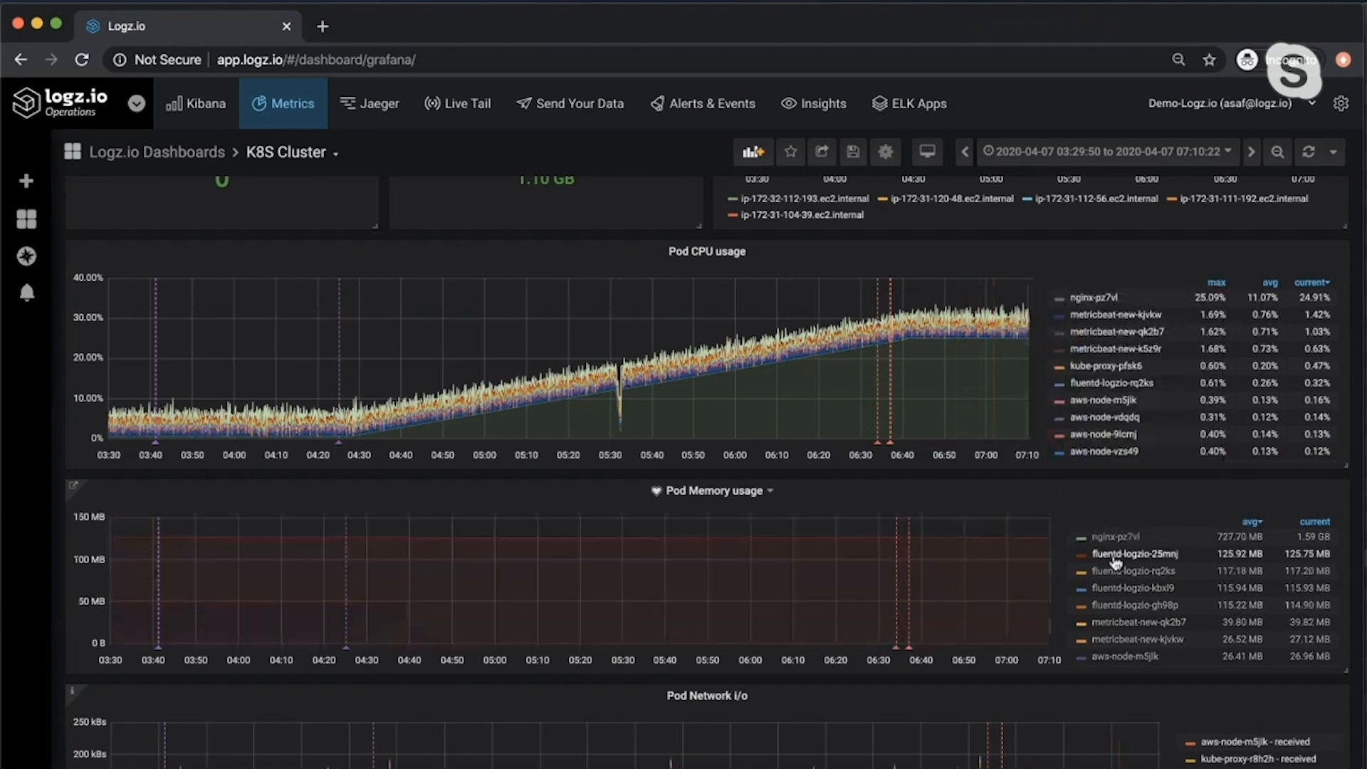
mouse_move(374, 598)
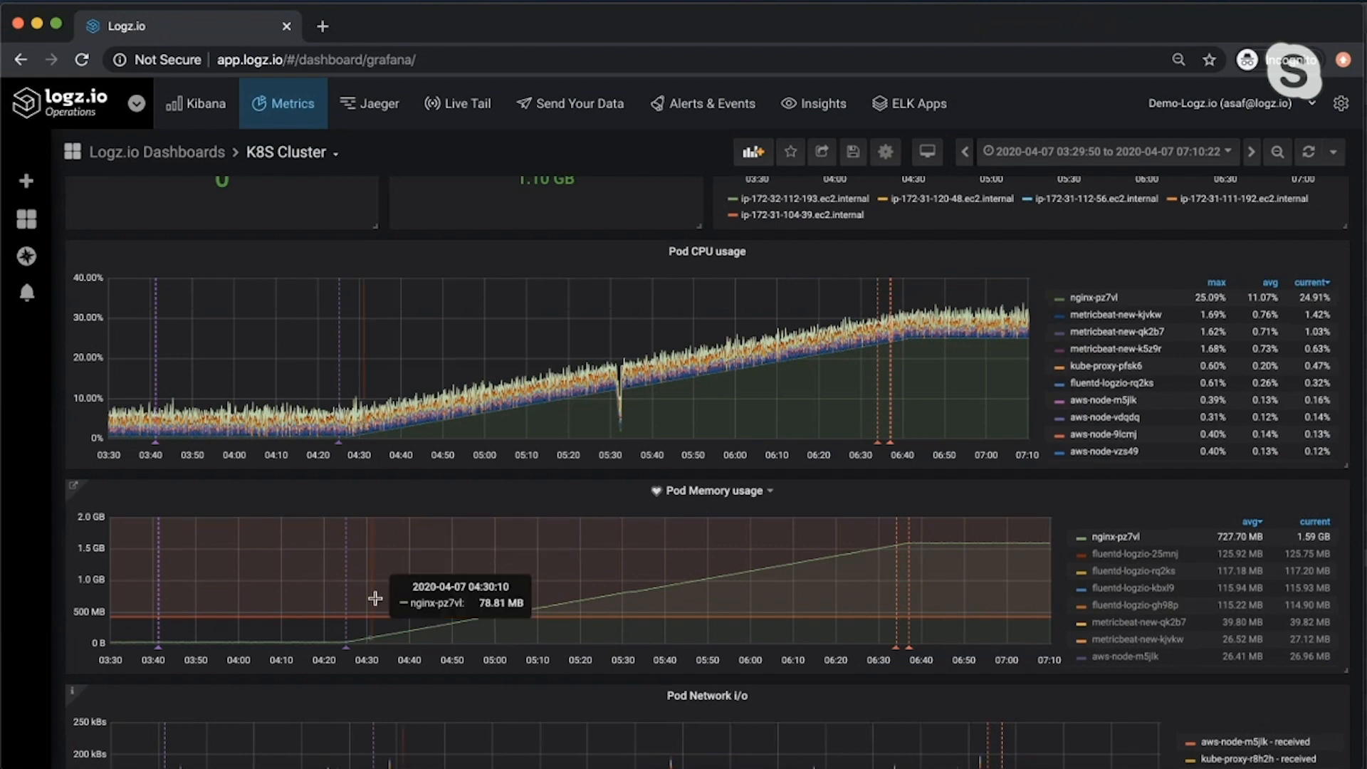
scroll(down, 3)
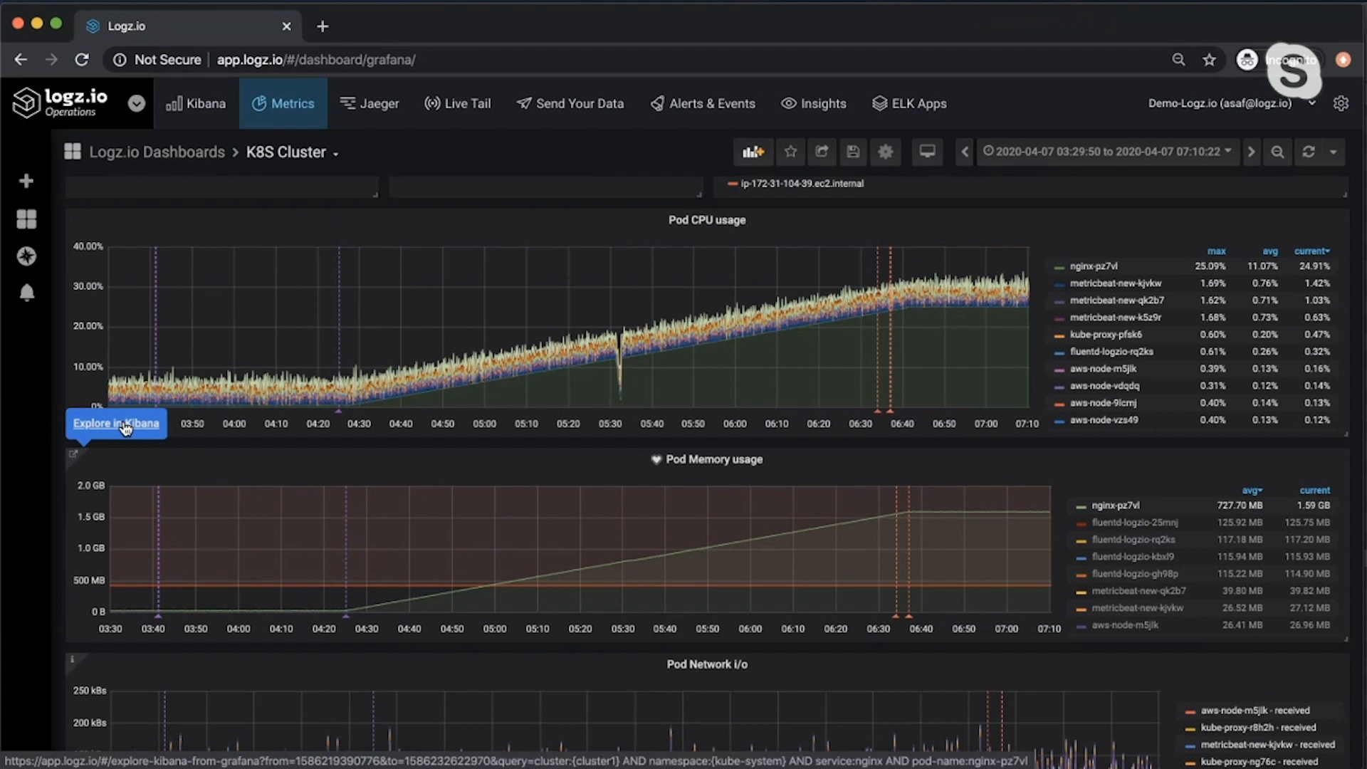
- Explore the nginx-pz7vl pod's logs from the Pod CPU chart in Kibana Discover
click(116, 424)
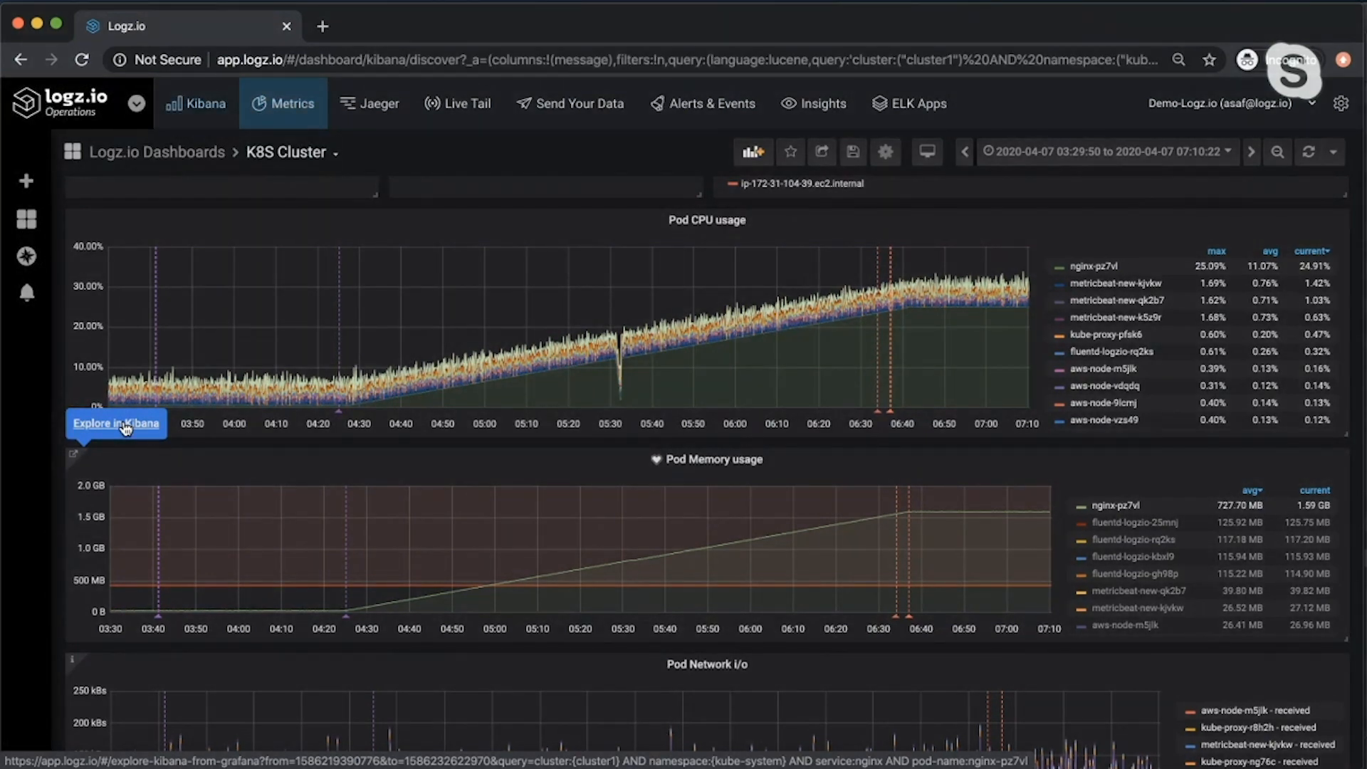
click(116, 423)
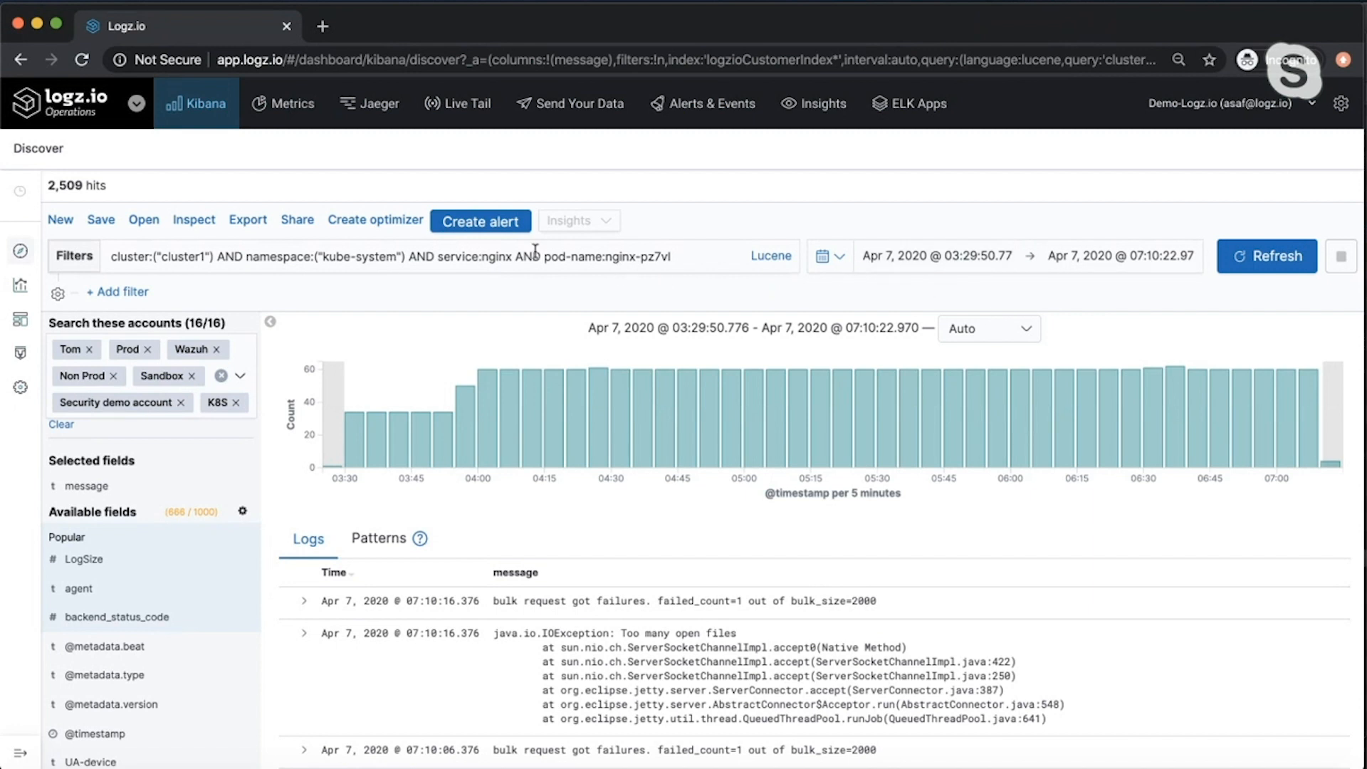
- Inspect the 'Too many open files' IOException ERROR entry for nginx-pz7vl in kube-system on cluster1
scroll(down, 3)
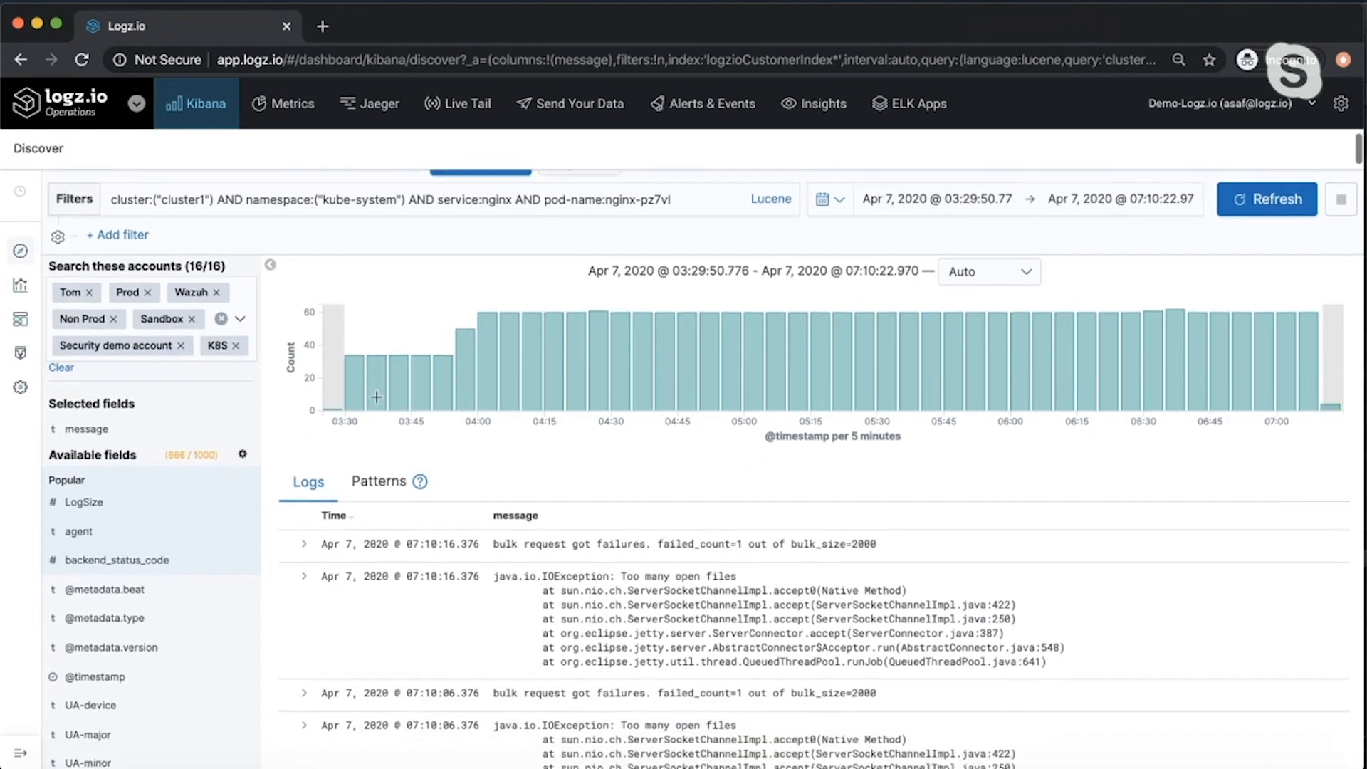
scroll(down, 3)
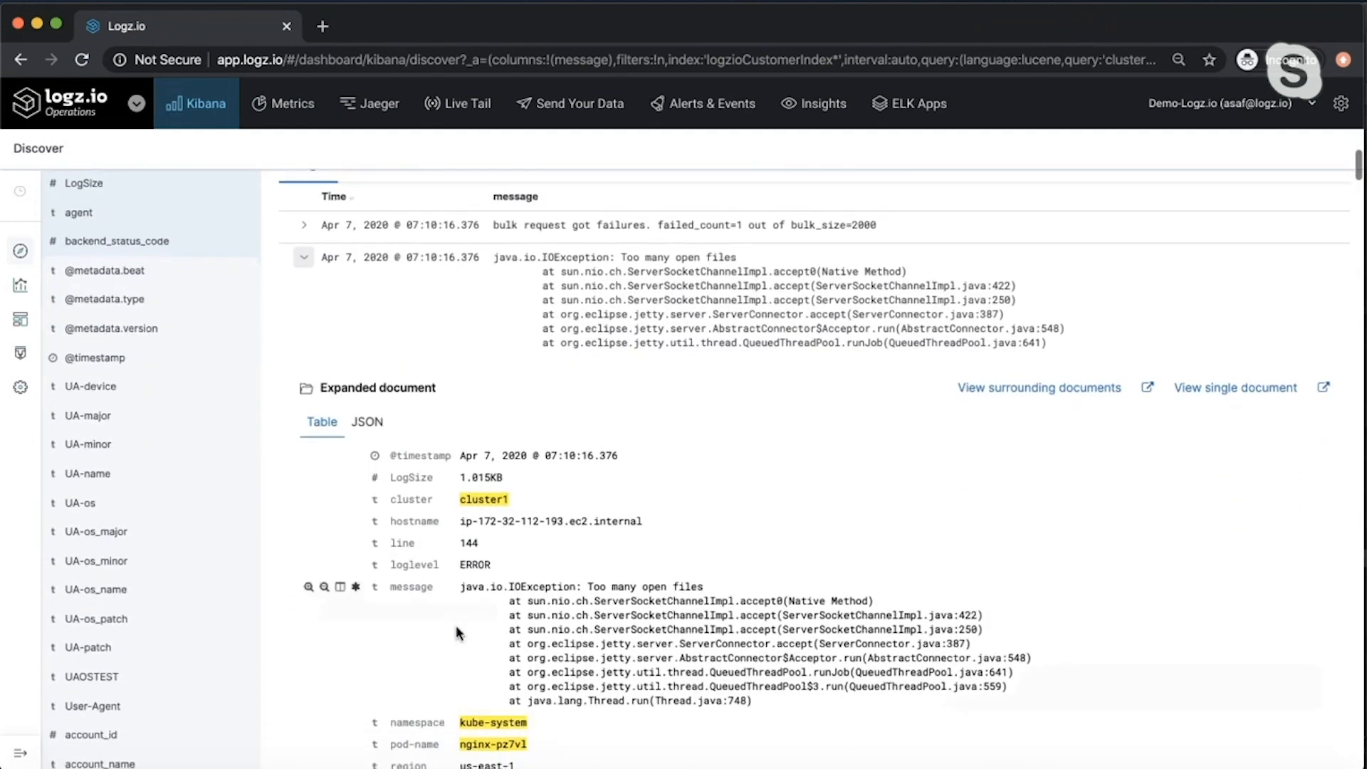
scroll(down, 3)
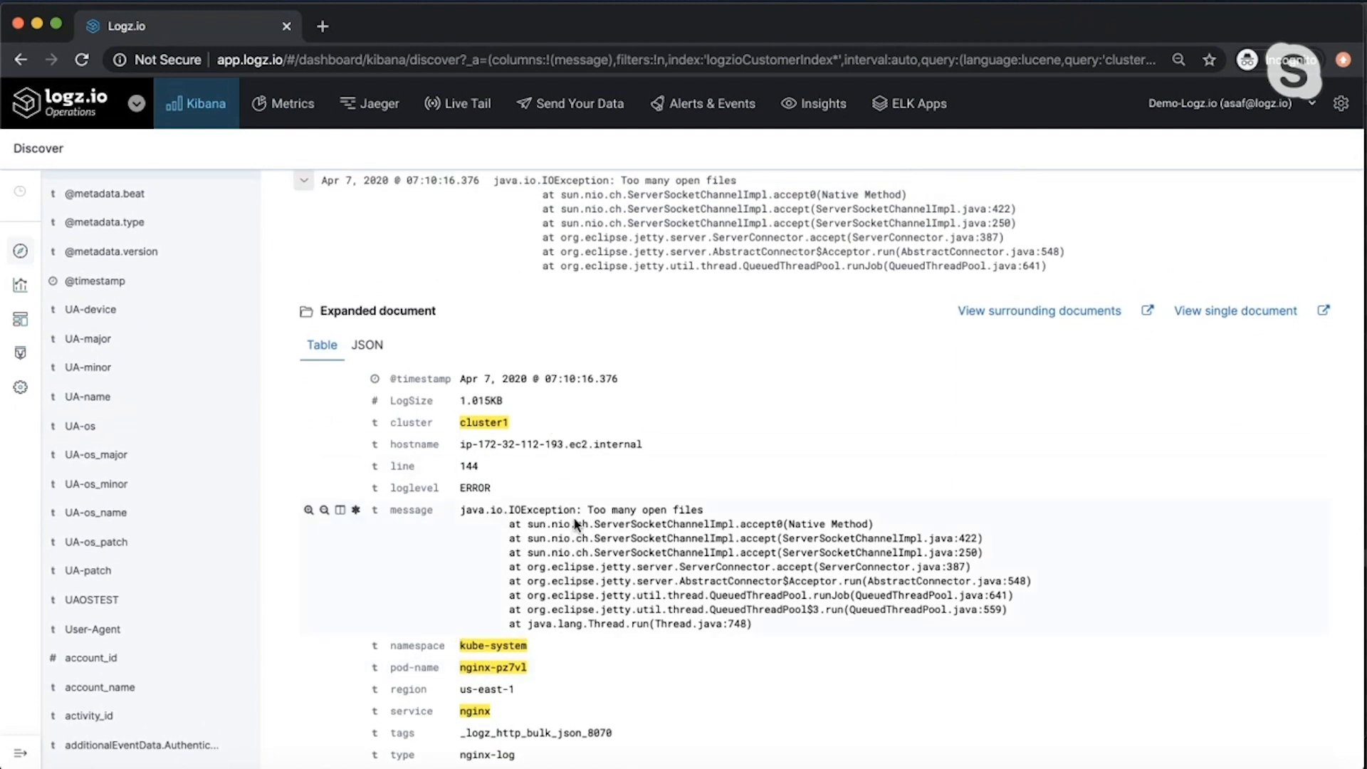
scroll(down, 3)
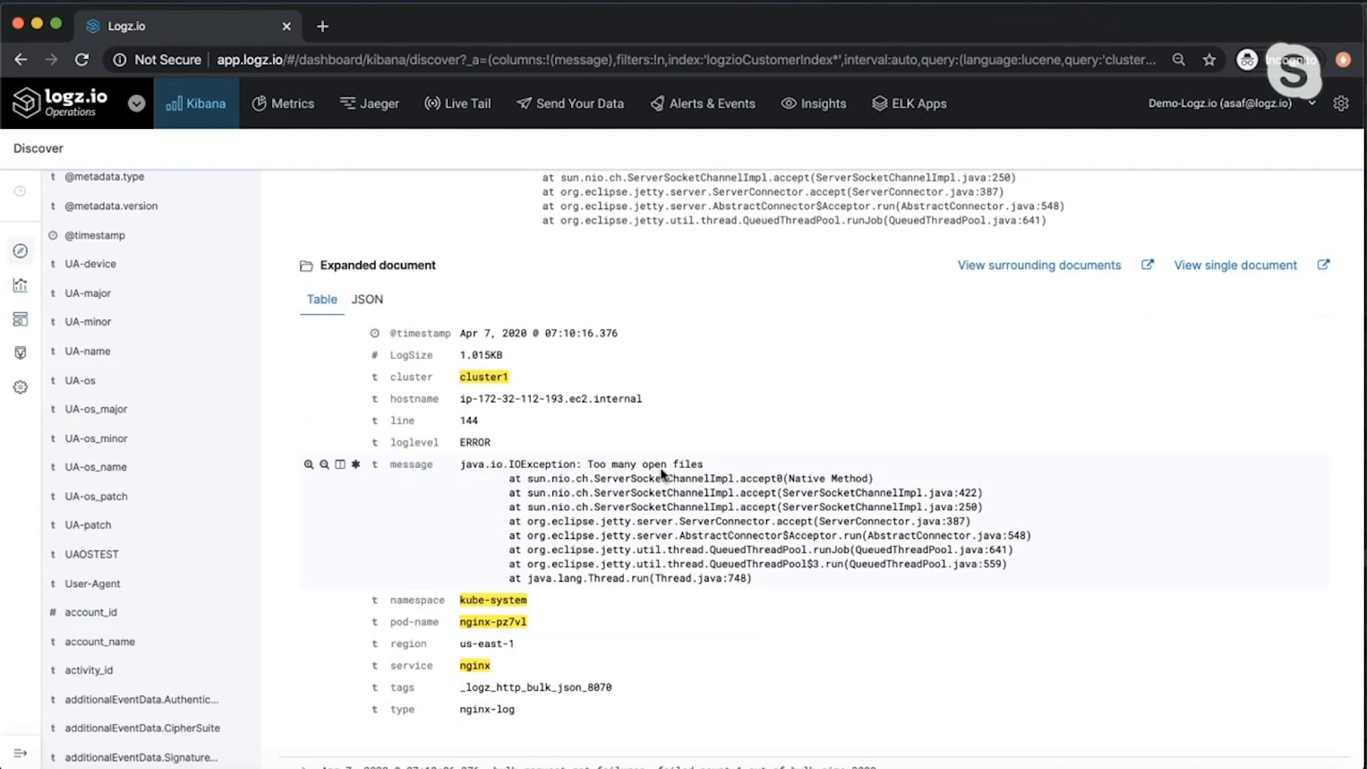
scroll(down, 3)
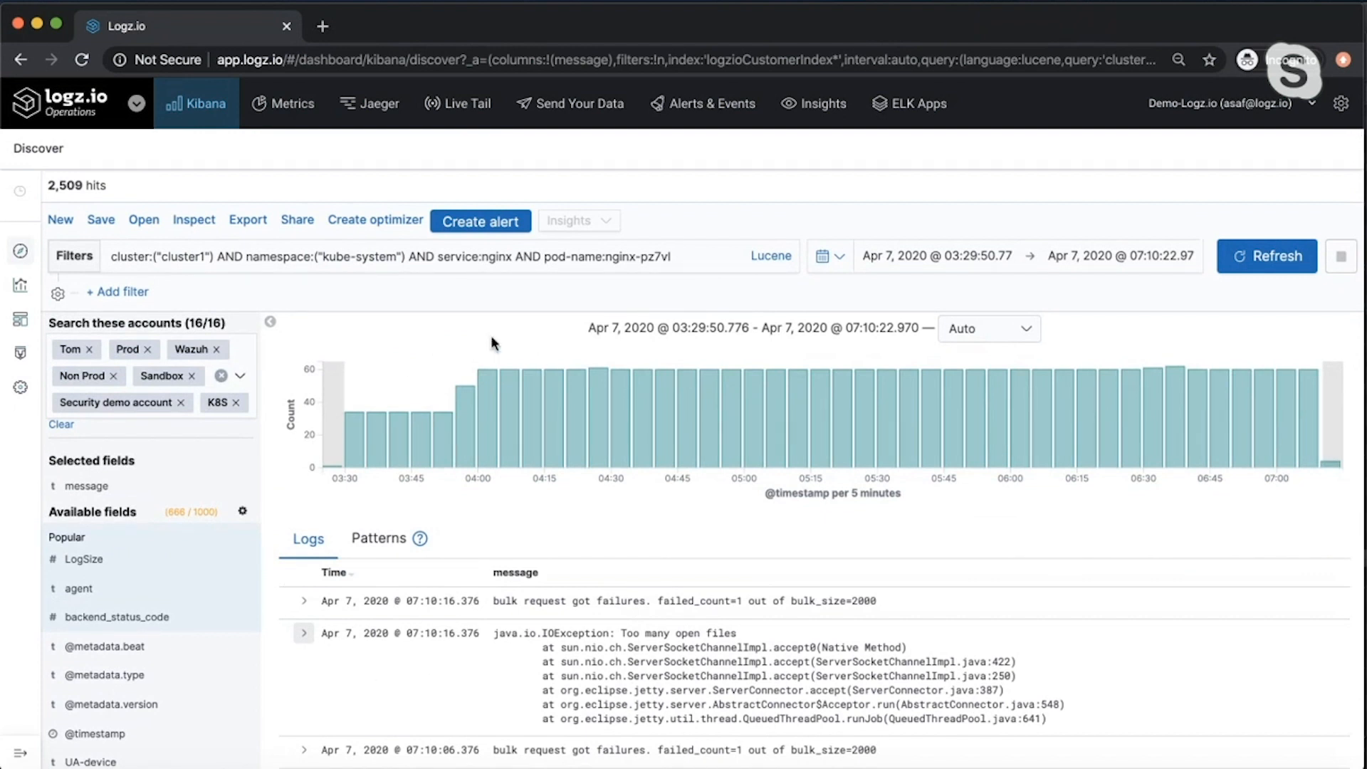
mouse_move(369, 626)
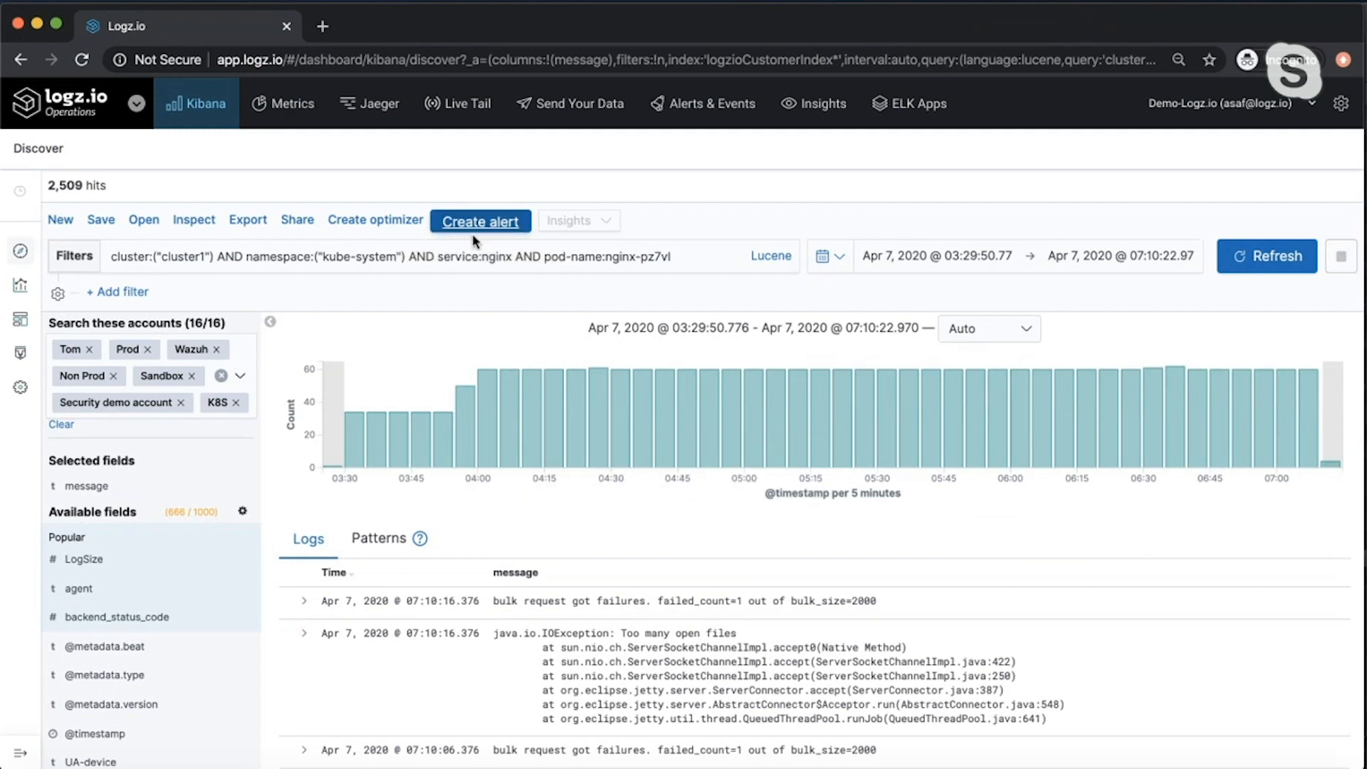
mouse_move(479, 221)
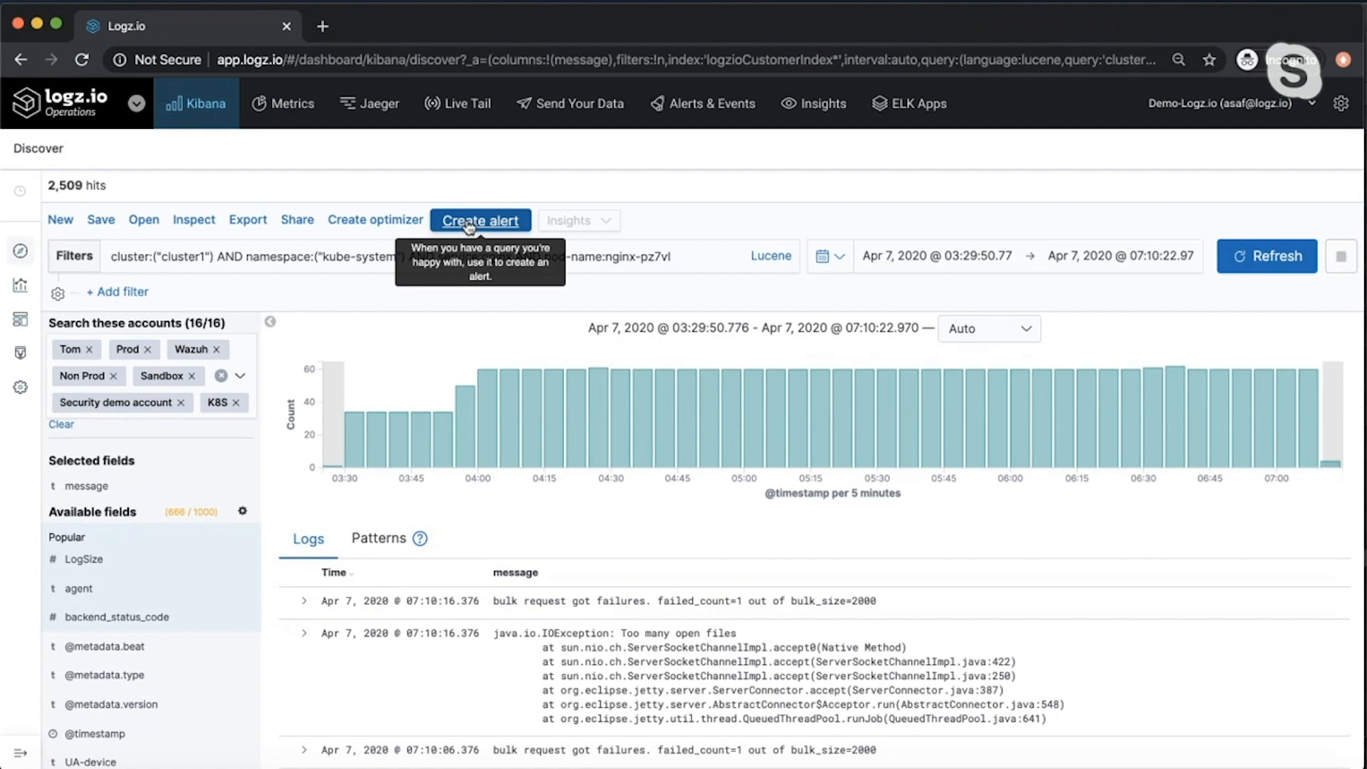
mouse_move(446, 321)
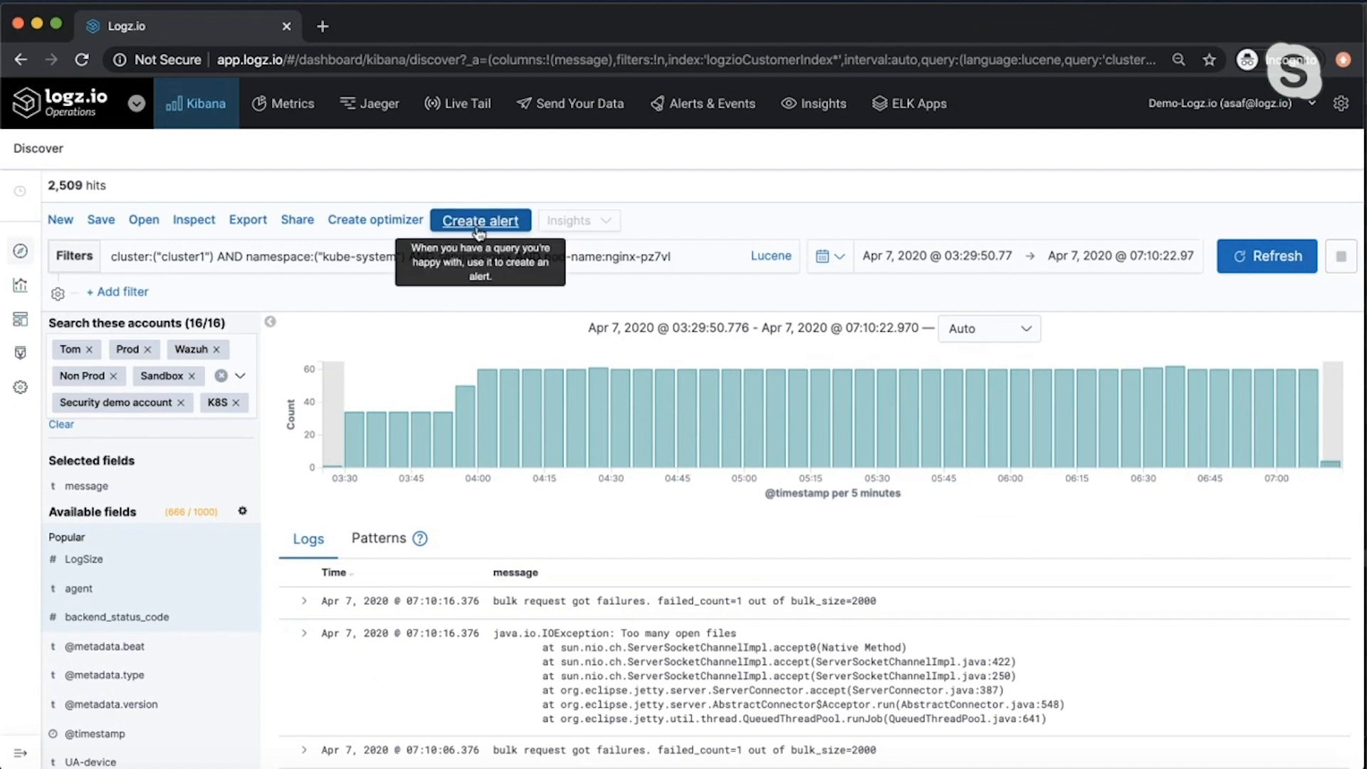
- Replace the nginx pod query with * to list all 159,091 log hits
click(427, 256)
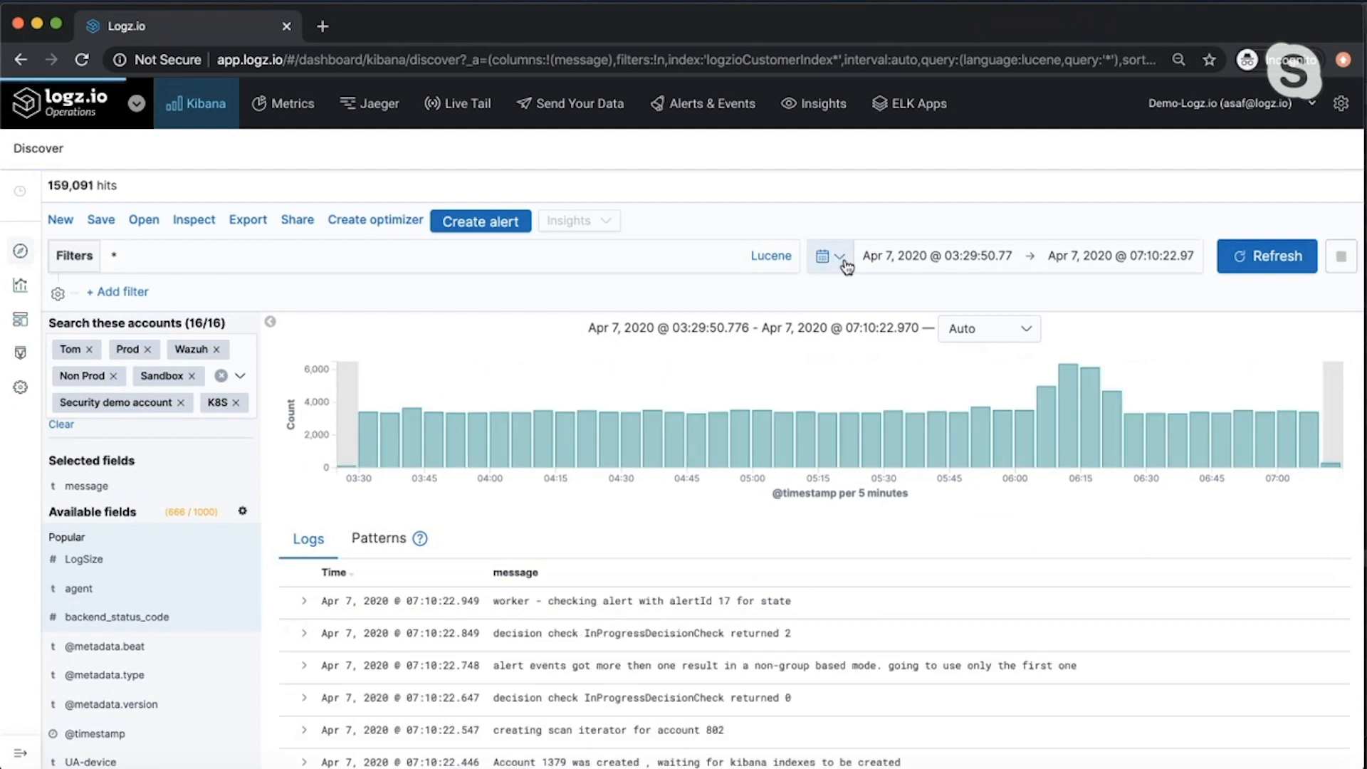
- Limit Discover to the last 30 minutes, narrowing results to 16,862 hits
click(841, 257)
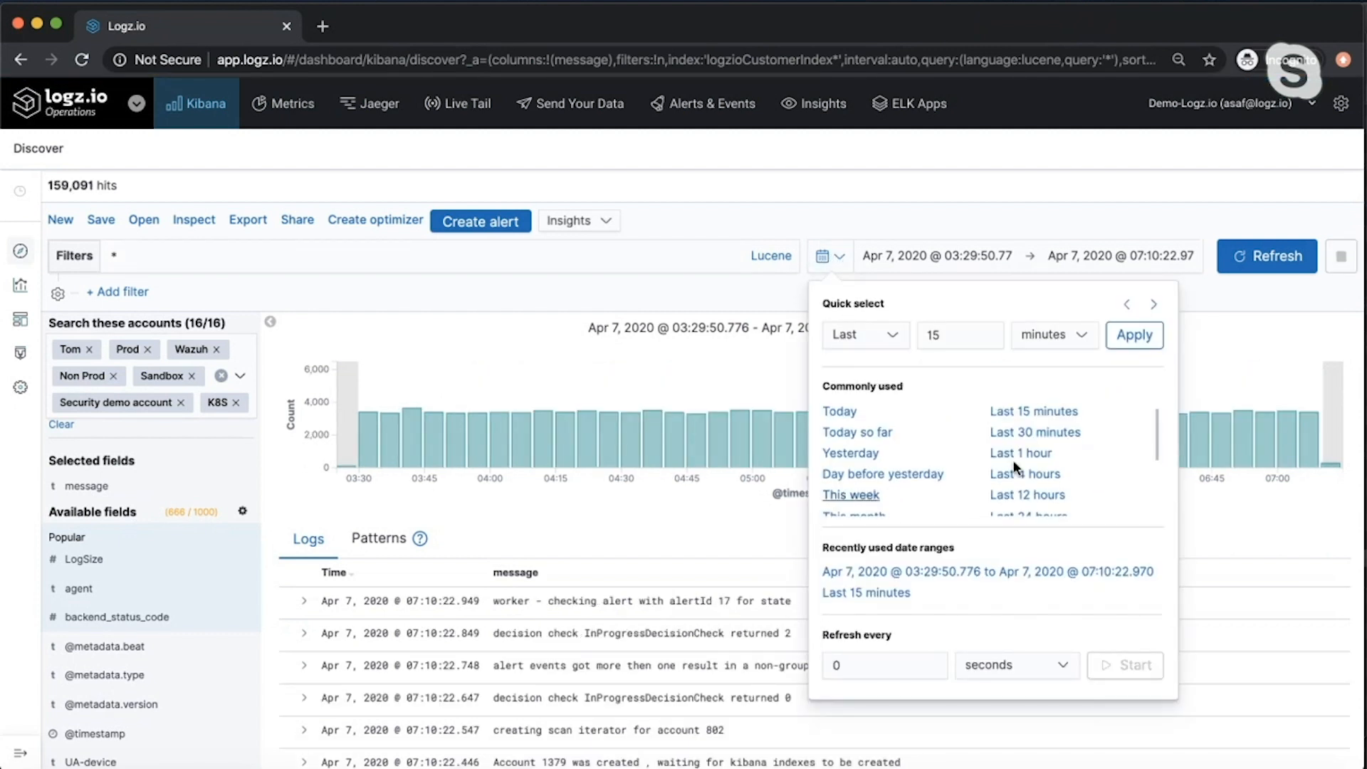
click(1034, 431)
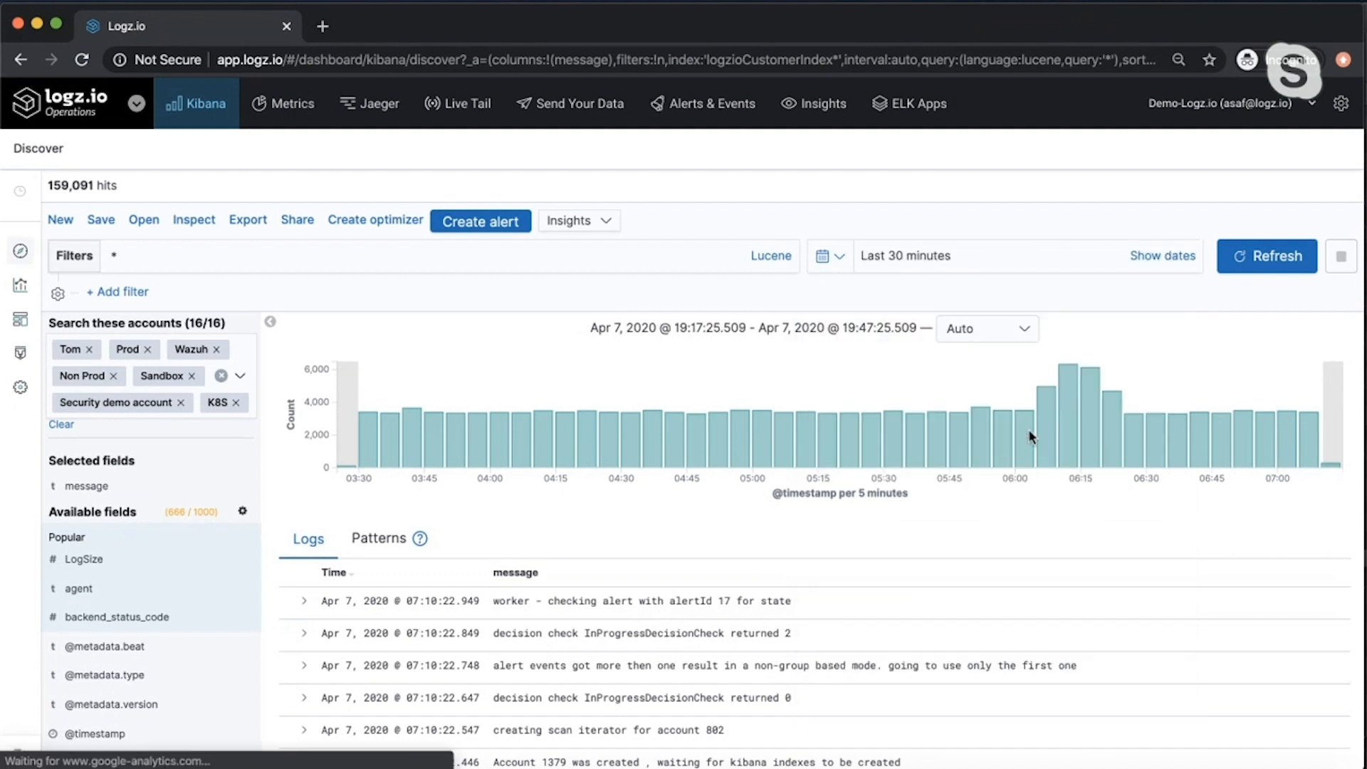
mouse_move(540, 462)
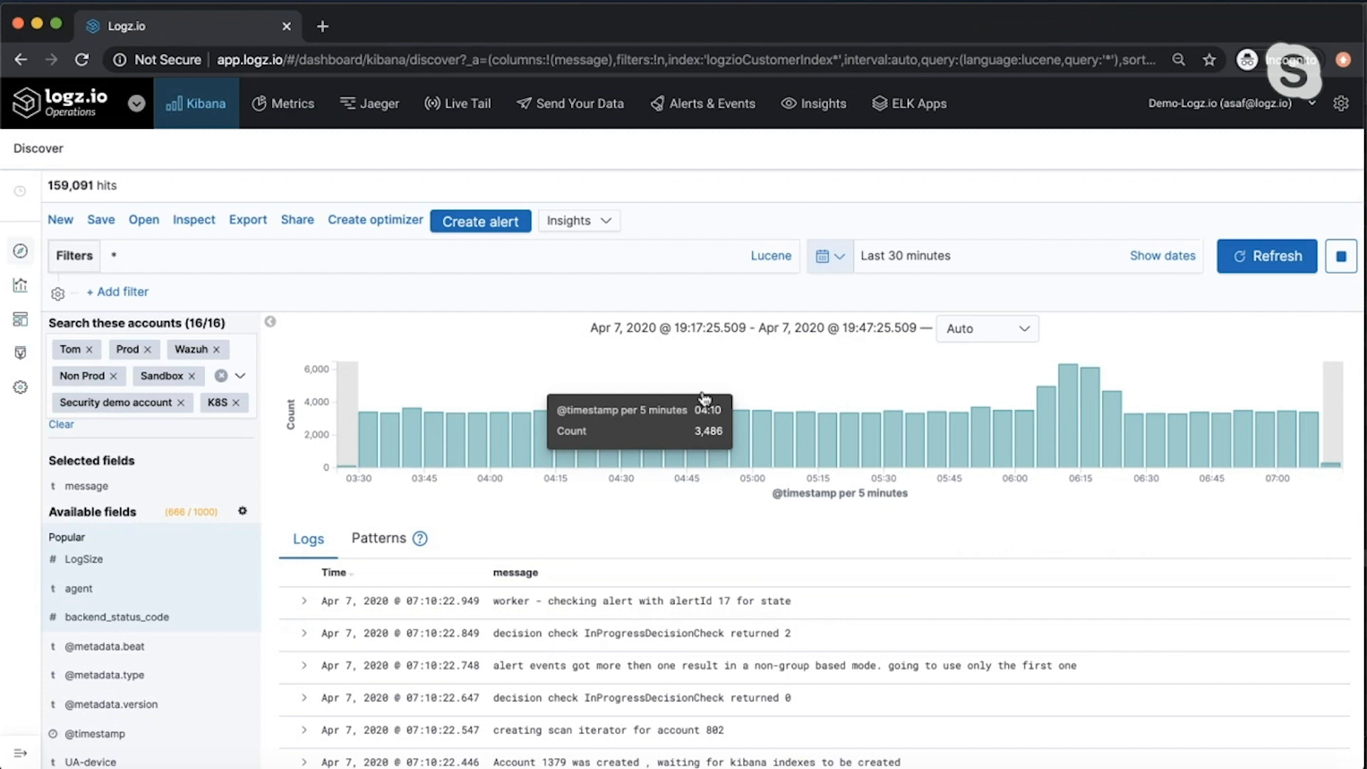
click(1267, 256)
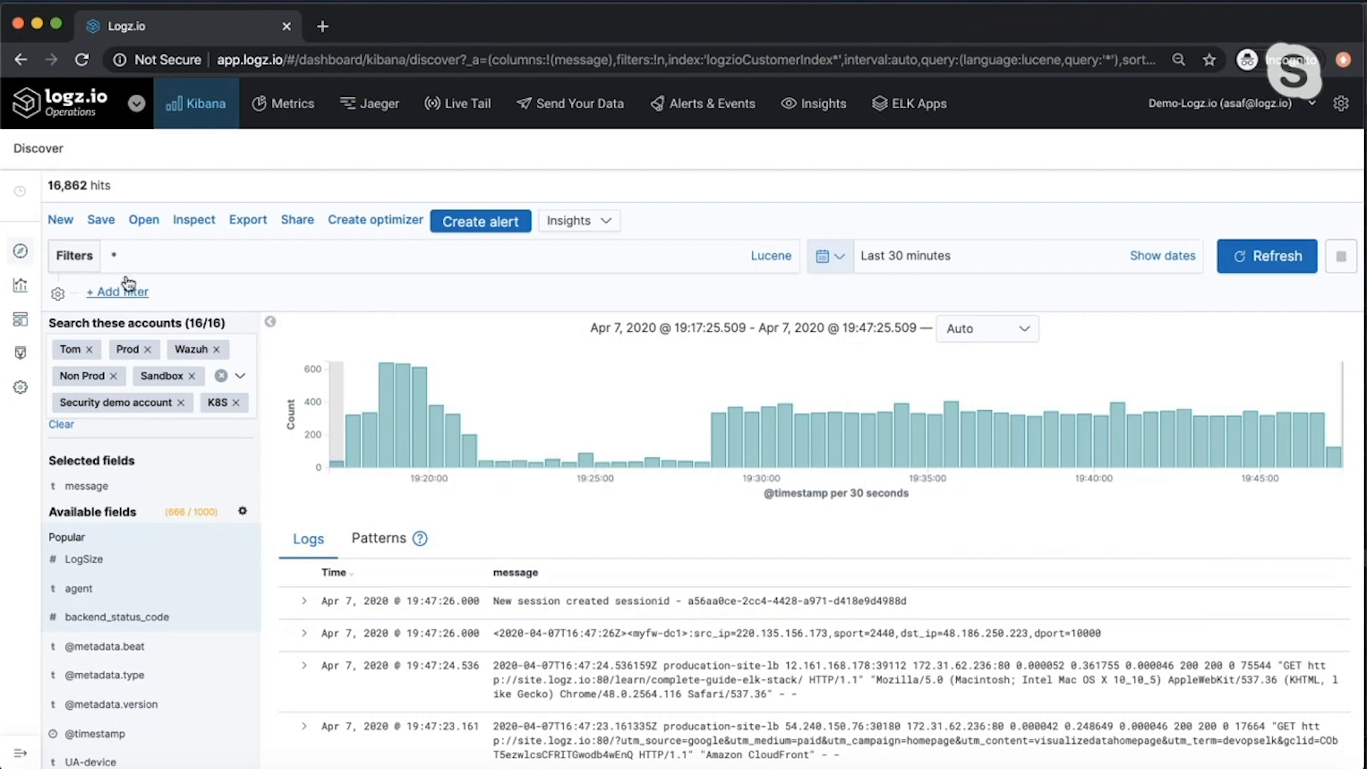
scroll(down, 3)
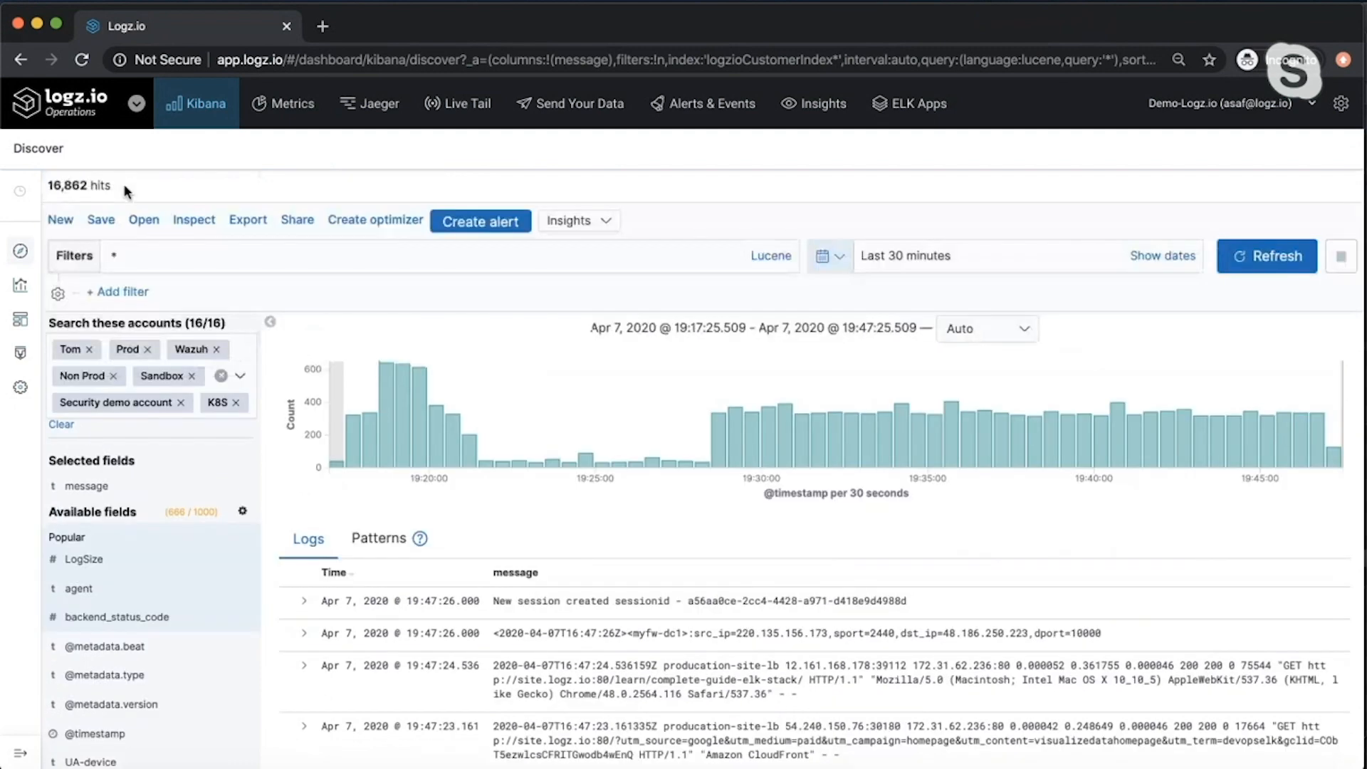
scroll(down, 3)
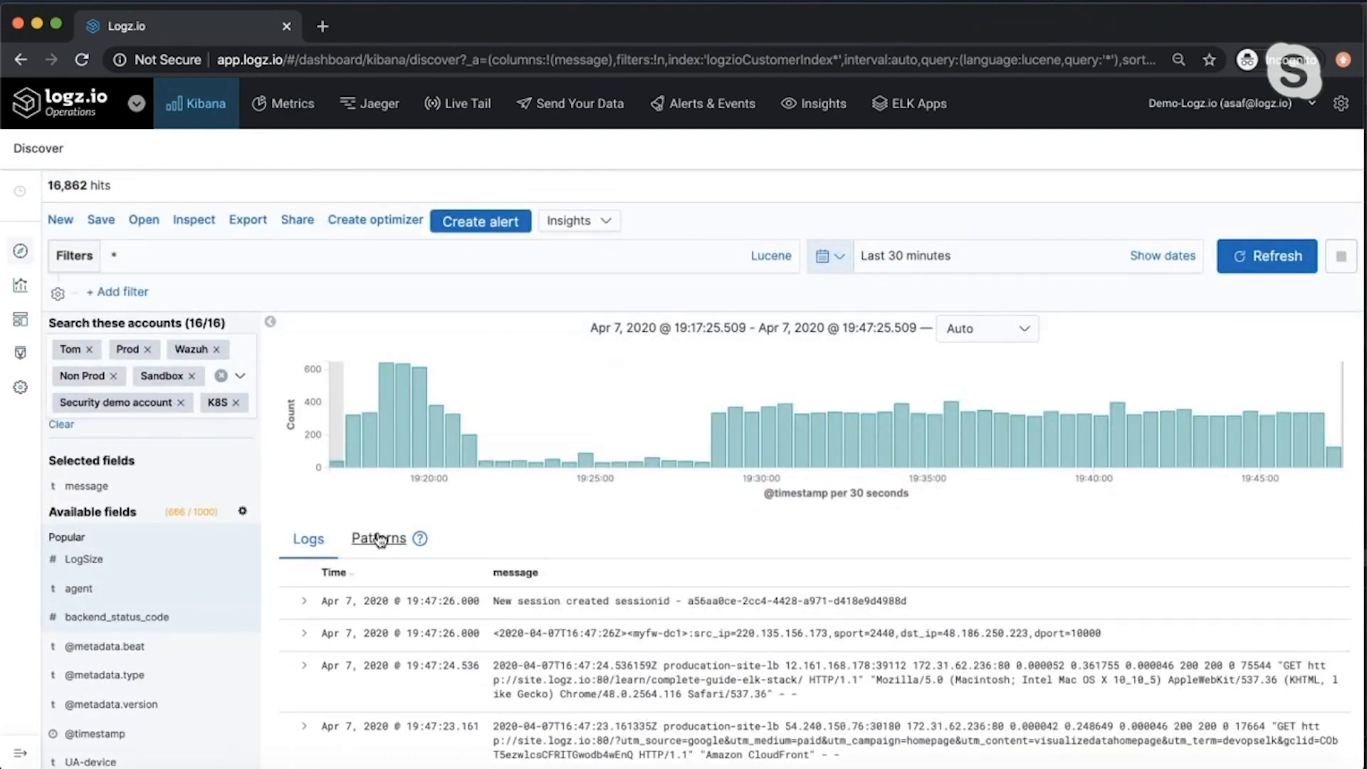
- Group the 30-minute logs into Patterns, led by 'Proxy request to services send' at 18.24%
click(378, 539)
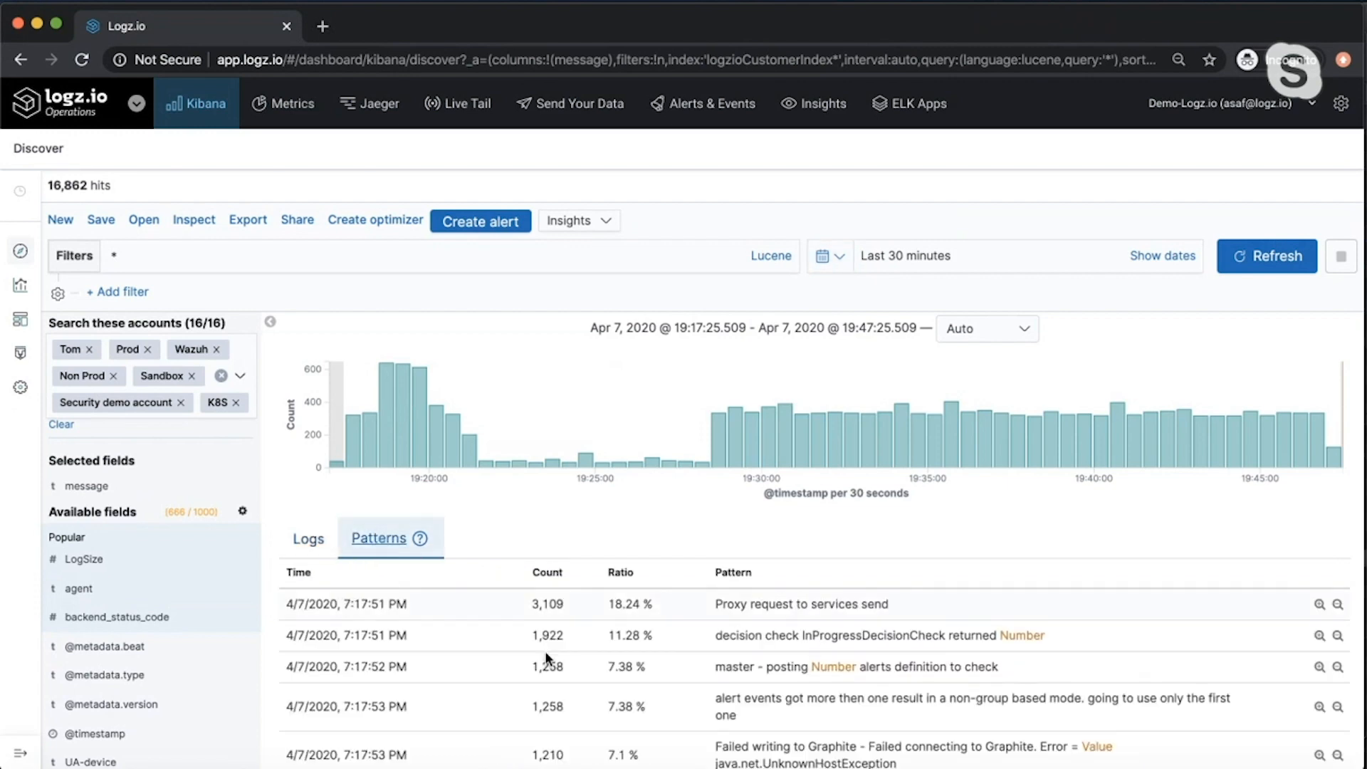
scroll(down, 3)
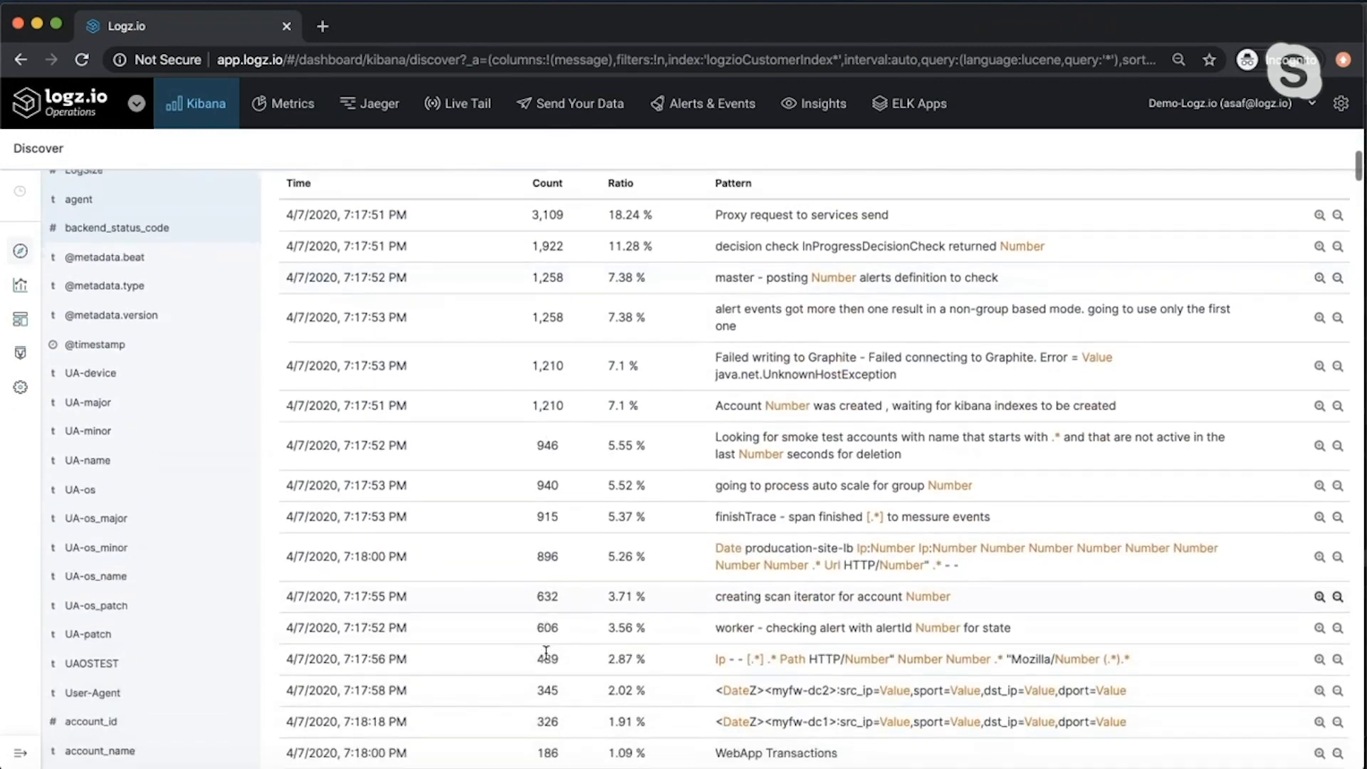
scroll(down, 3)
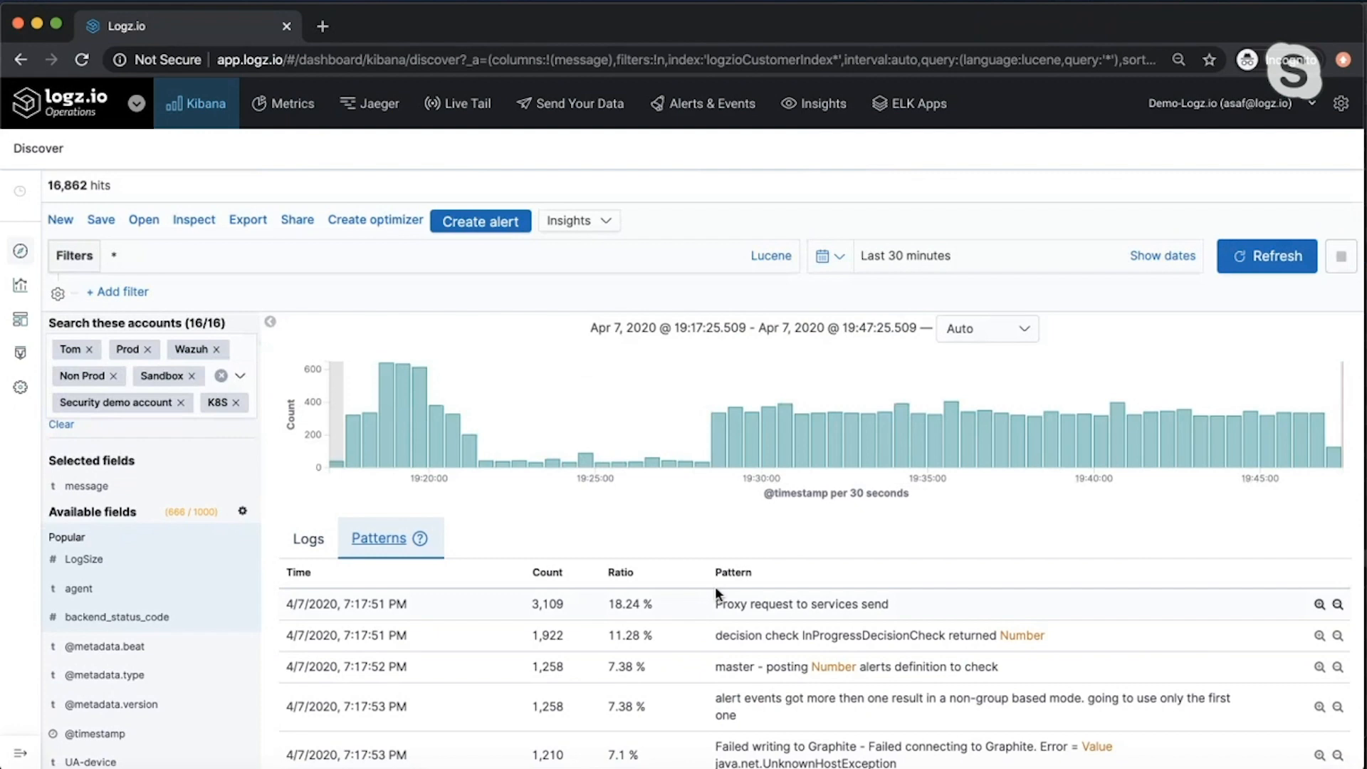
scroll(down, 3)
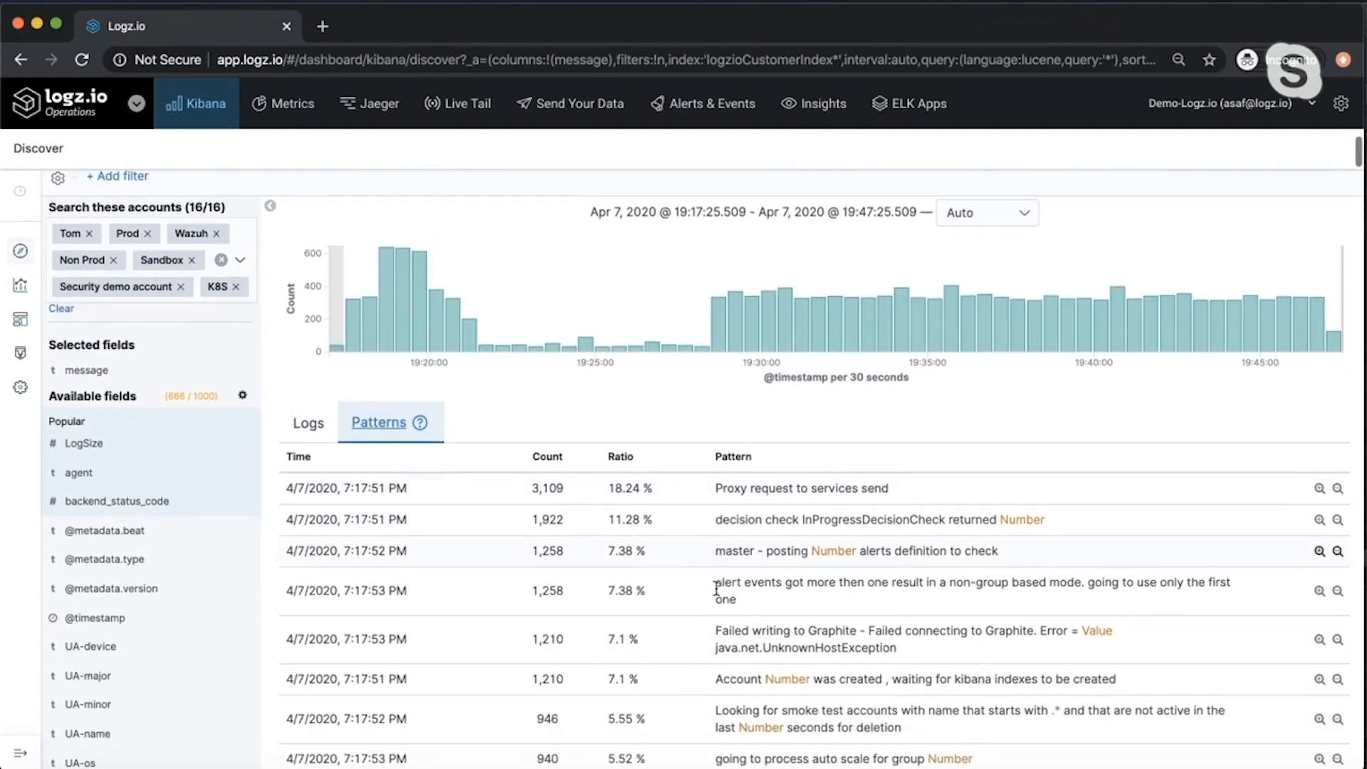
scroll(down, 3)
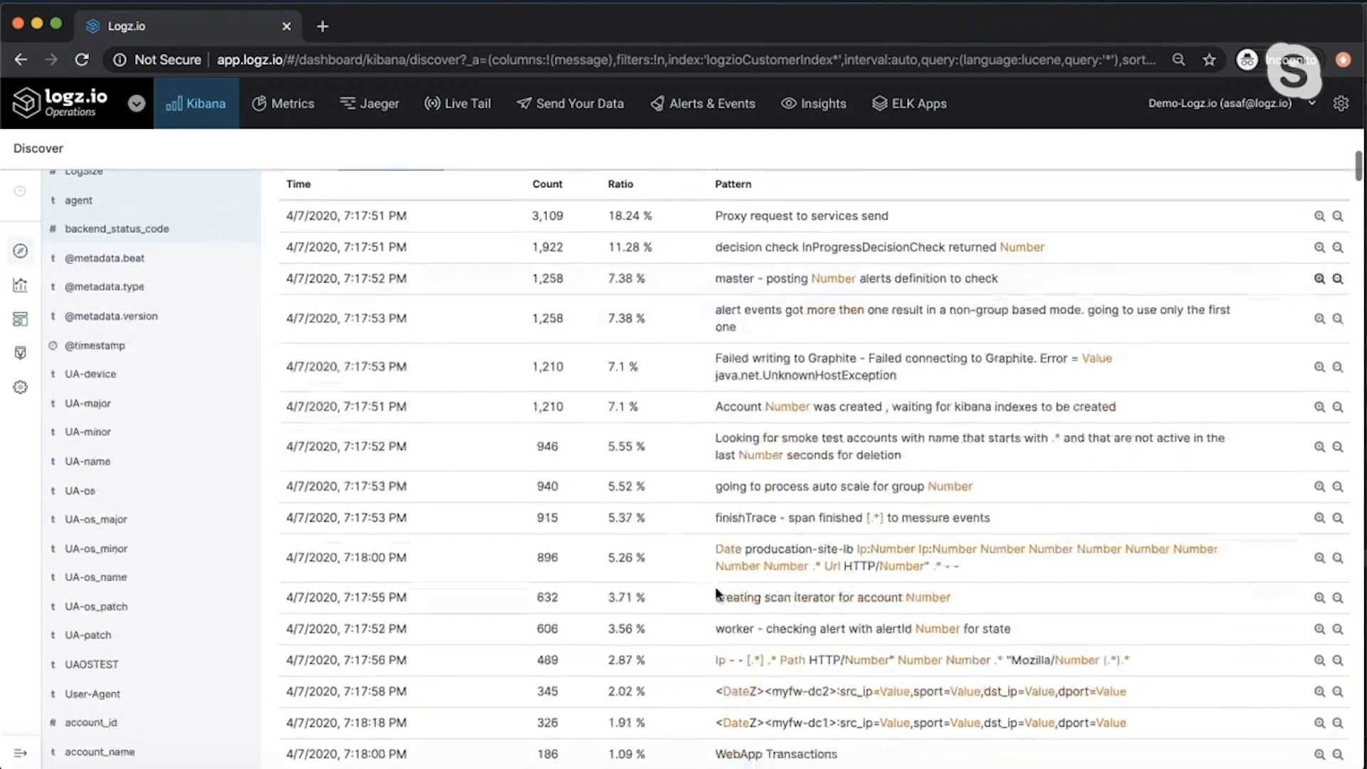
scroll(down, 3)
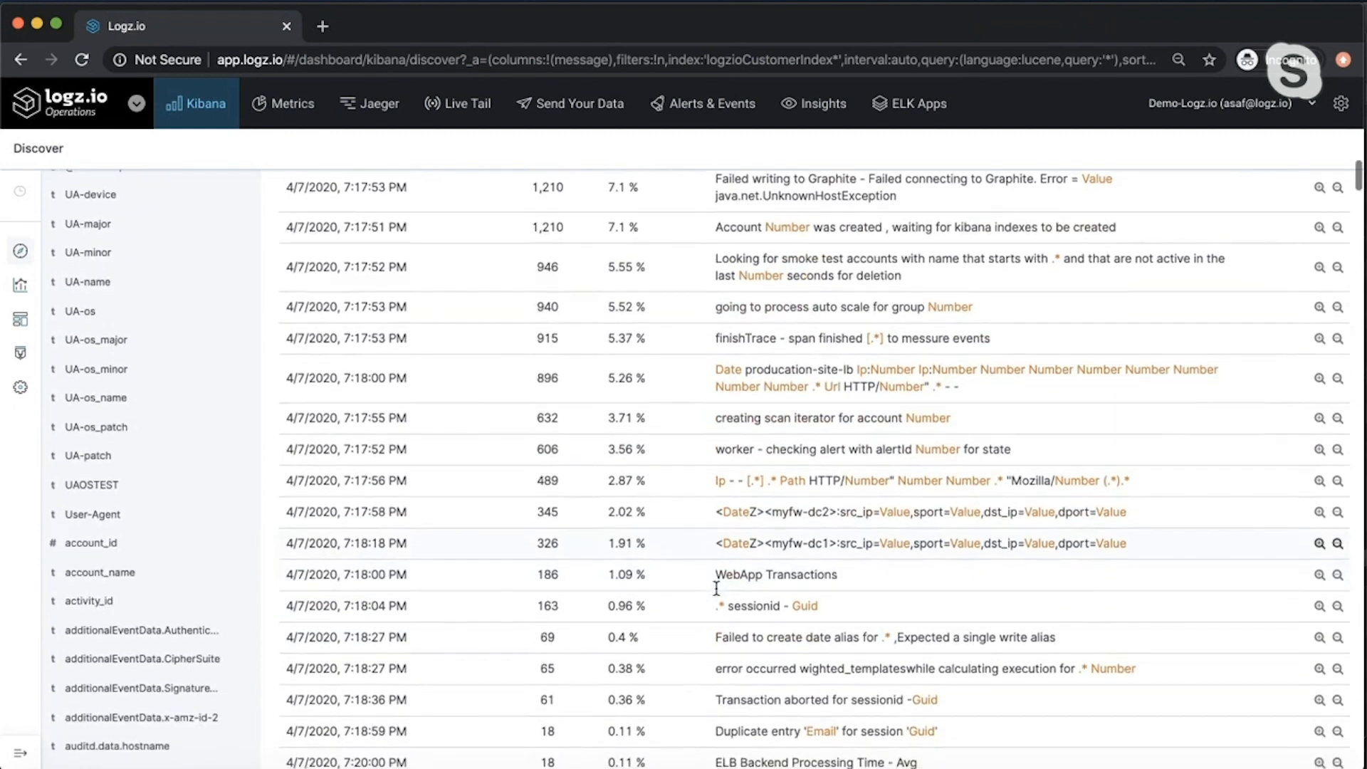
click(378, 292)
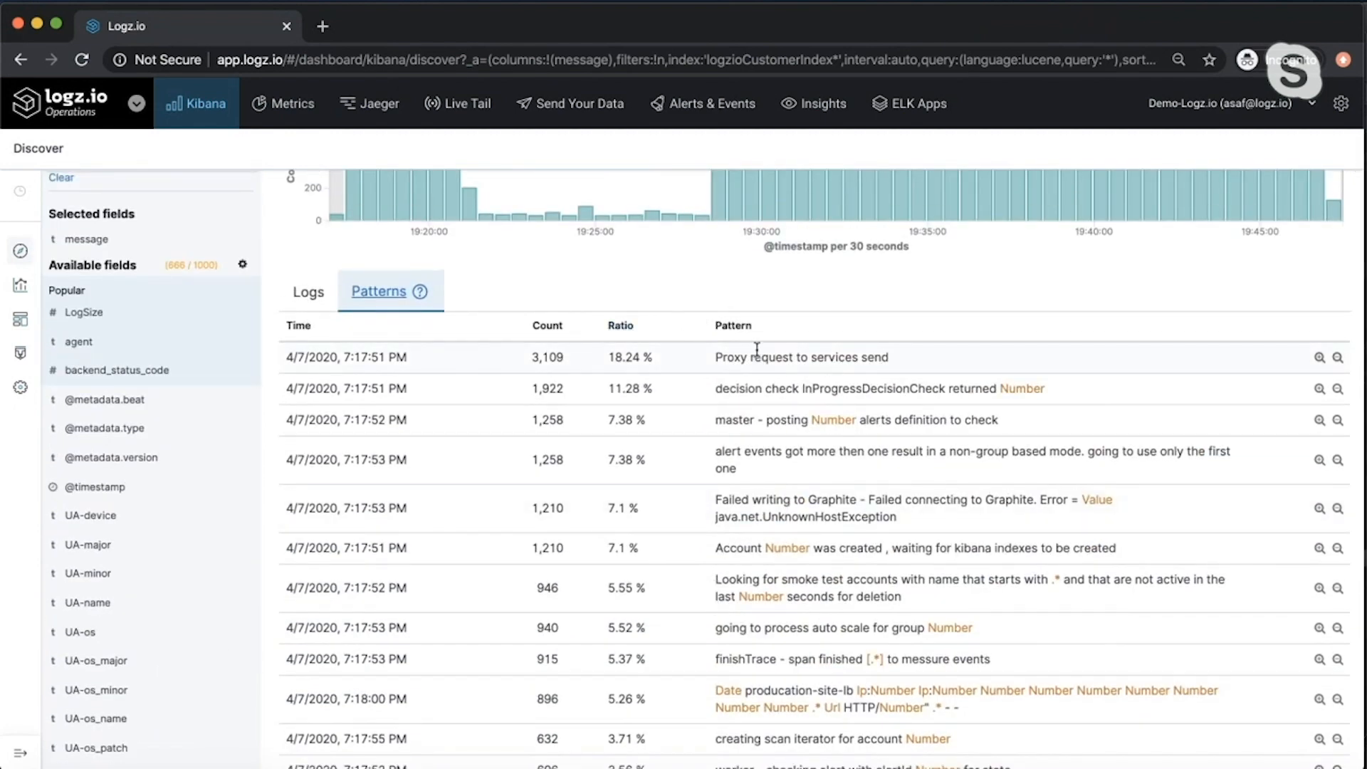
mouse_move(891, 354)
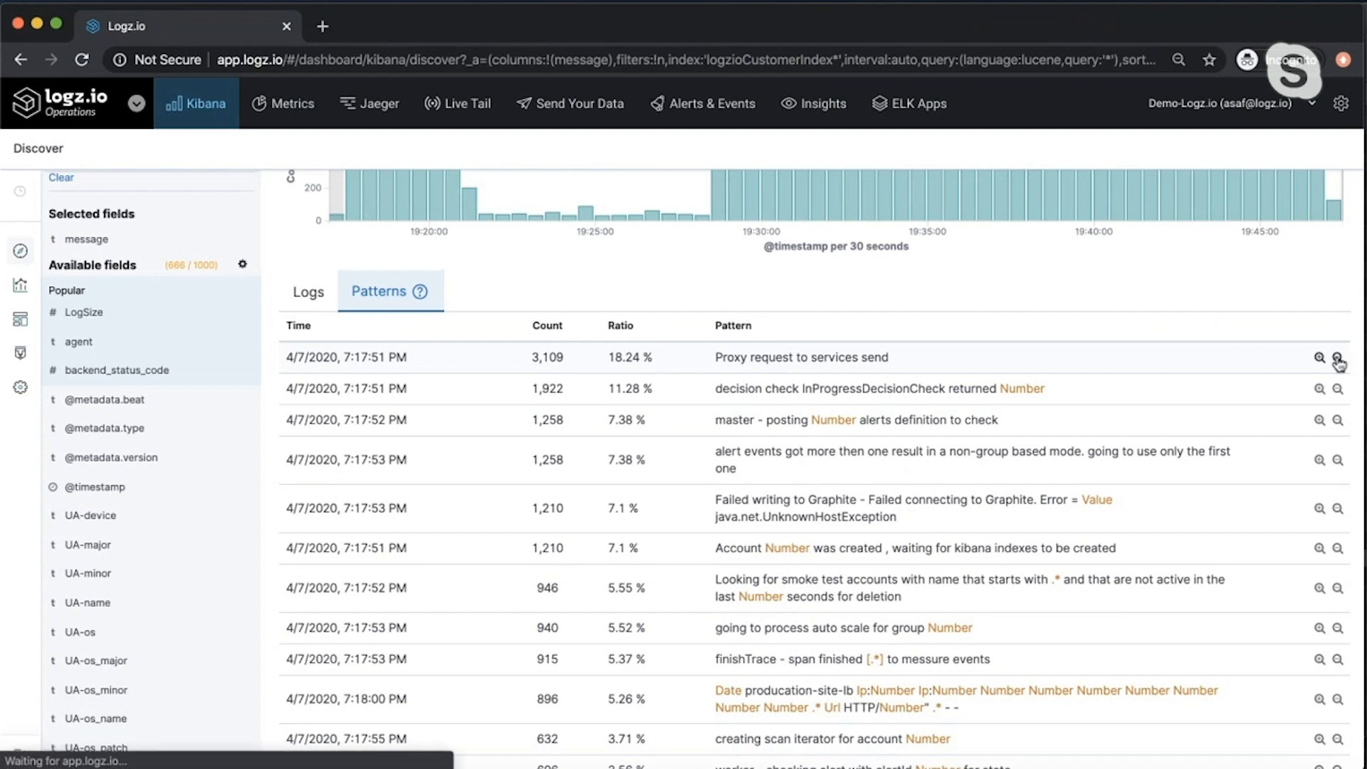
- Filter Discover by pattern, excluding proxy request logs to leave the 'Failed to create date alias' matches
click(1337, 358)
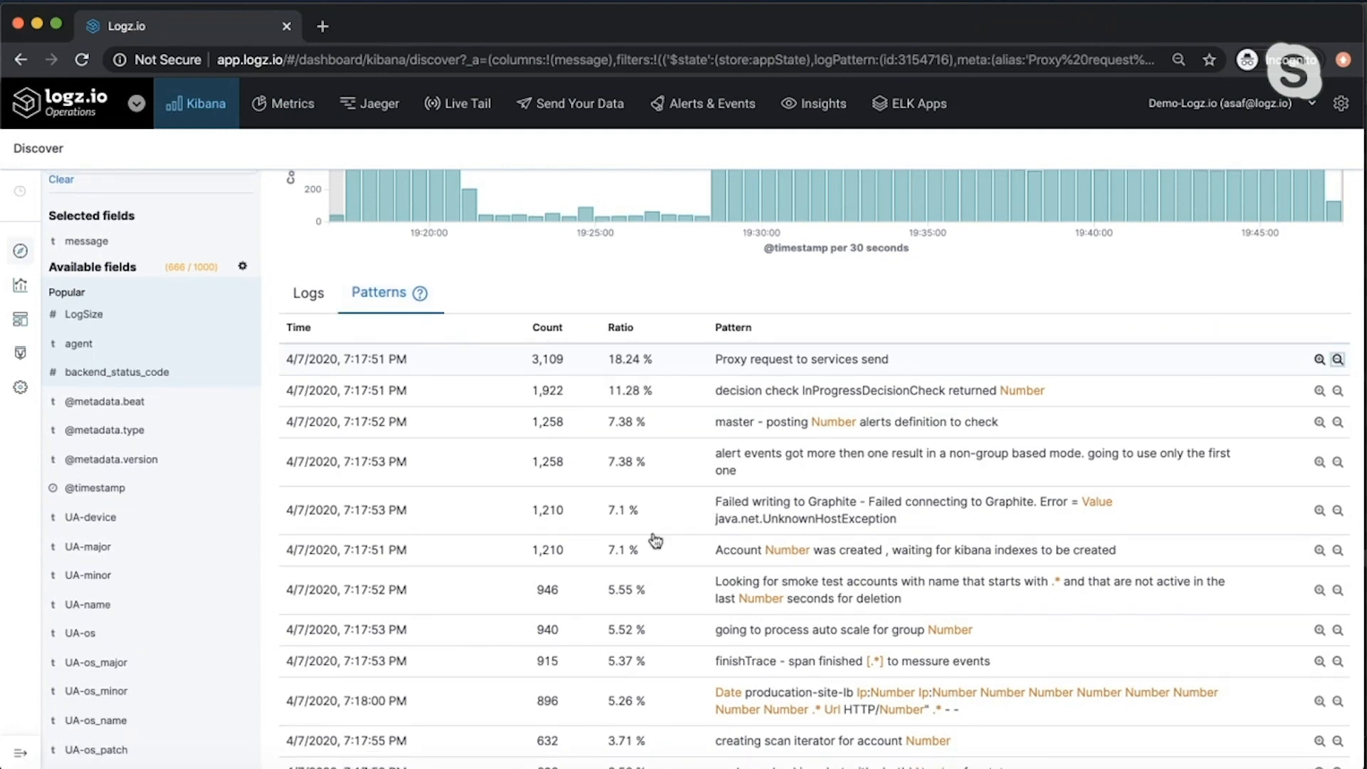
scroll(down, 3)
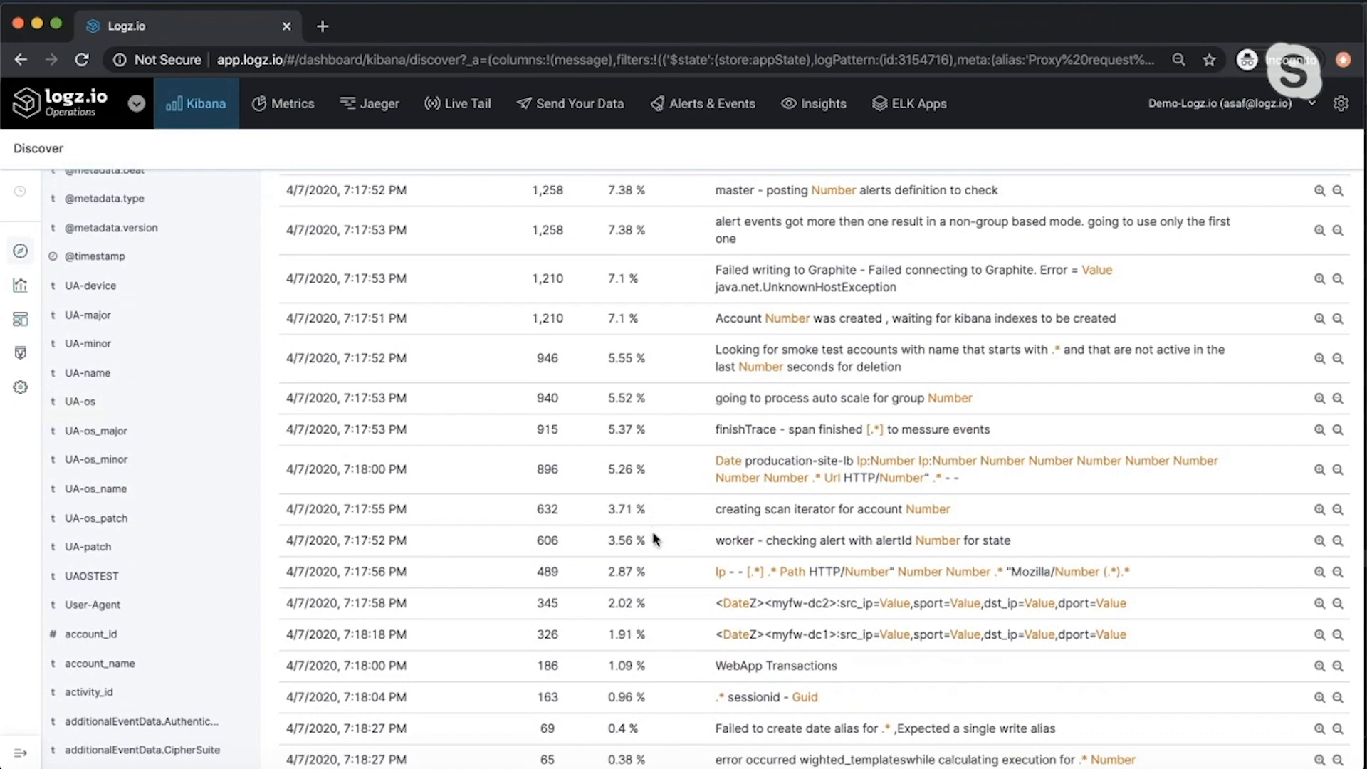
scroll(down, 3)
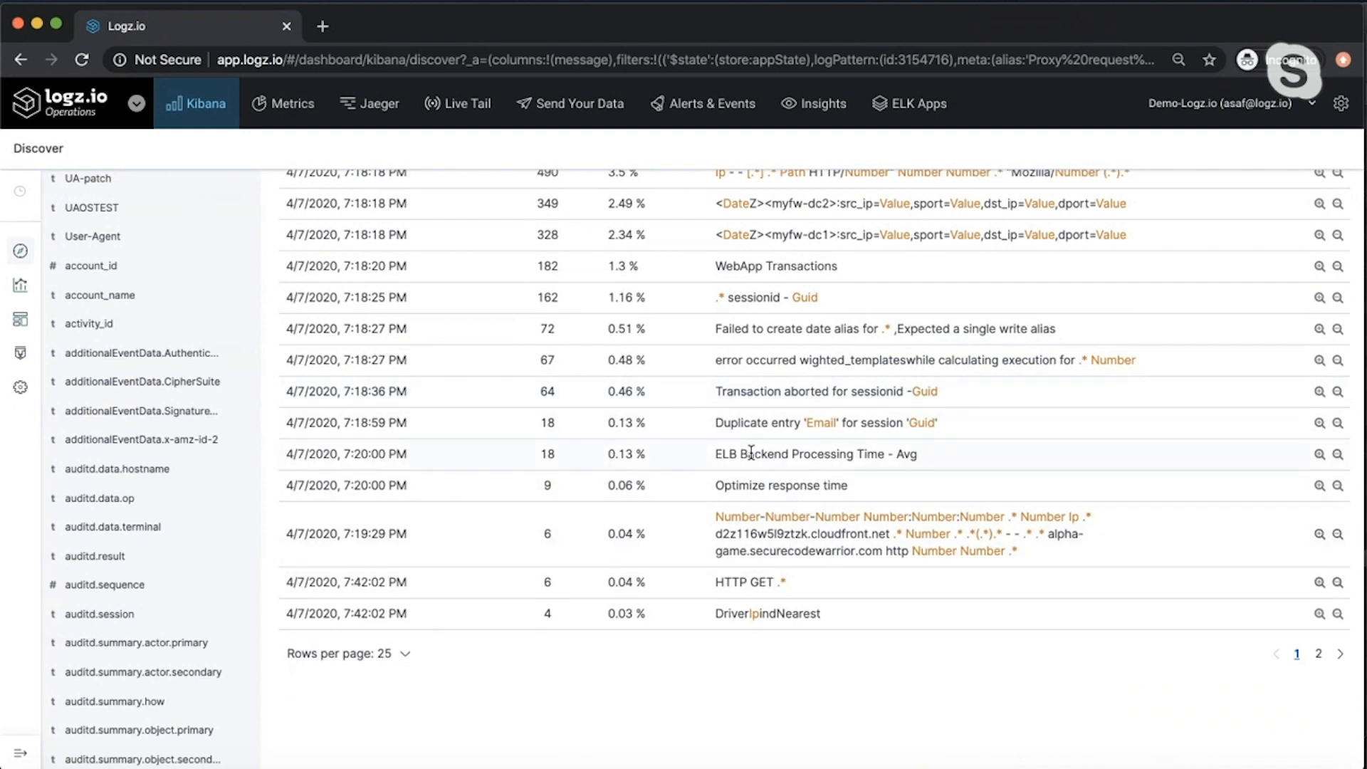
mouse_move(743, 423)
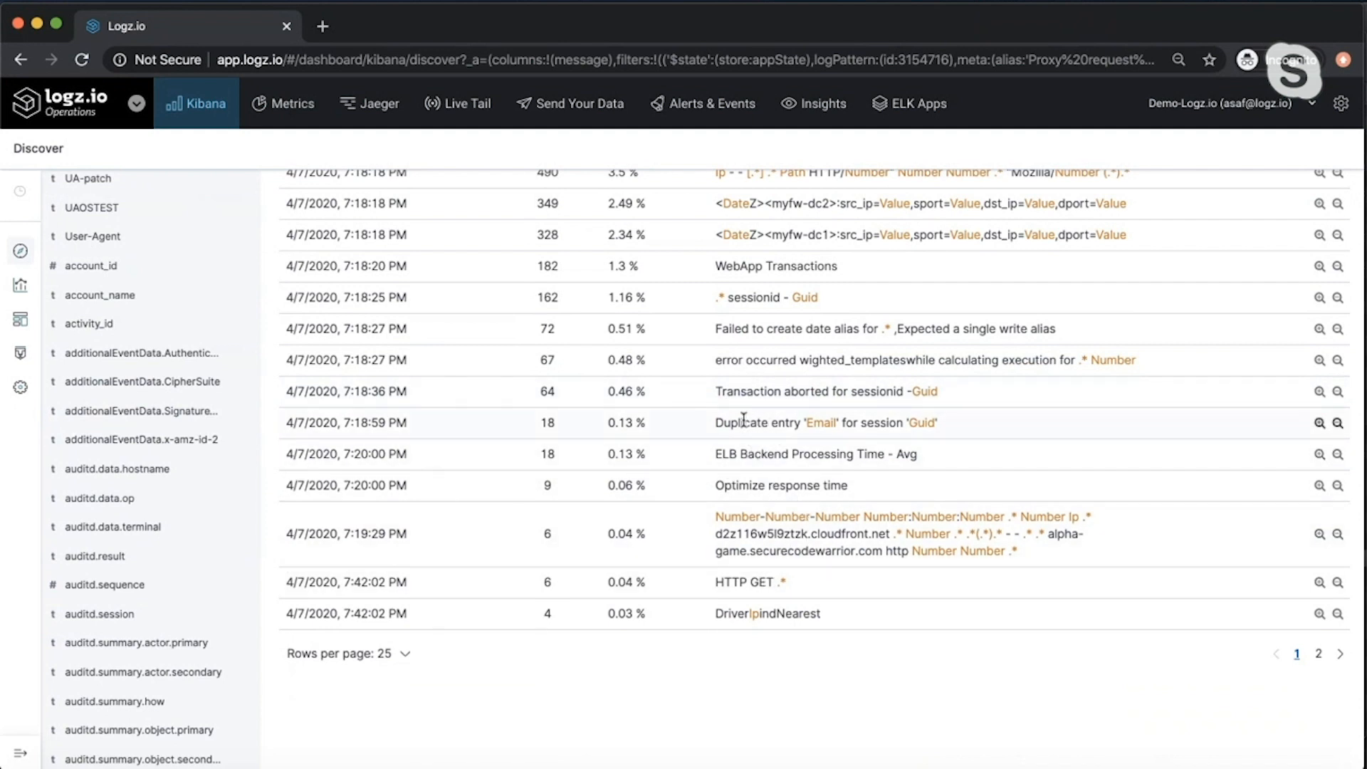
mouse_move(1060, 443)
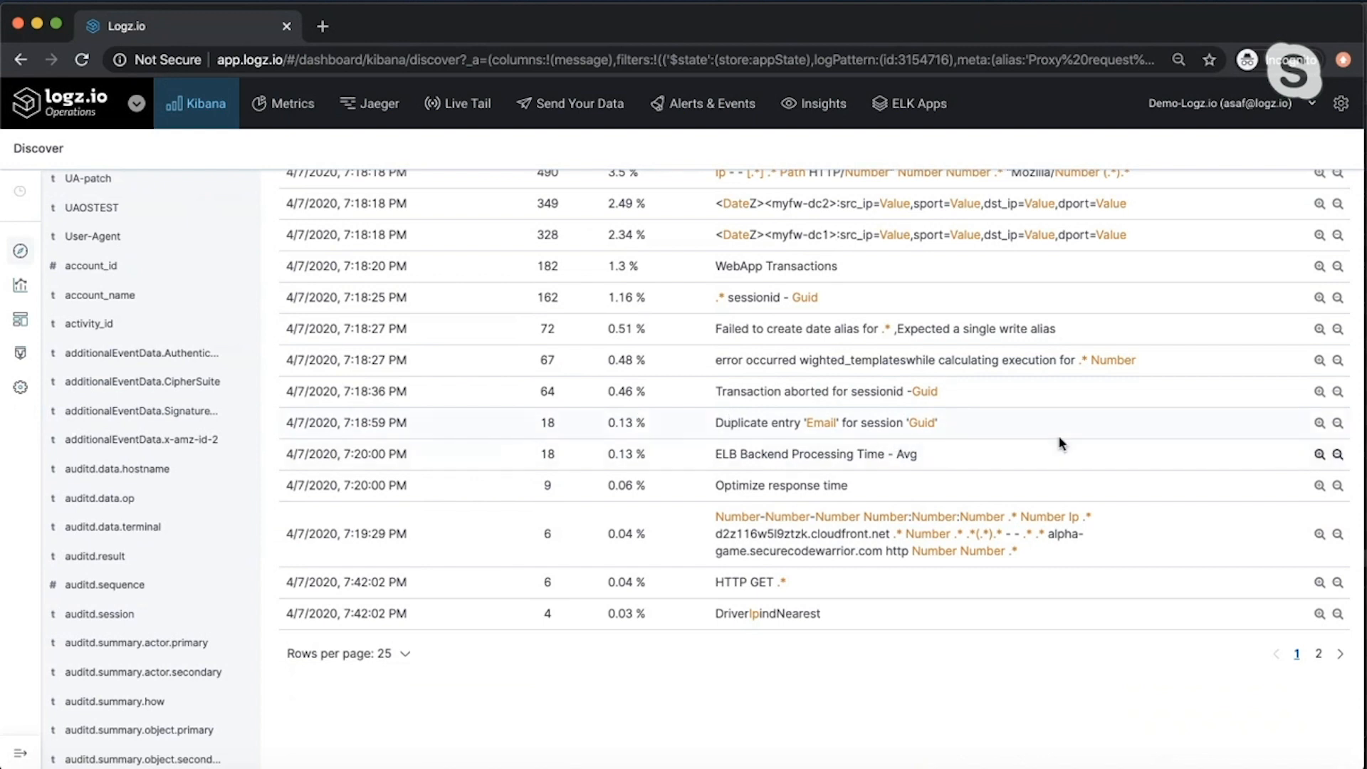
mouse_move(706, 331)
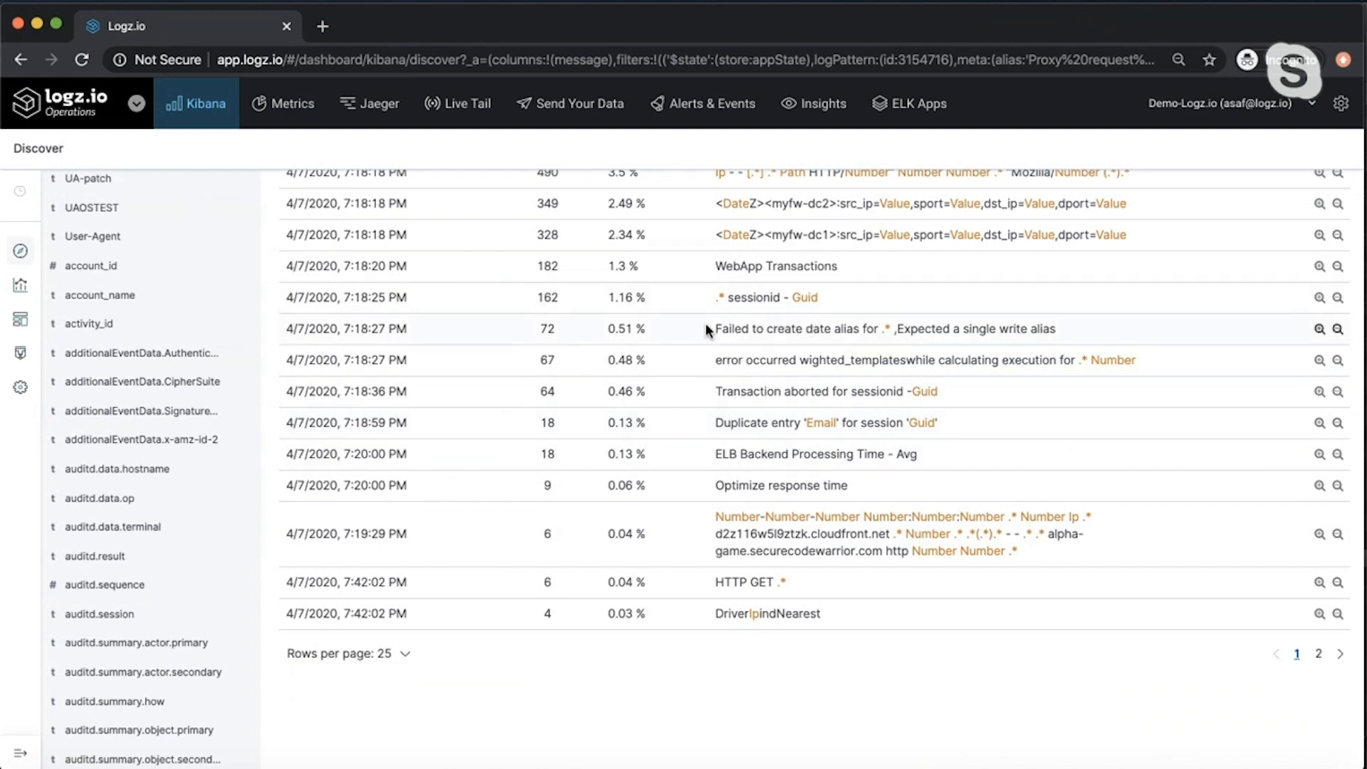
mouse_move(629, 342)
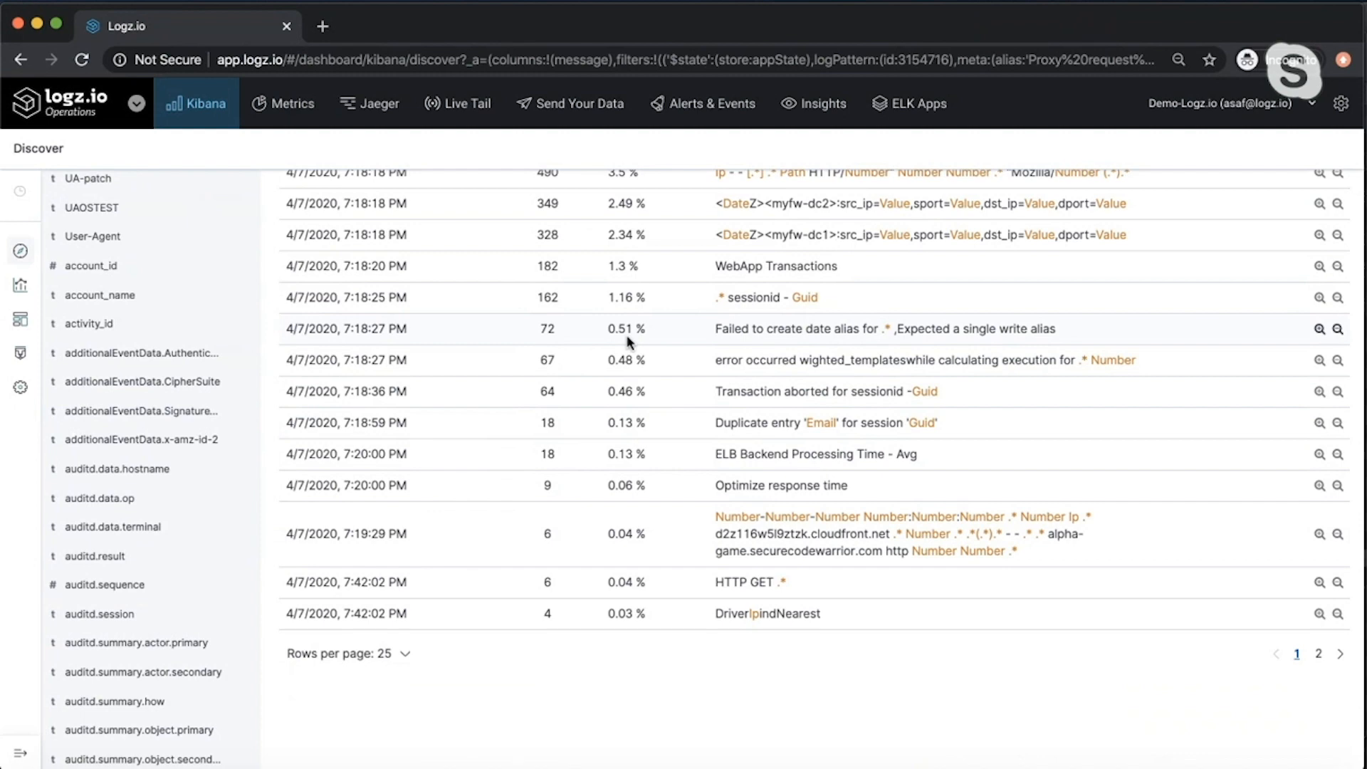
mouse_move(1003, 335)
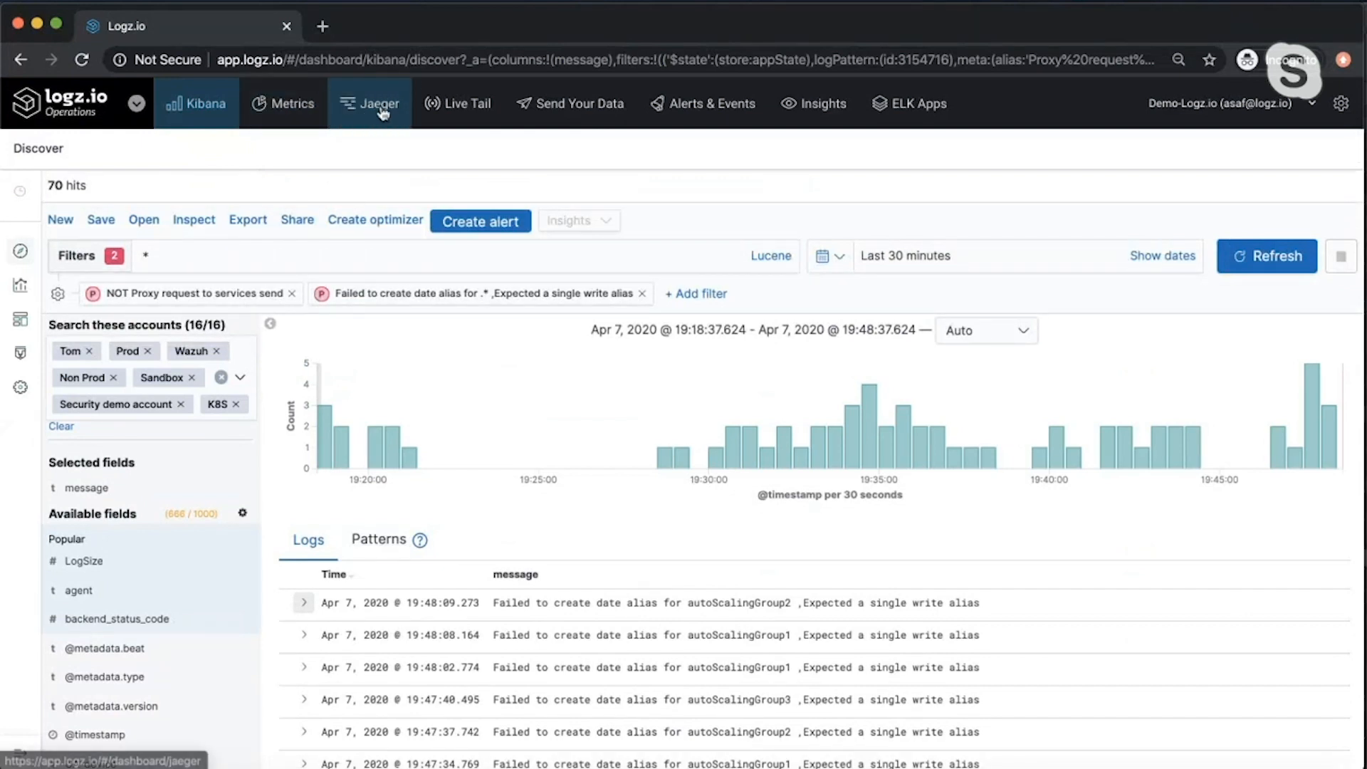
click(368, 102)
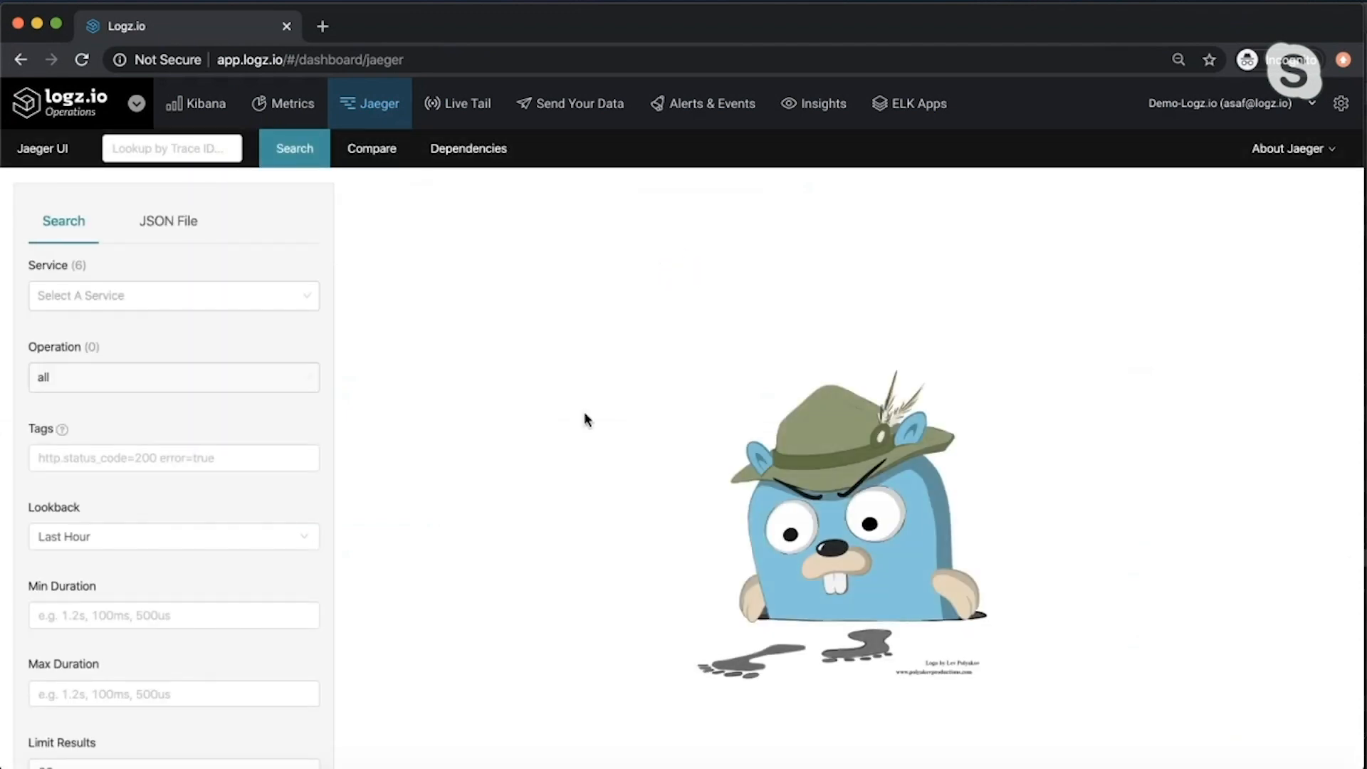
click(172, 295)
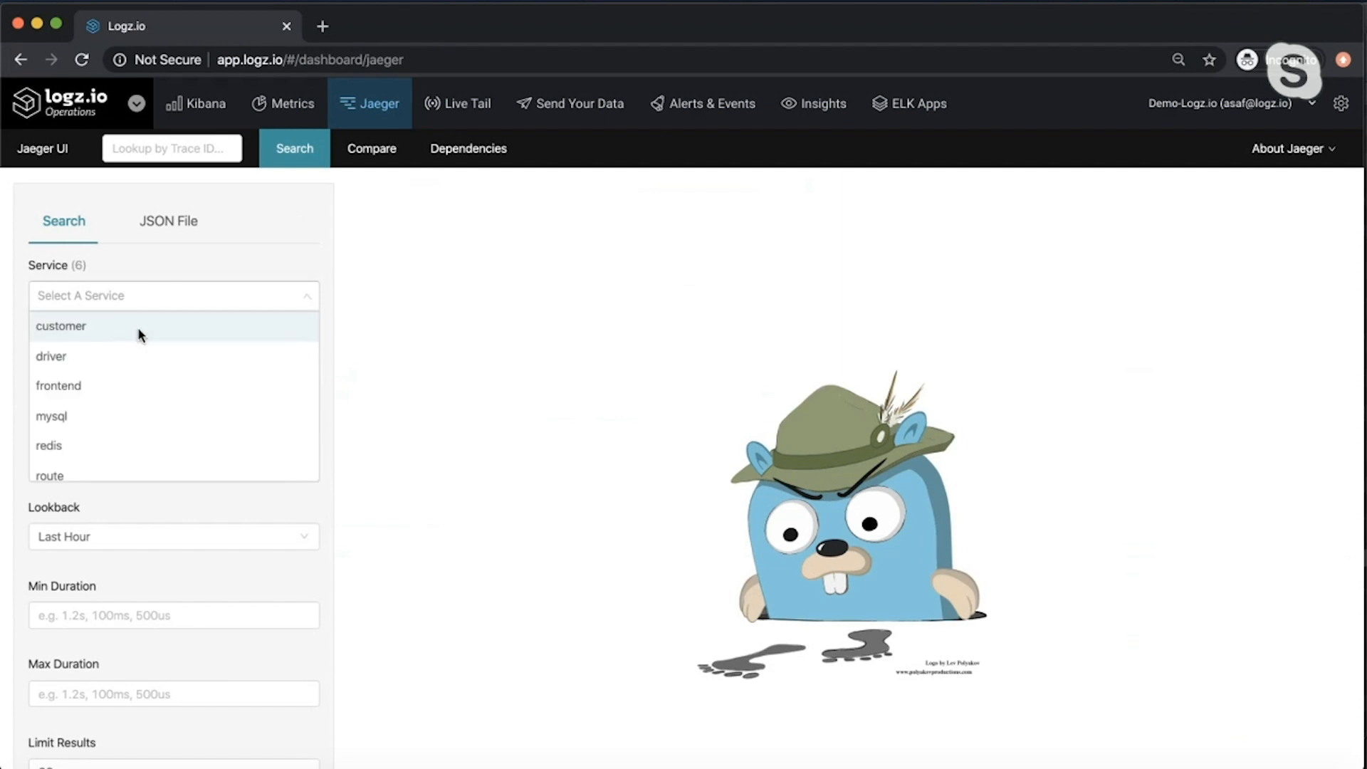
click(61, 325)
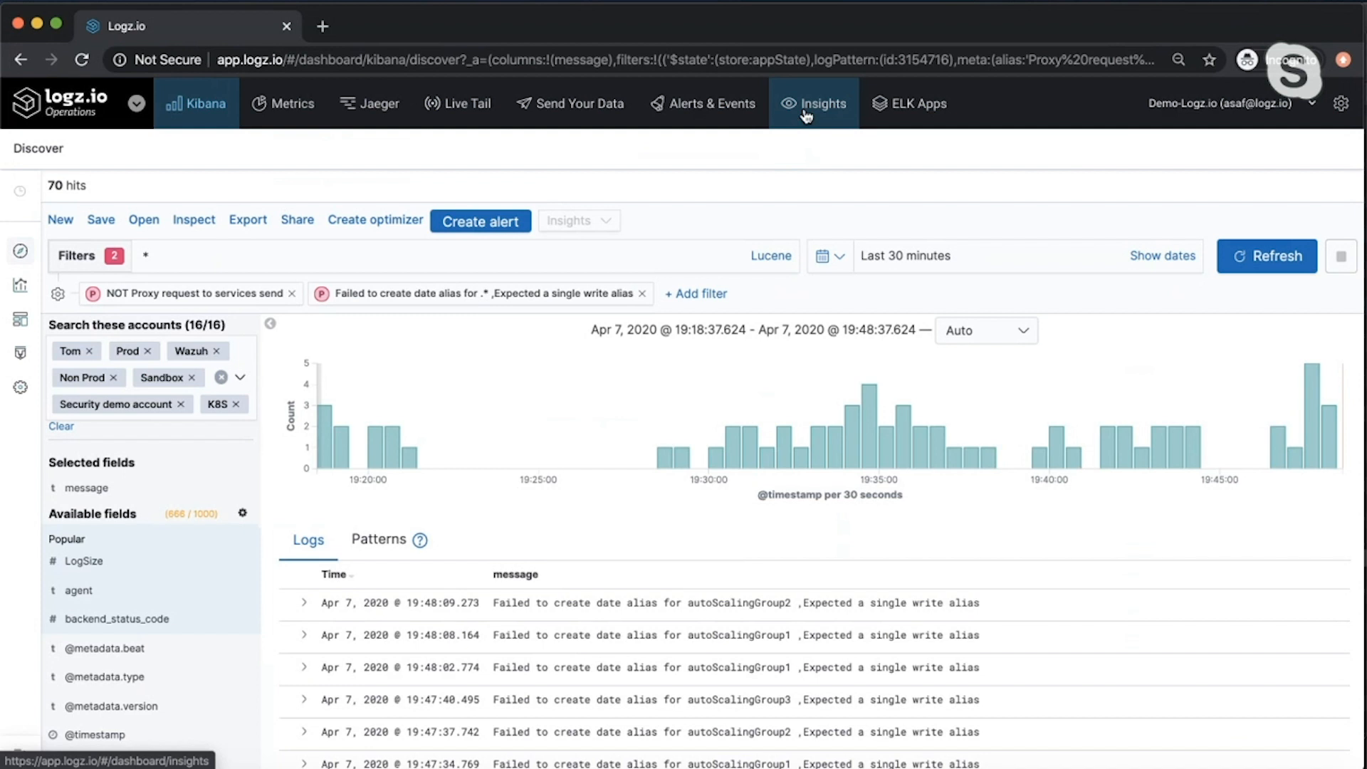
- Review the Insights page's 7-day exceptions chart and active insights table
click(813, 104)
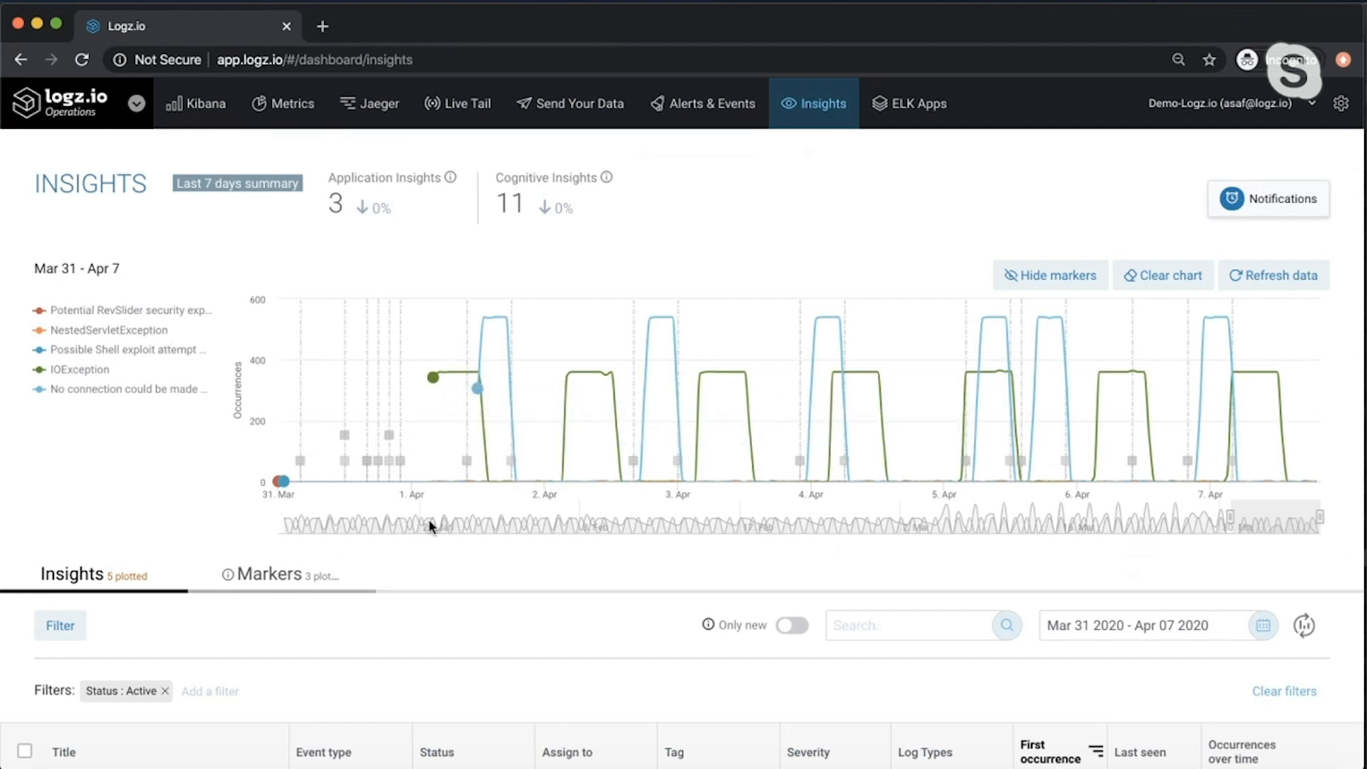
scroll(down, 3)
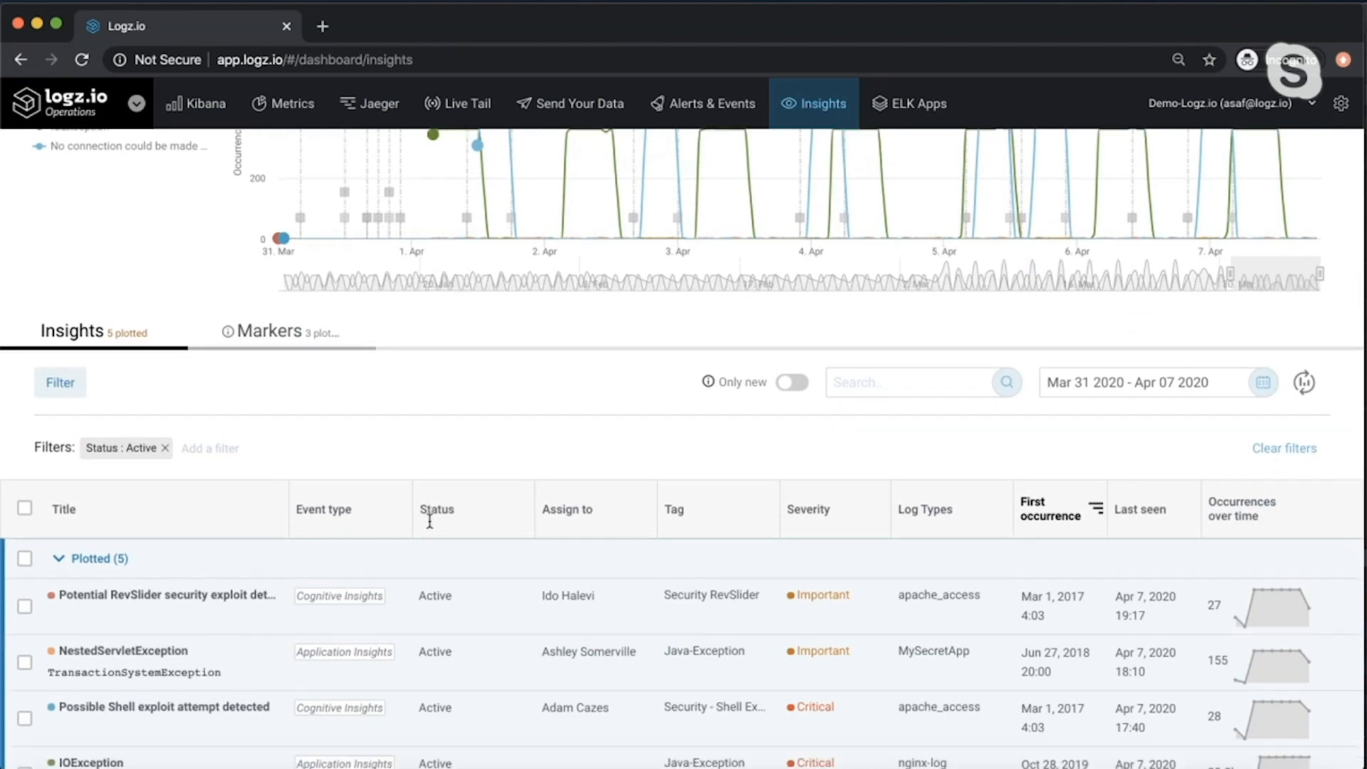
- Expand the Potential RevSlider security exploit insight to reveal its description and Sucuri reference link
click(152, 595)
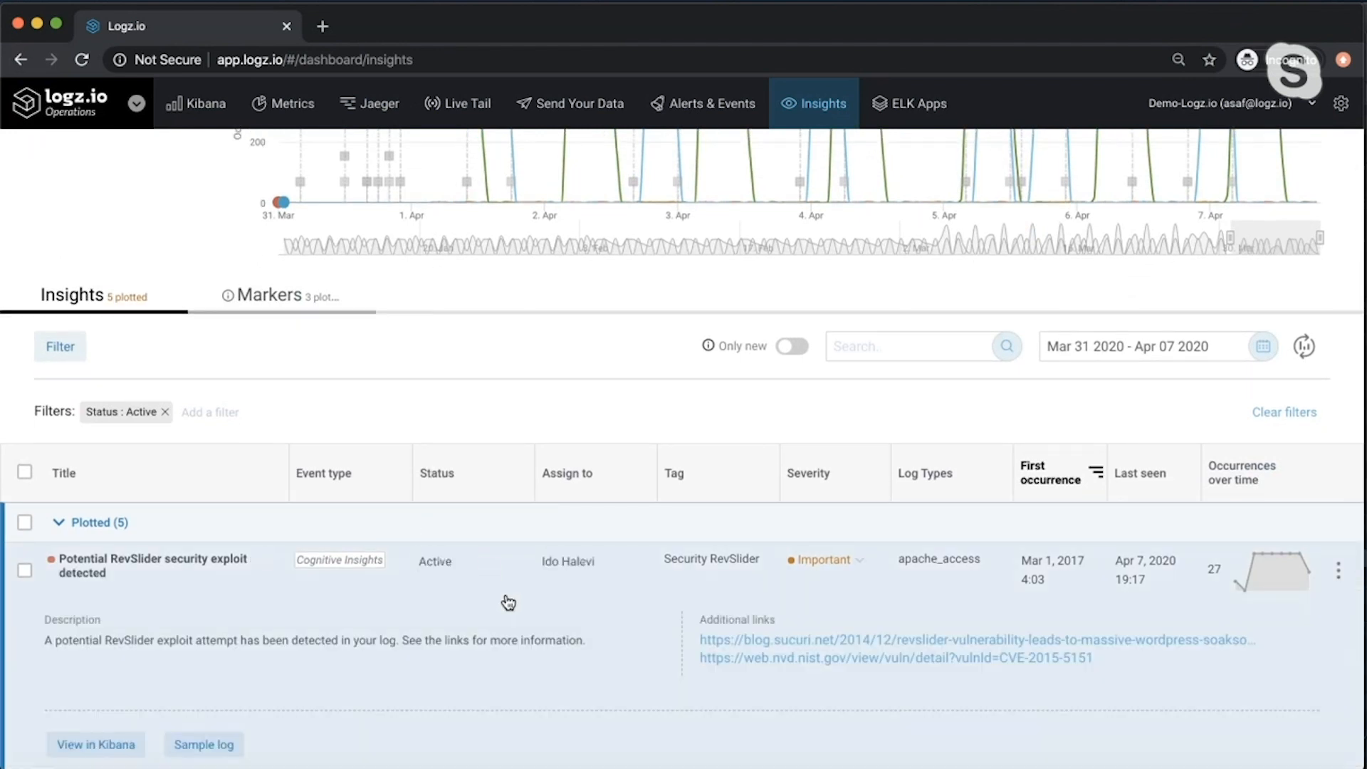
scroll(down, 3)
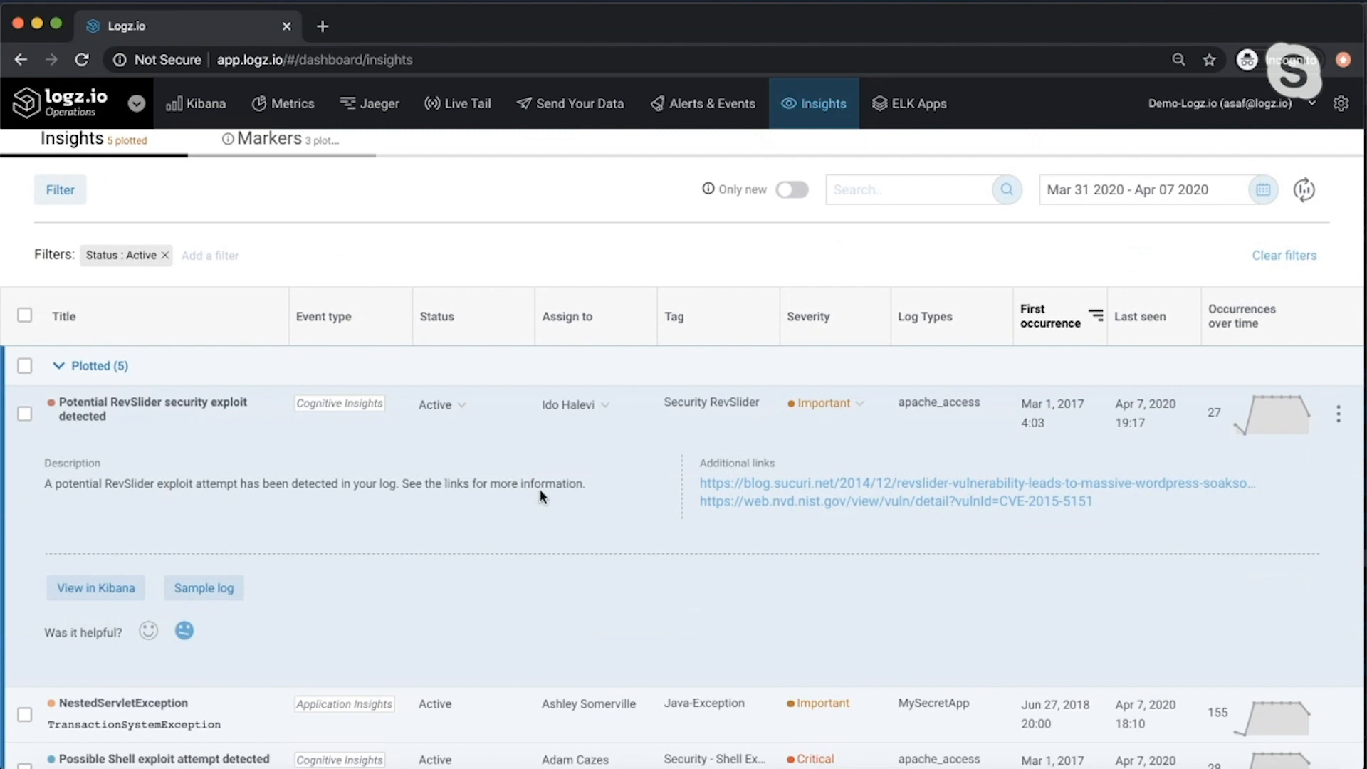
mouse_move(754, 513)
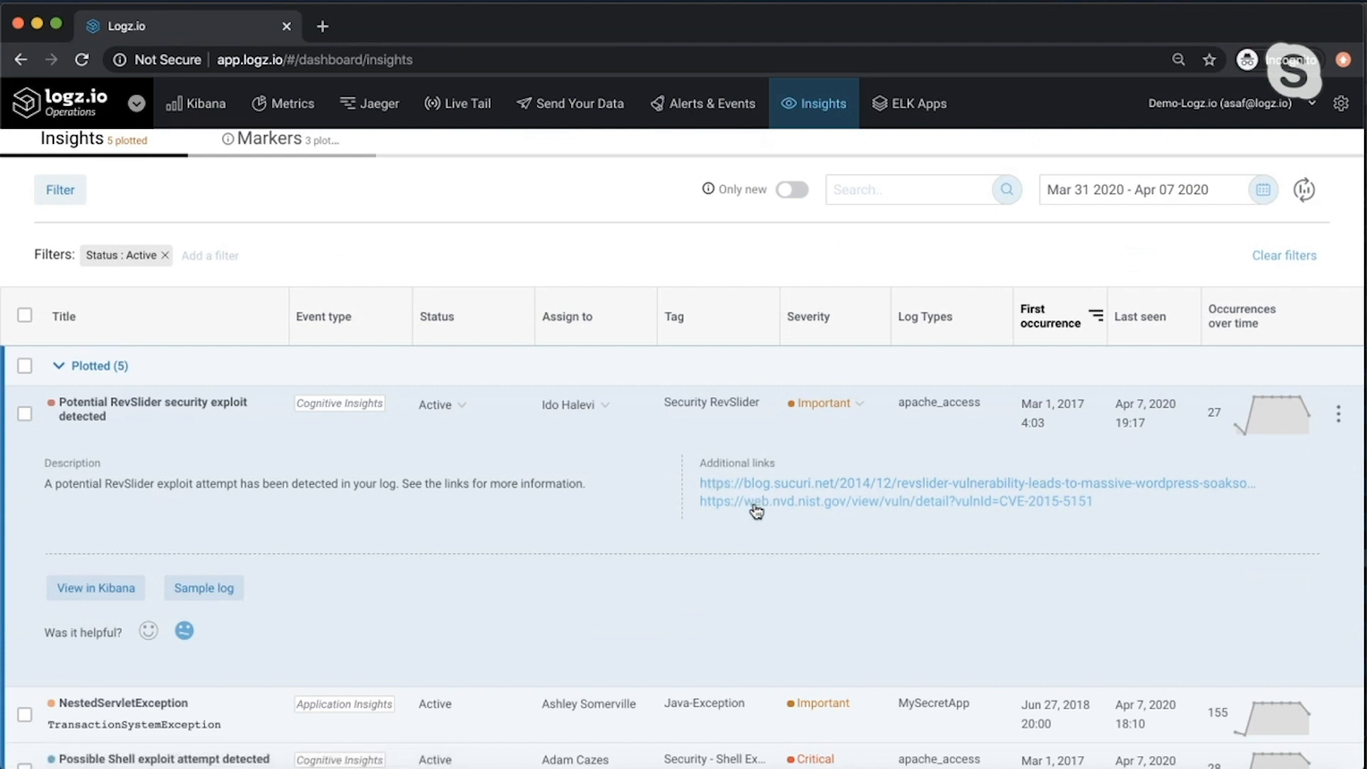
mouse_move(112, 485)
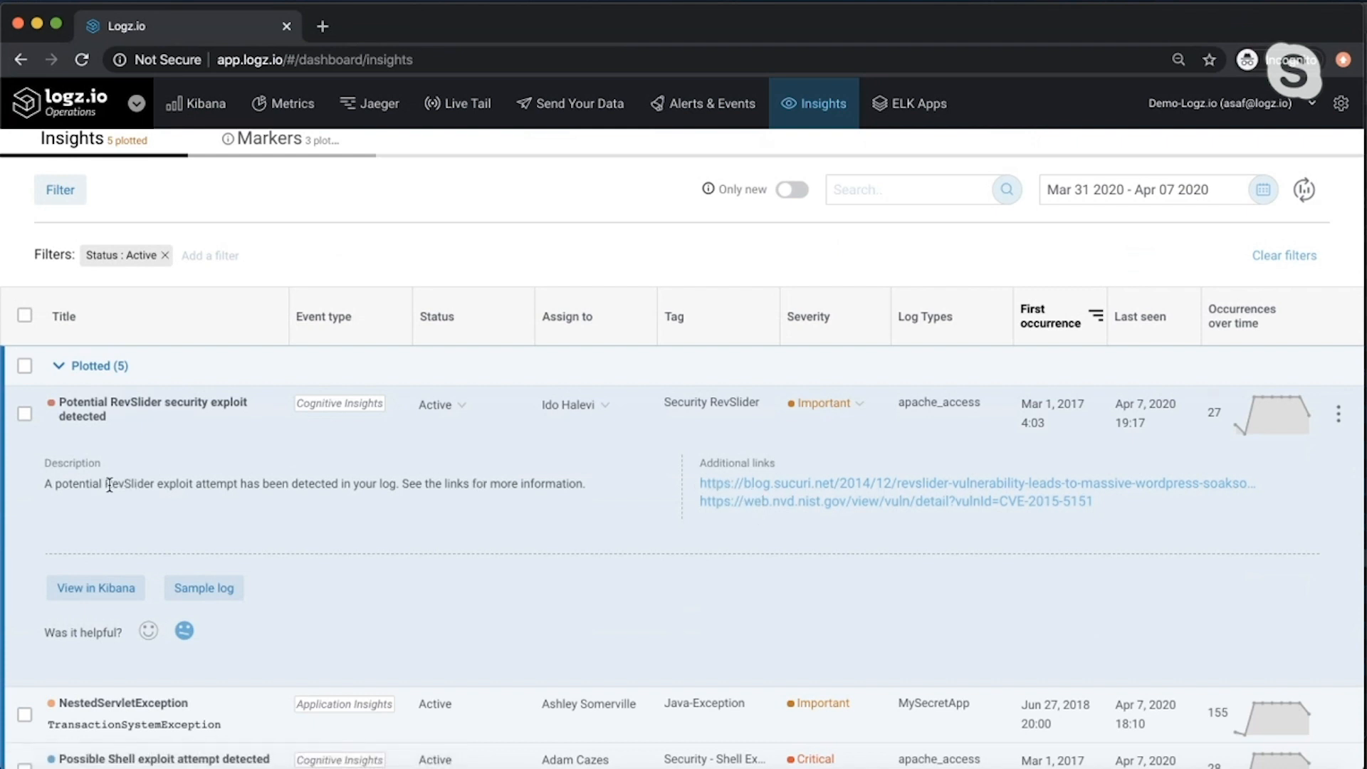
mouse_move(242, 475)
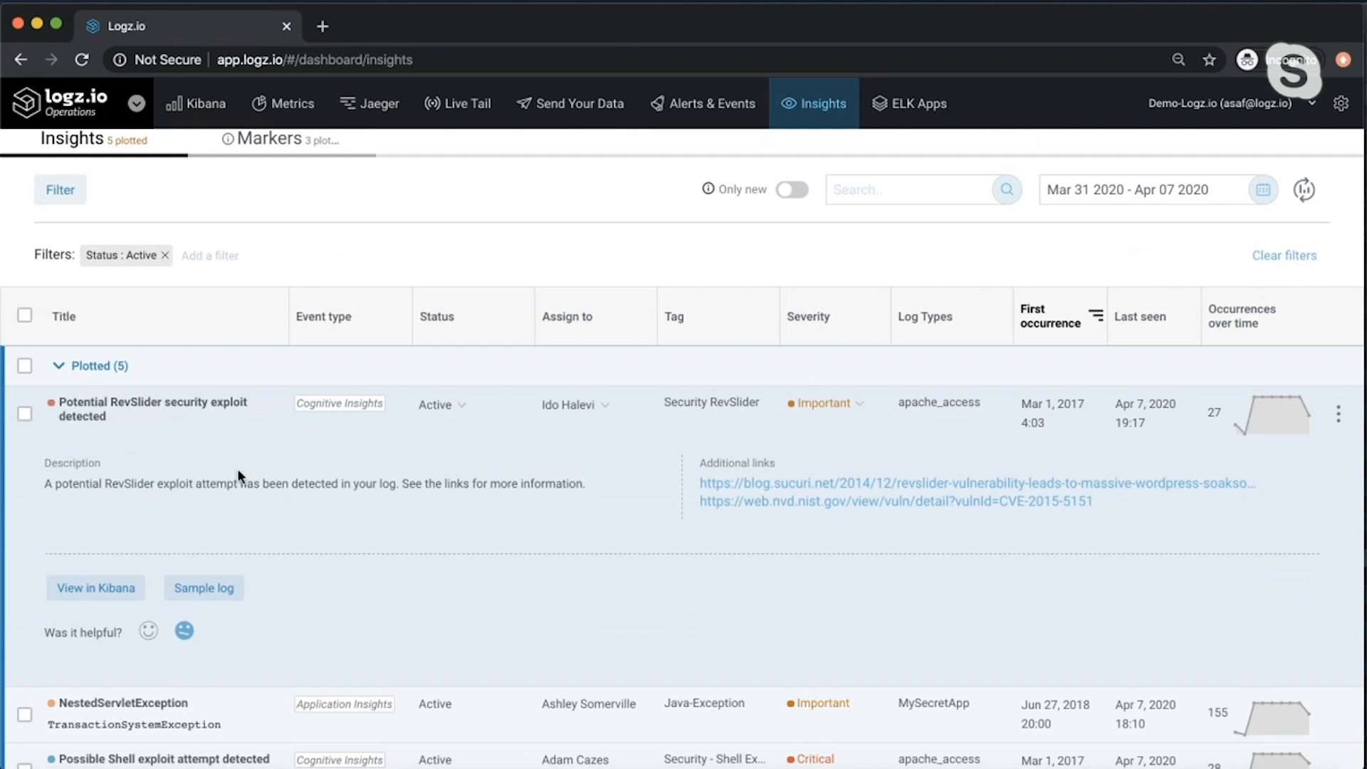
mouse_move(514, 472)
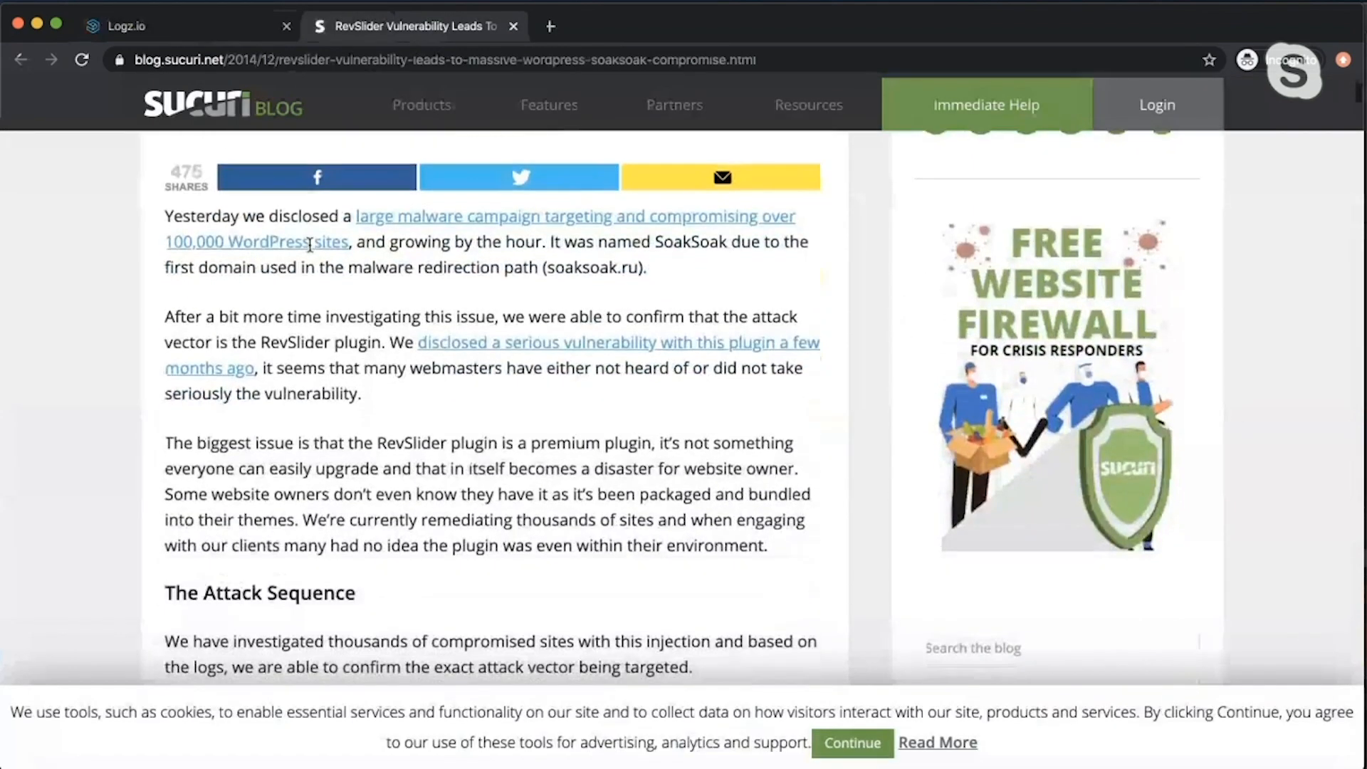
- Read the Sucuri article's attack sequence, return to Logz.io Insights and collapse the RevSlider row
scroll(down, 3)
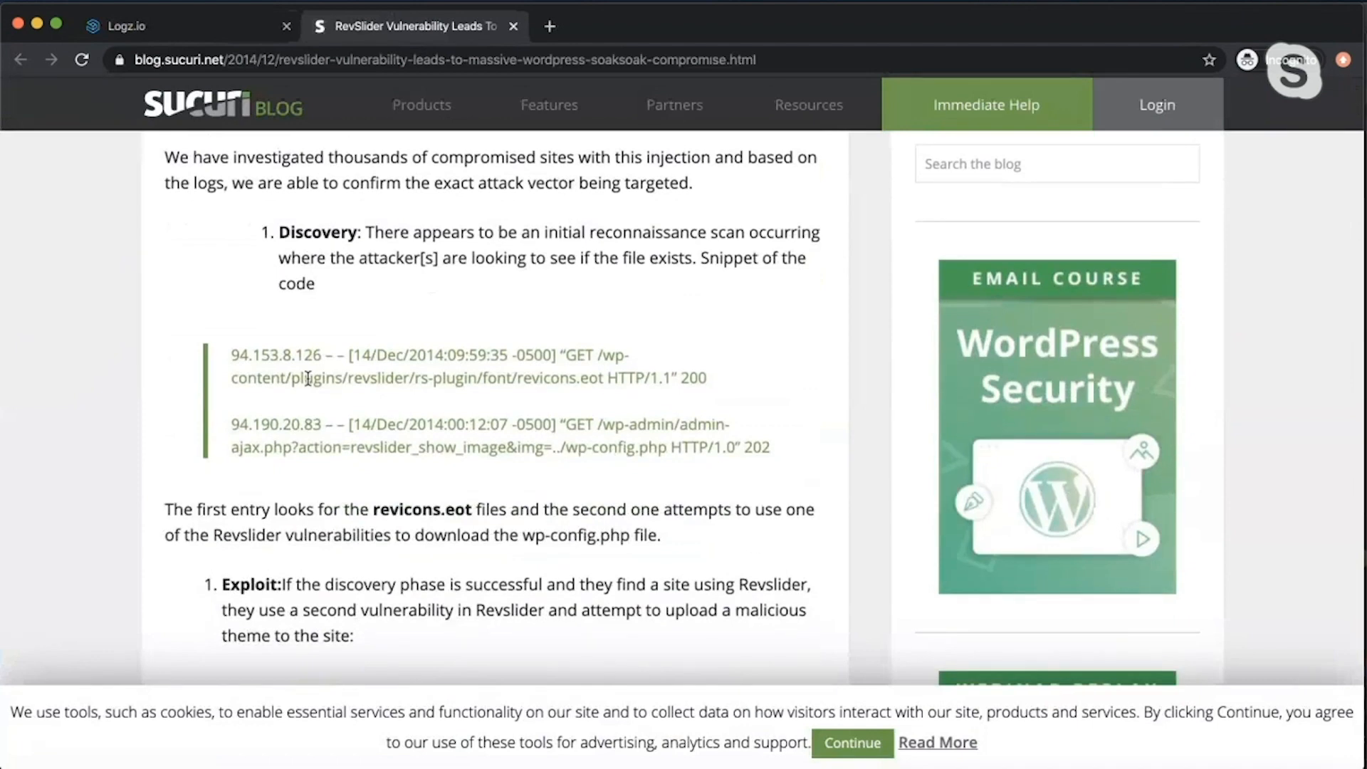
scroll(down, 3)
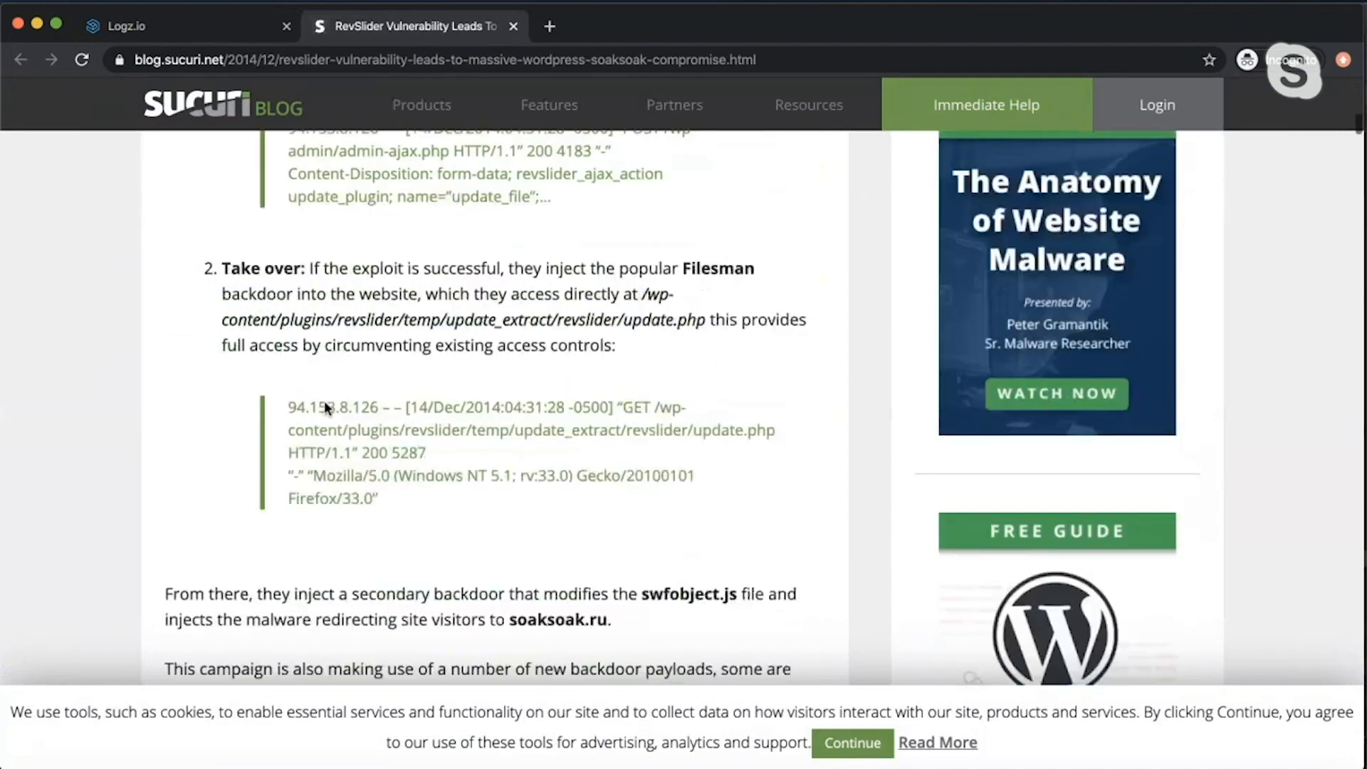
click(131, 26)
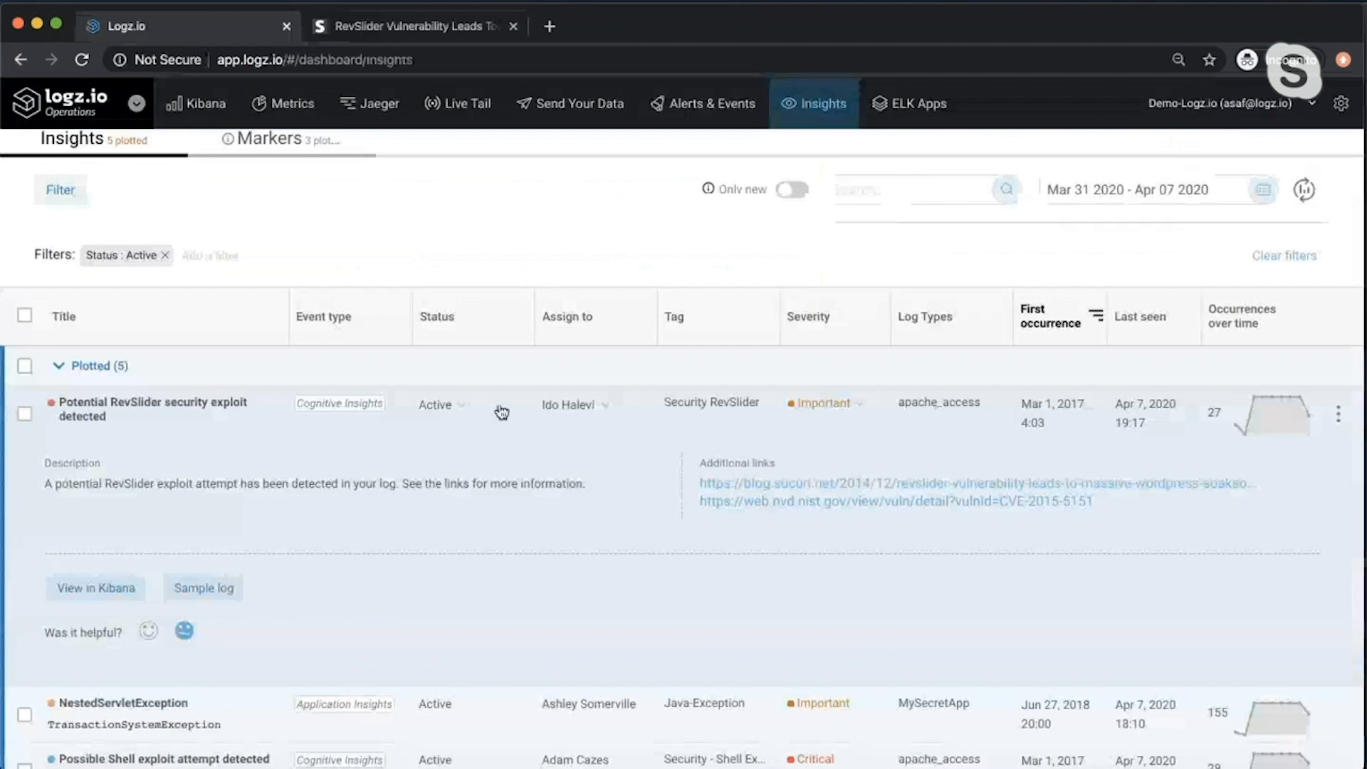
click(152, 410)
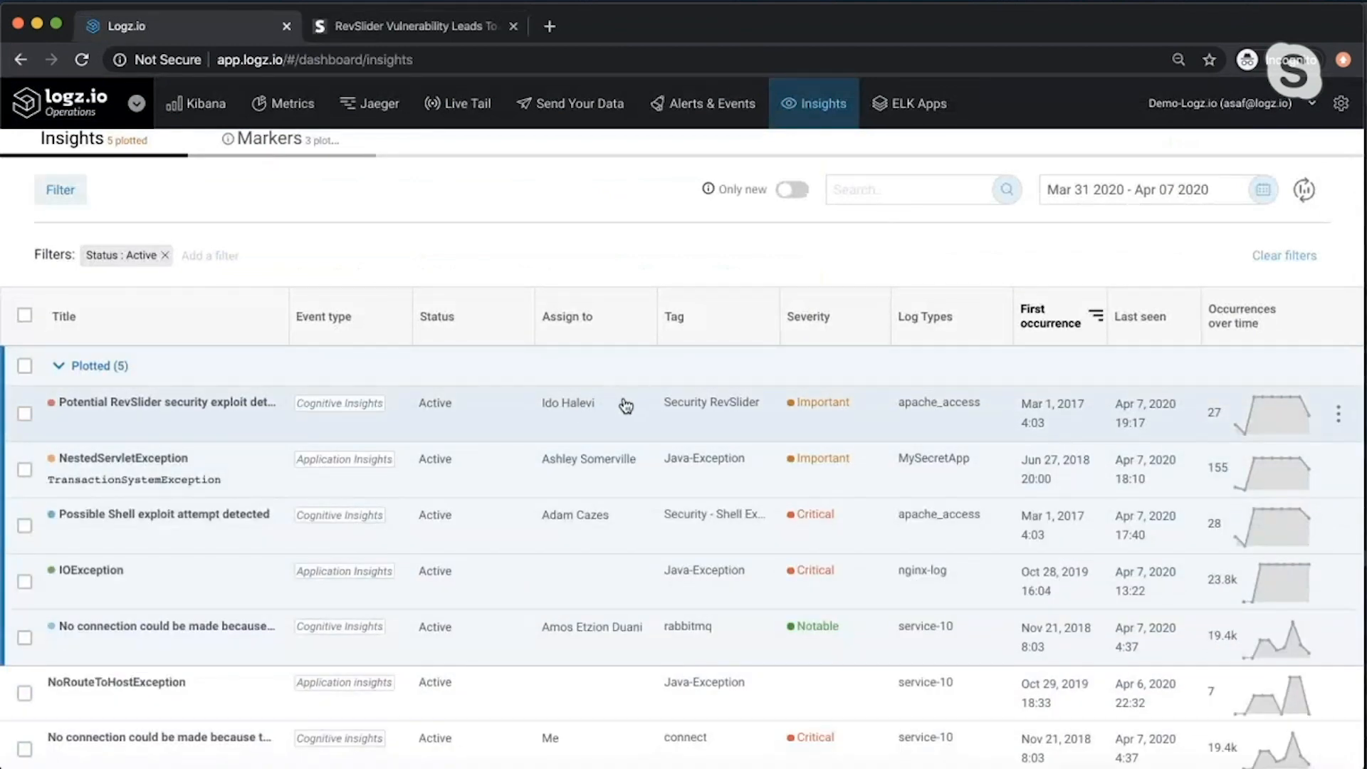
mouse_move(985, 418)
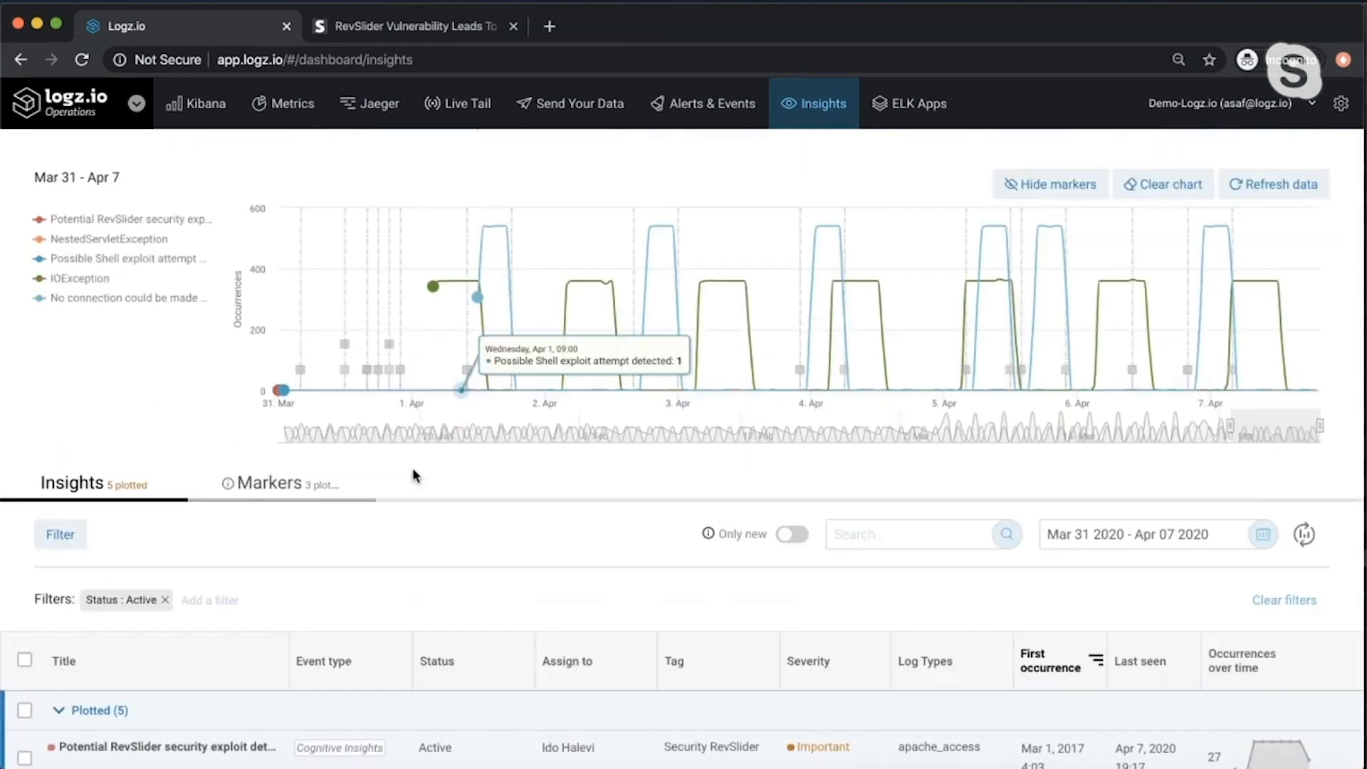
- Review the NestedServletException insight's stack trace and return to the 7-day Insights chart
scroll(down, 3)
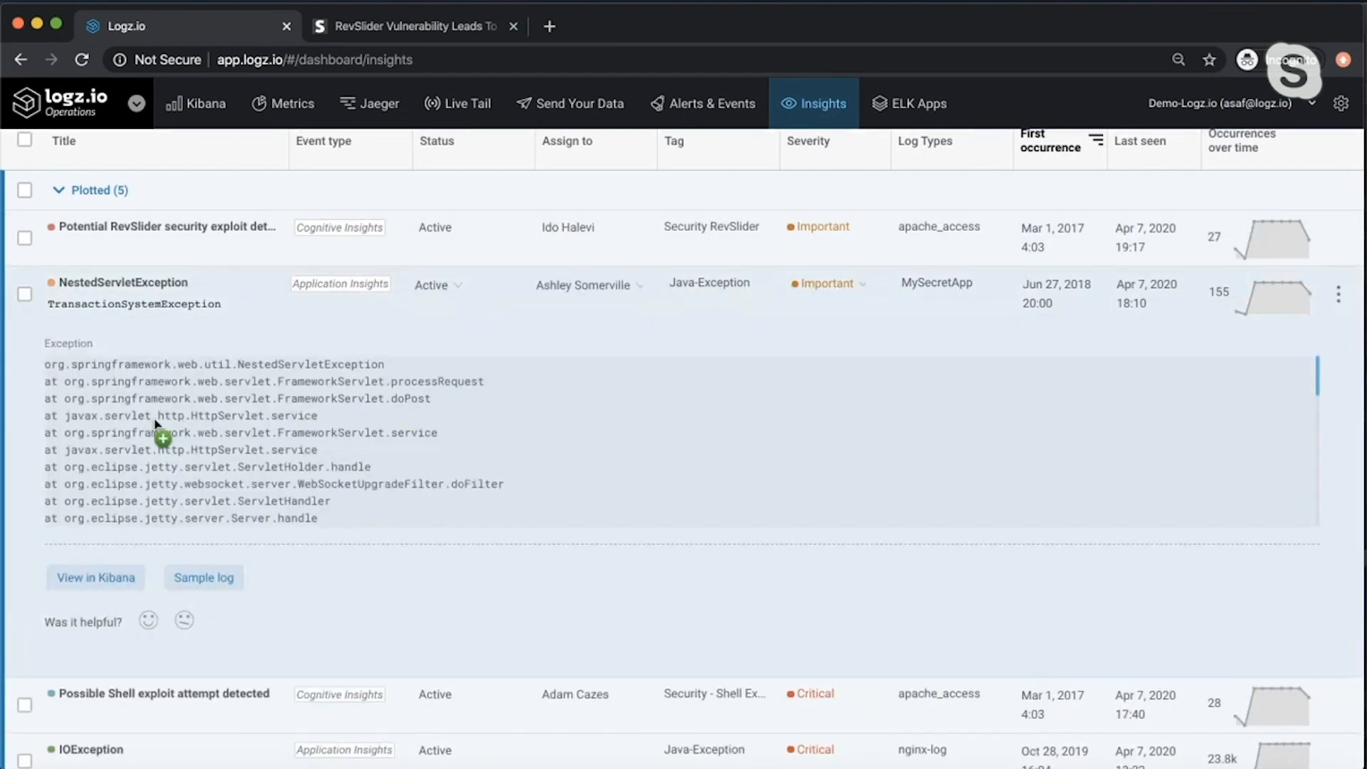
mouse_move(78, 384)
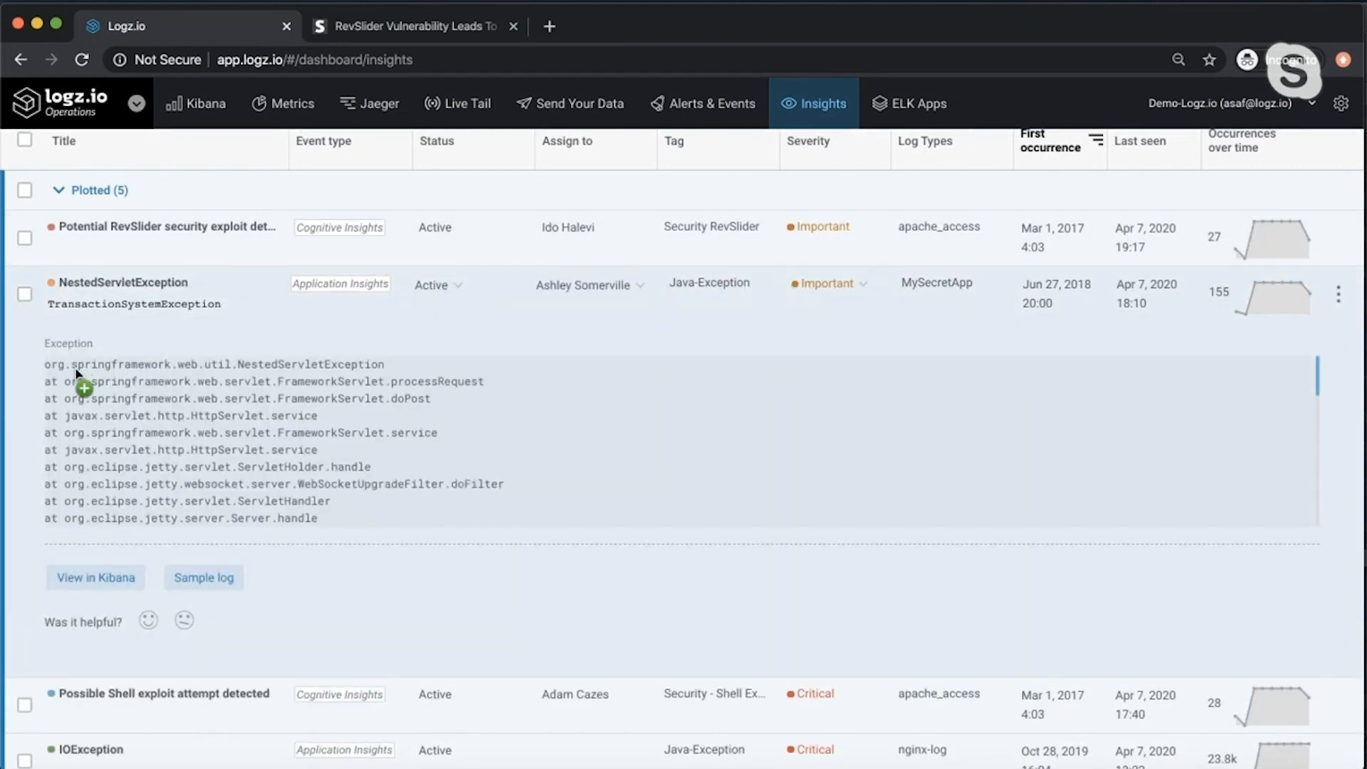
mouse_move(330, 514)
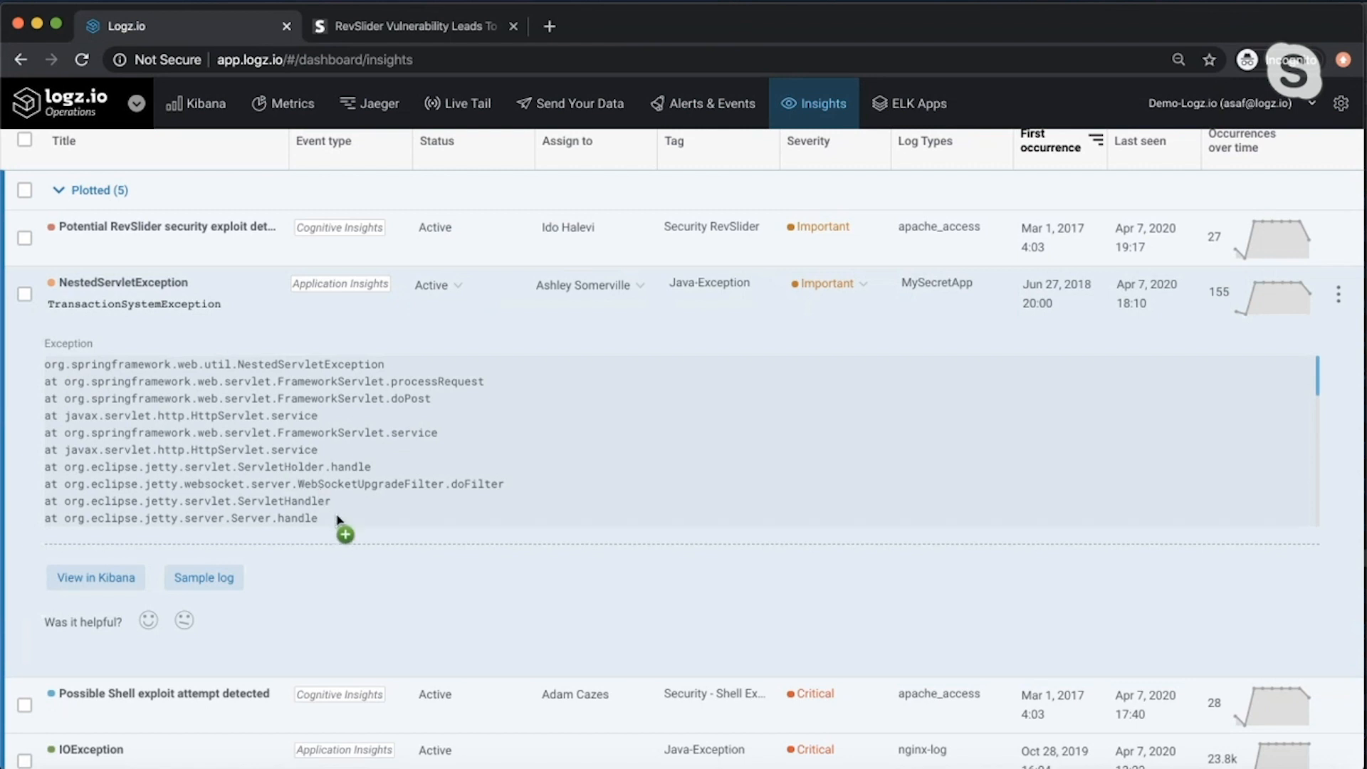
mouse_move(343, 531)
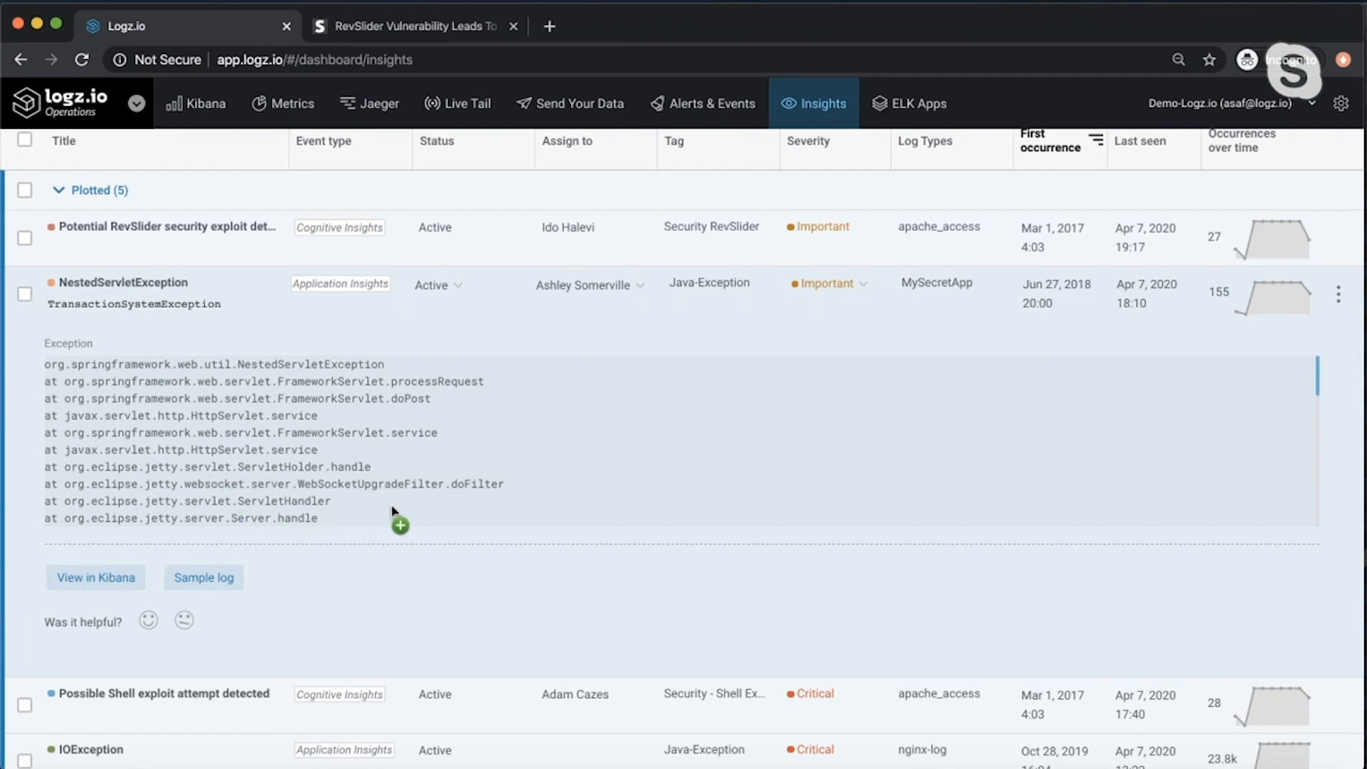
mouse_move(514, 300)
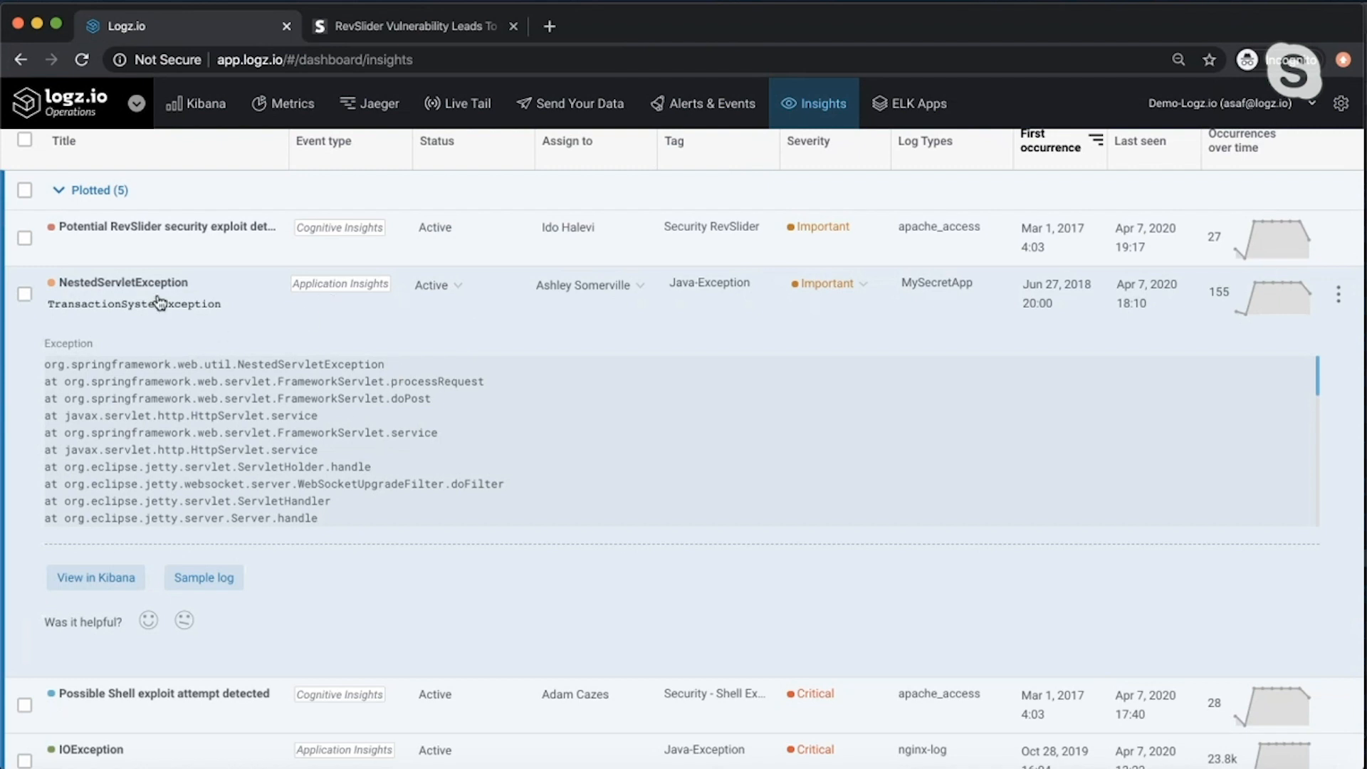
mouse_move(490, 327)
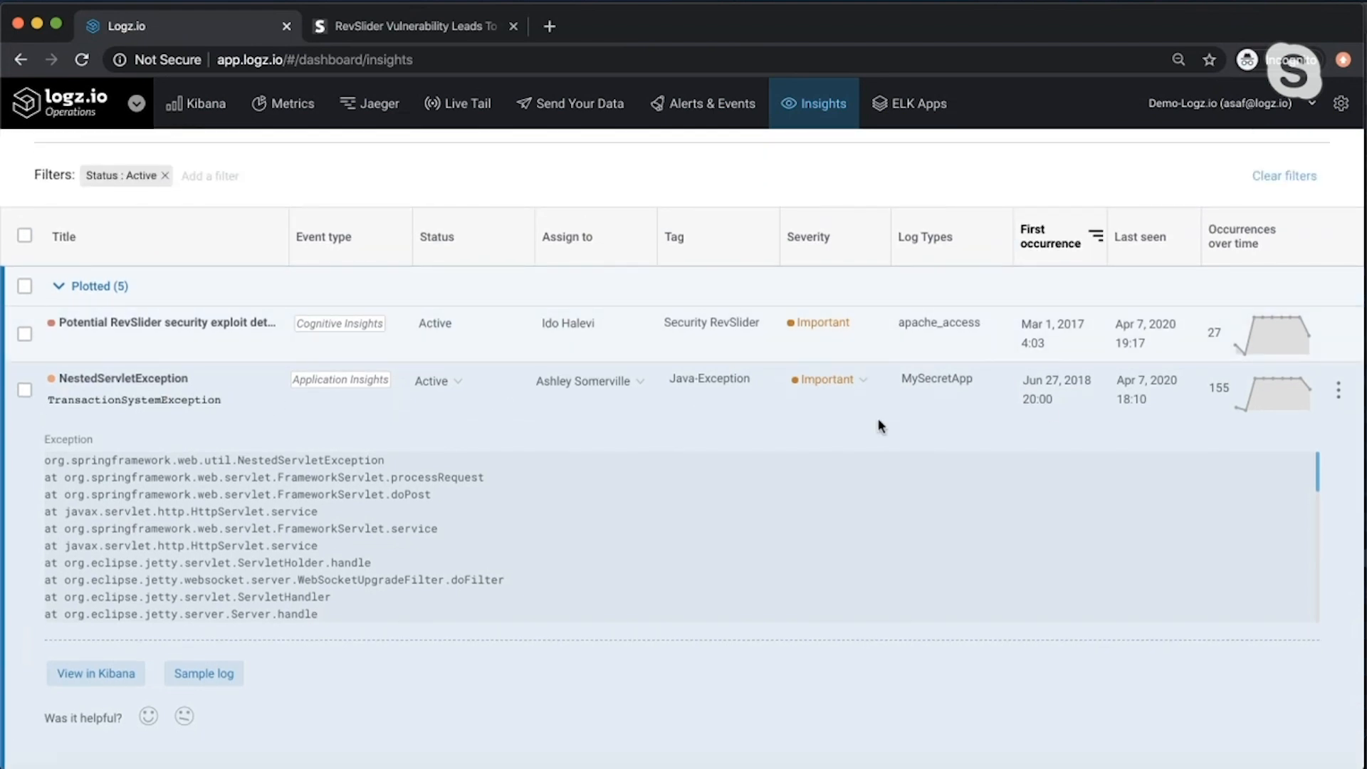
mouse_move(1061, 398)
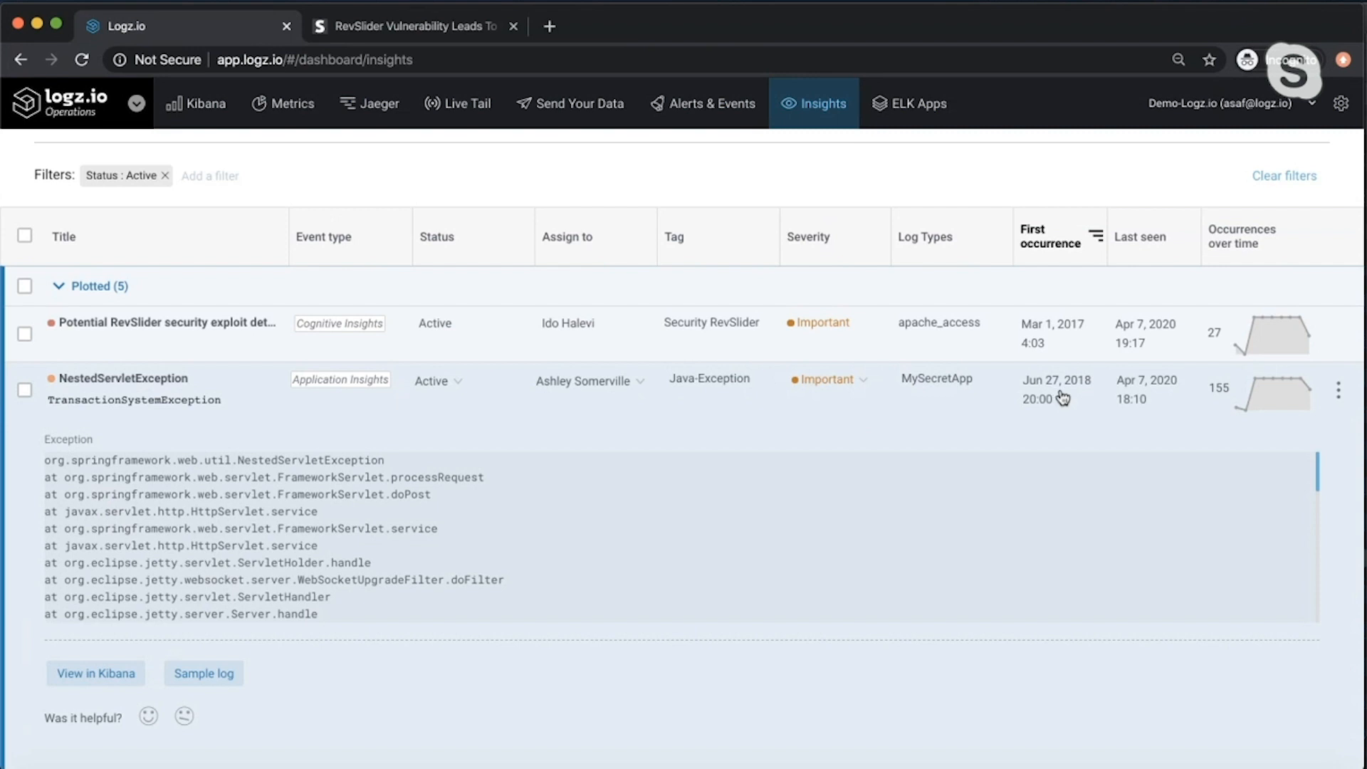
mouse_move(1182, 393)
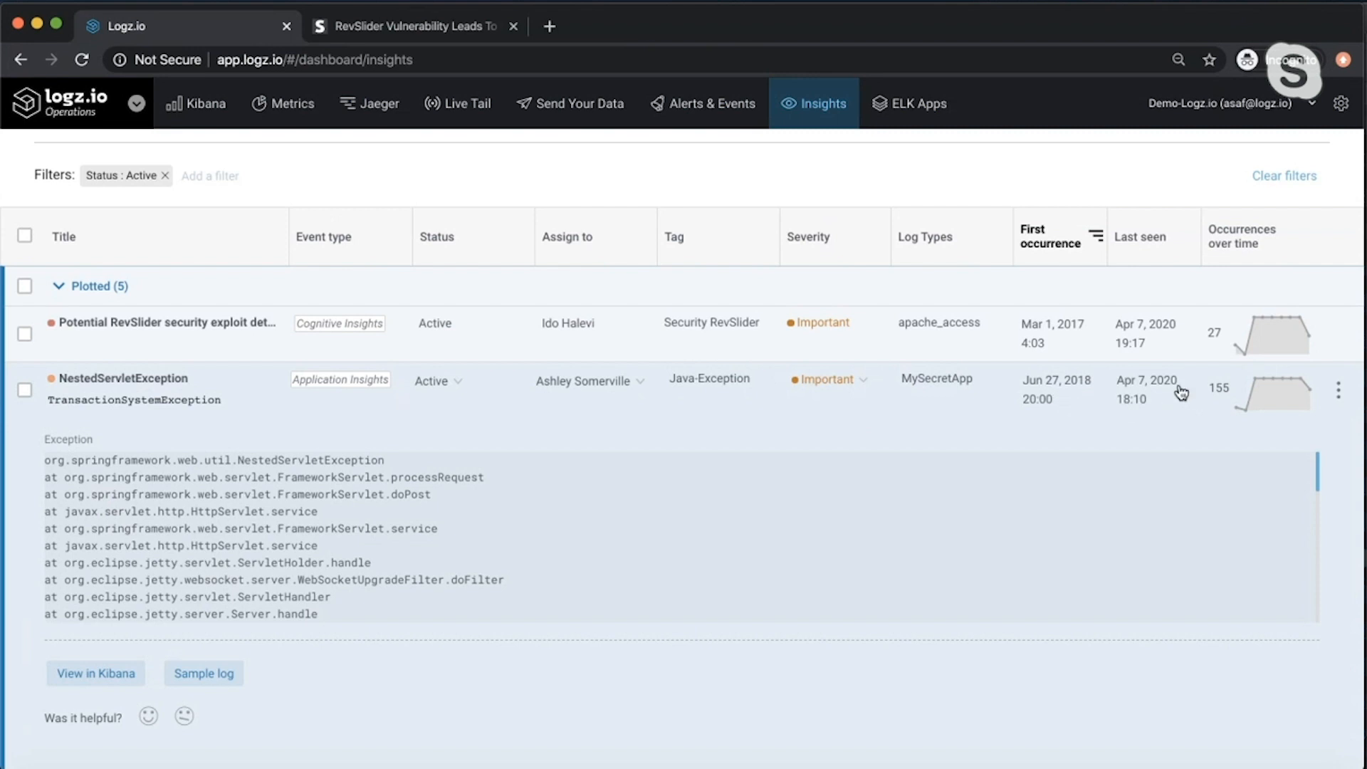
mouse_move(1163, 425)
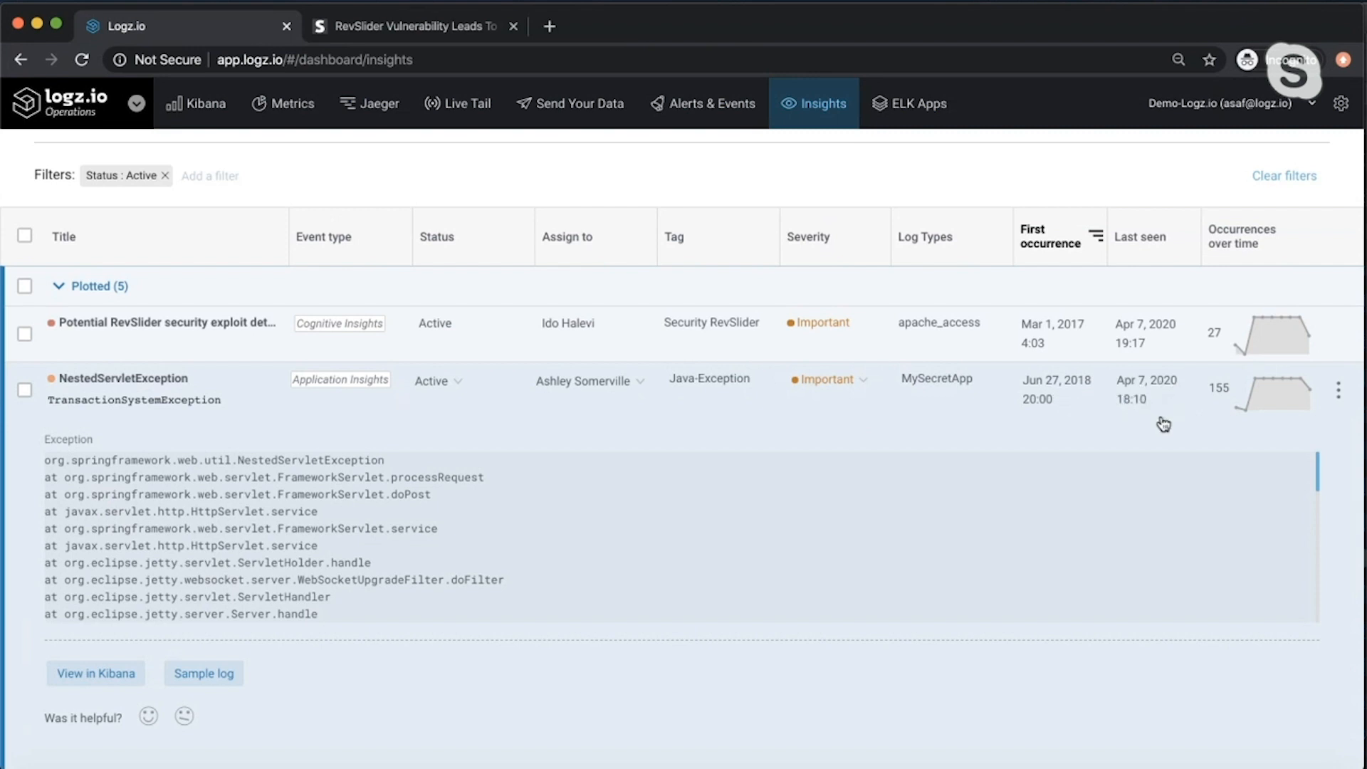
mouse_move(1145, 411)
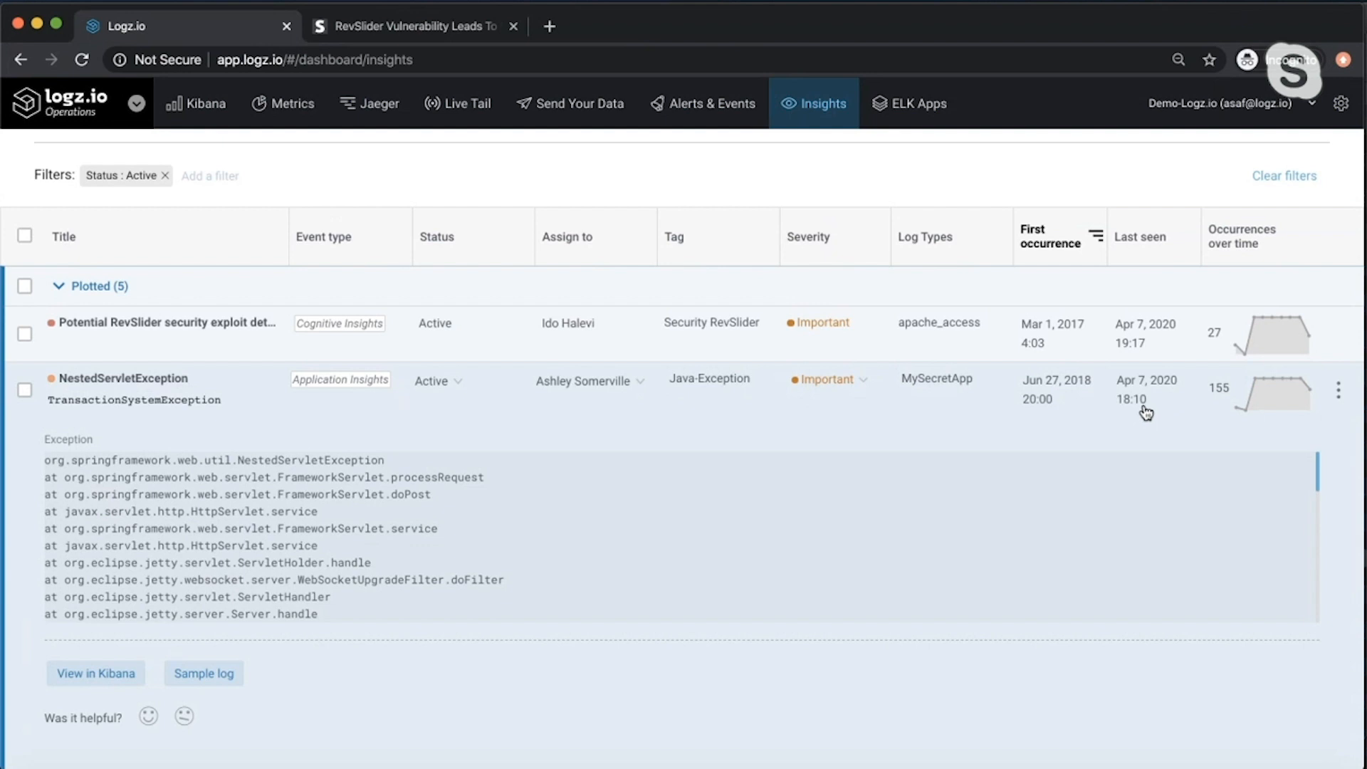
mouse_move(1253, 415)
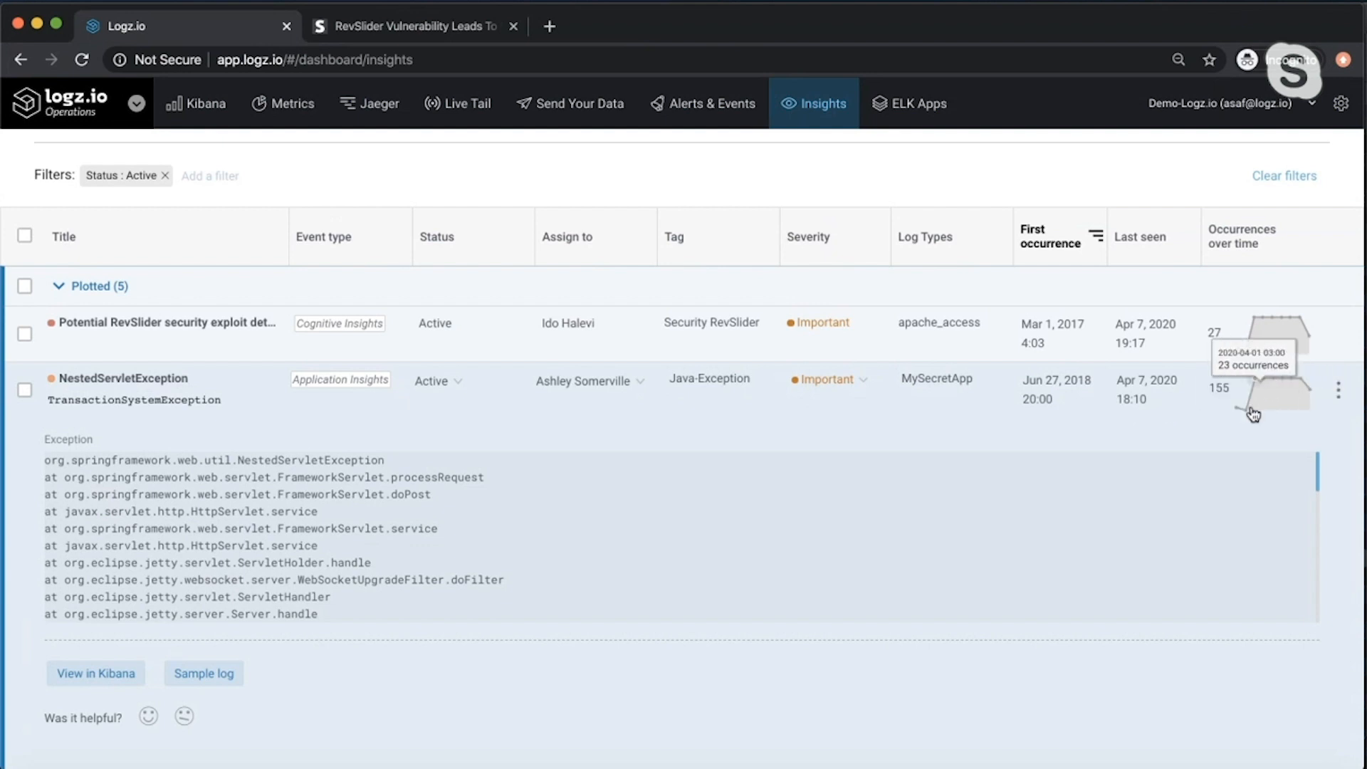
mouse_move(490, 392)
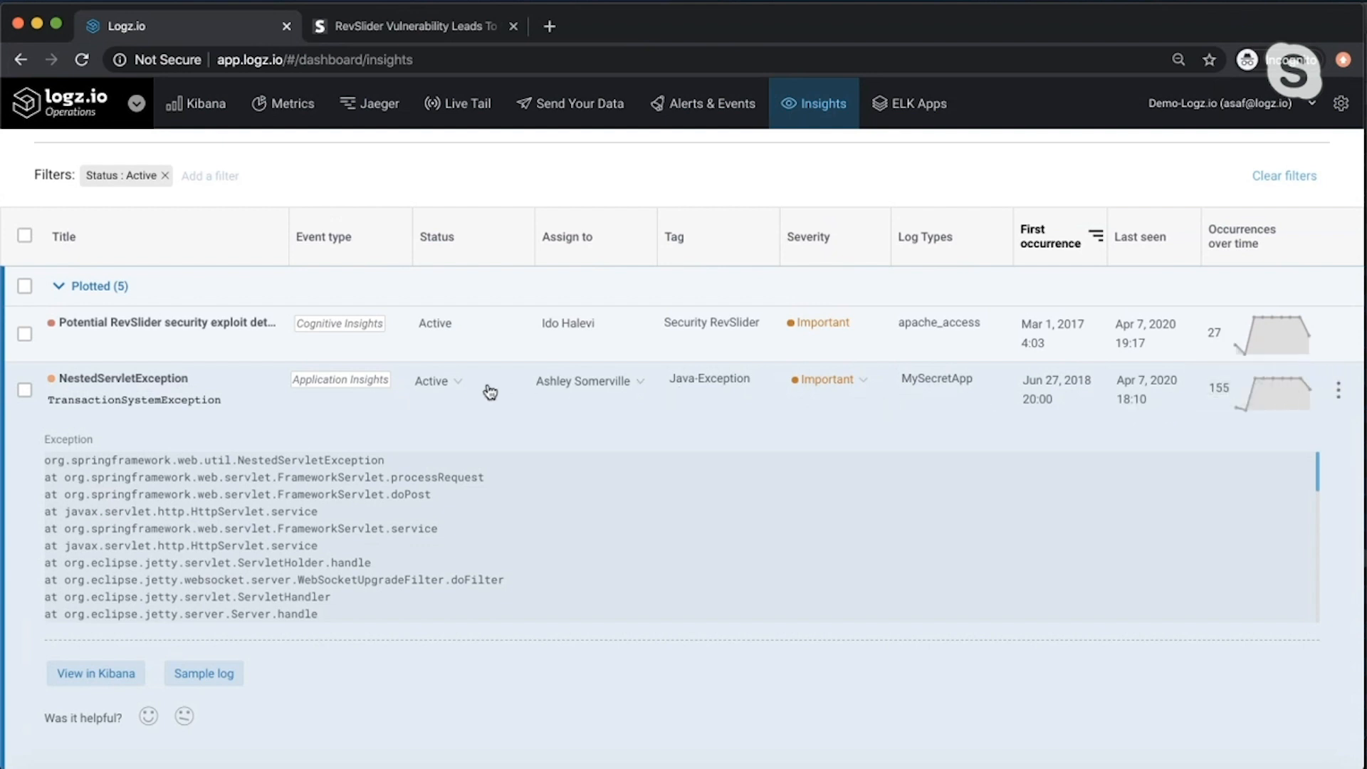
click(122, 378)
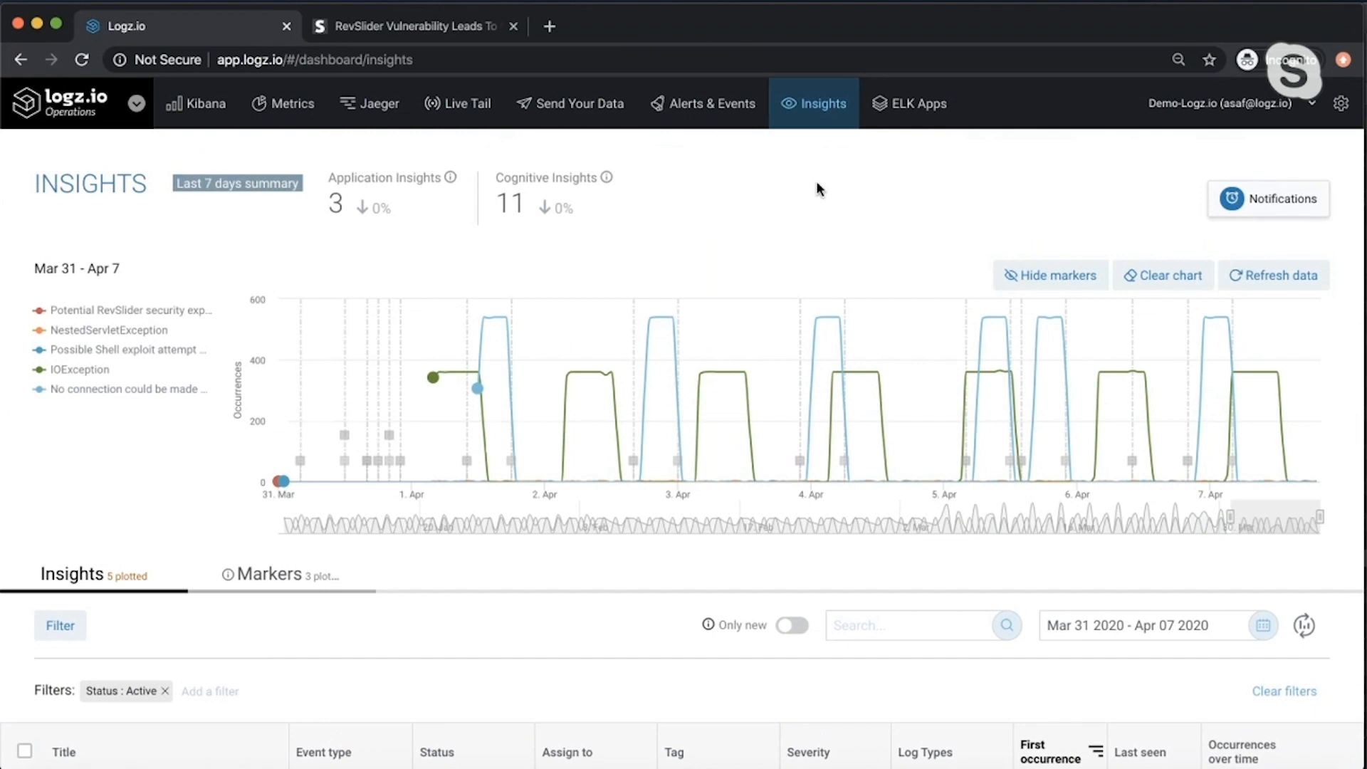
mouse_move(199, 107)
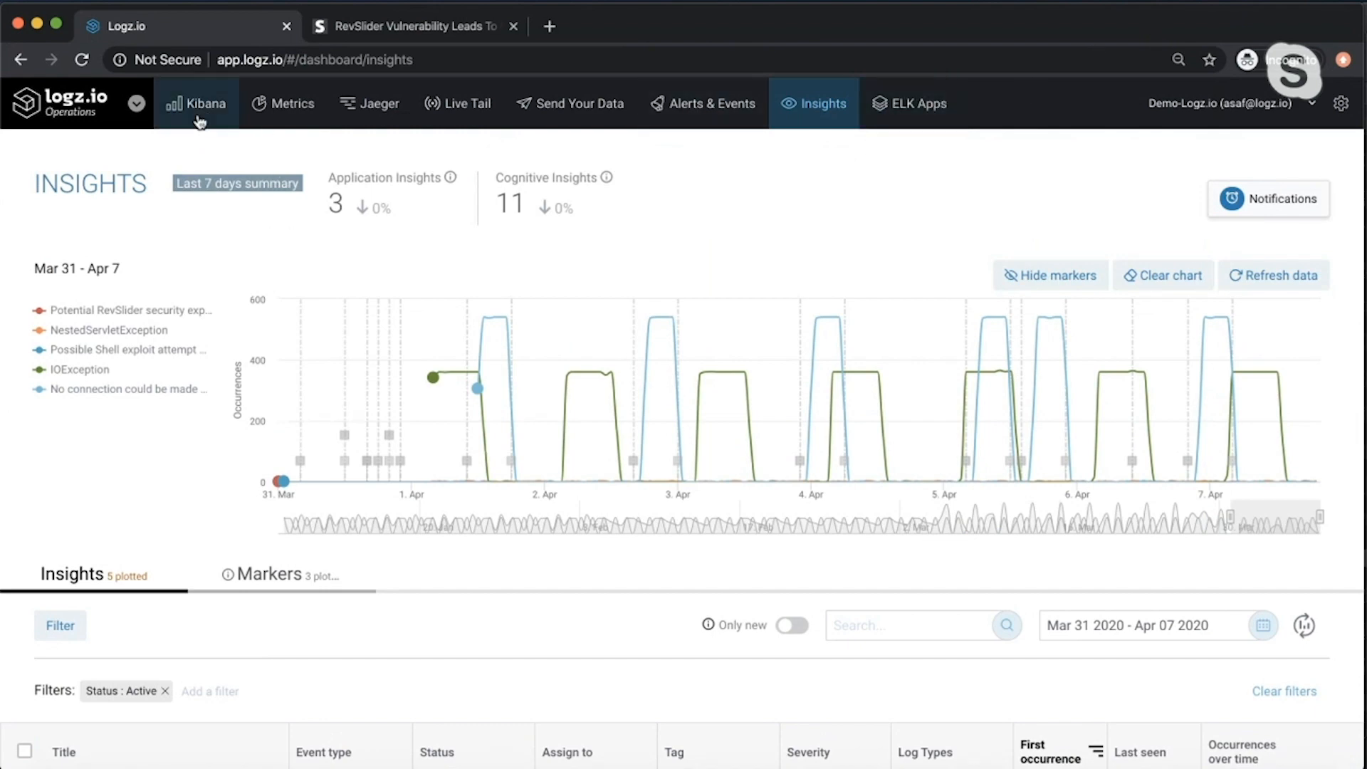
- Navigate from Insights via the top nav toward the Kibana log explorer
click(198, 103)
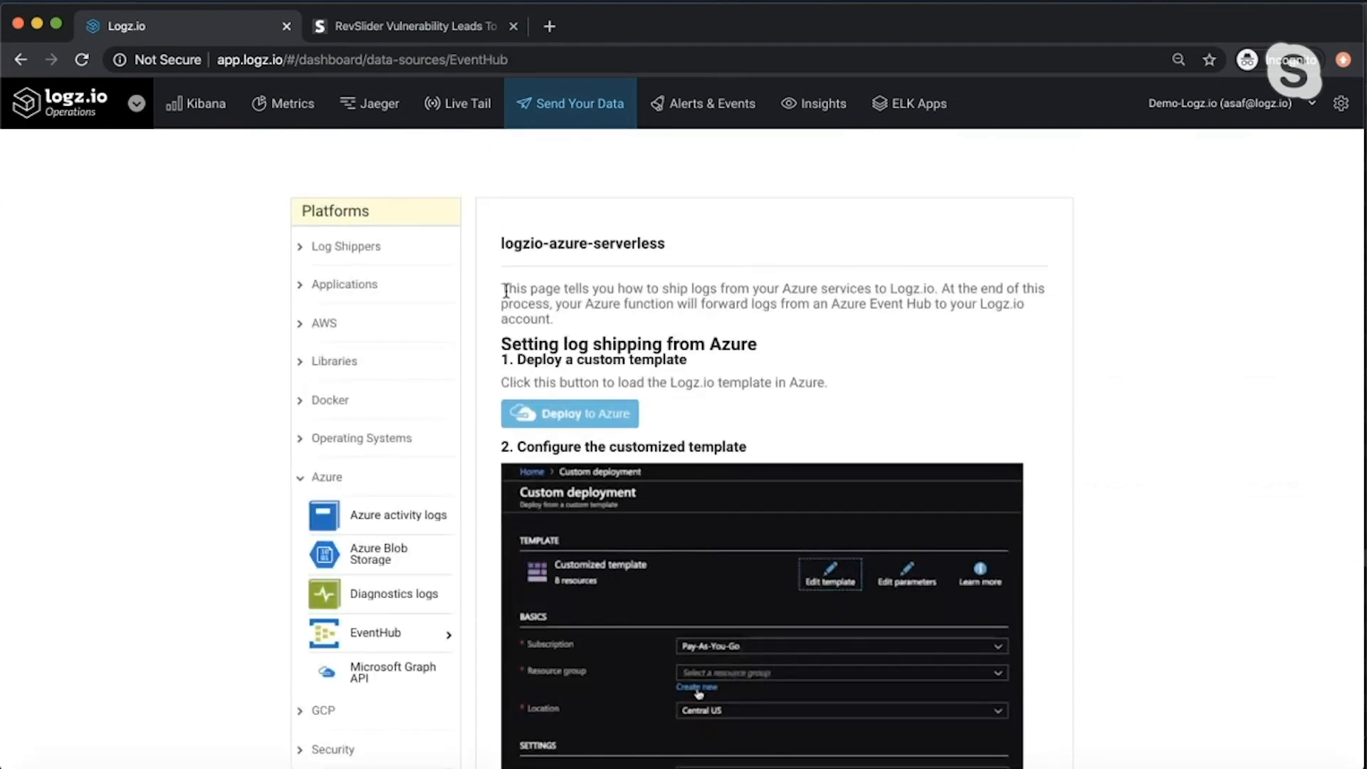
mouse_move(634, 335)
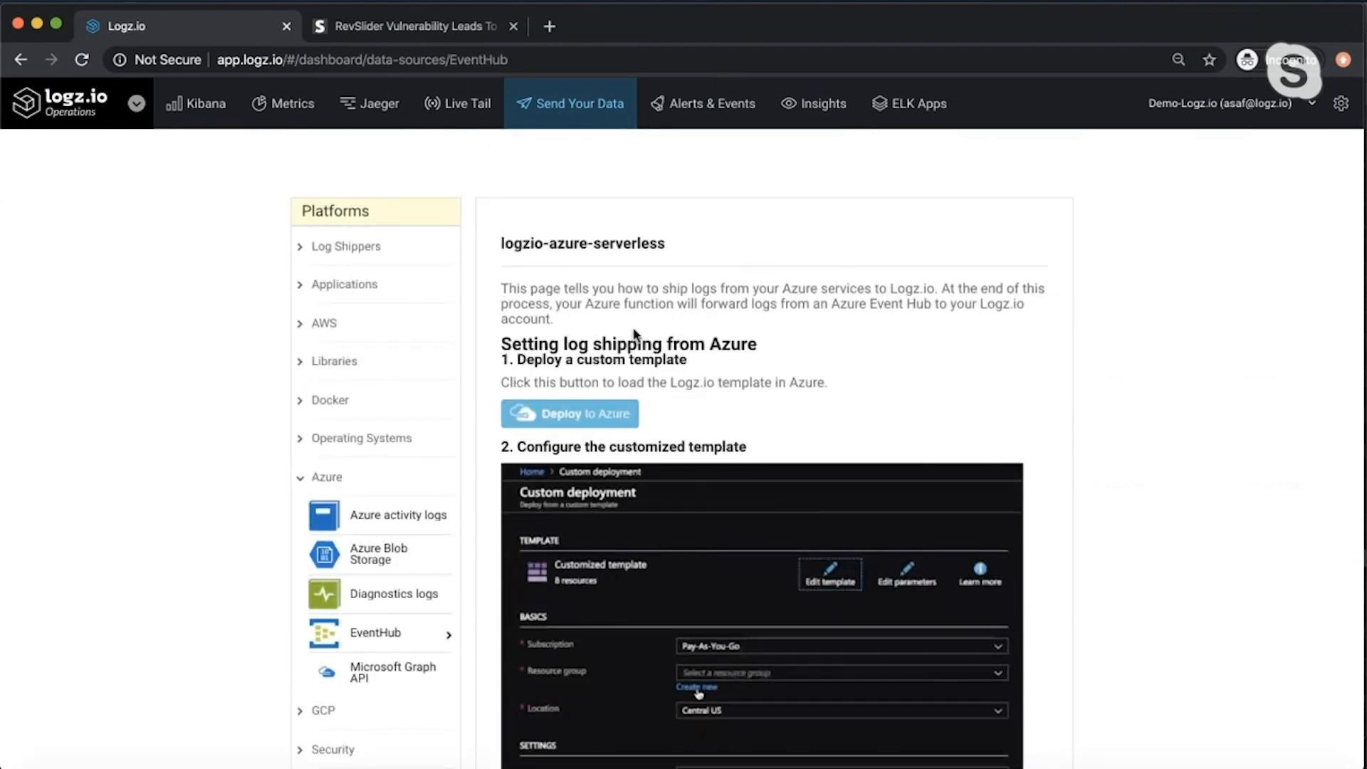
mouse_move(541, 356)
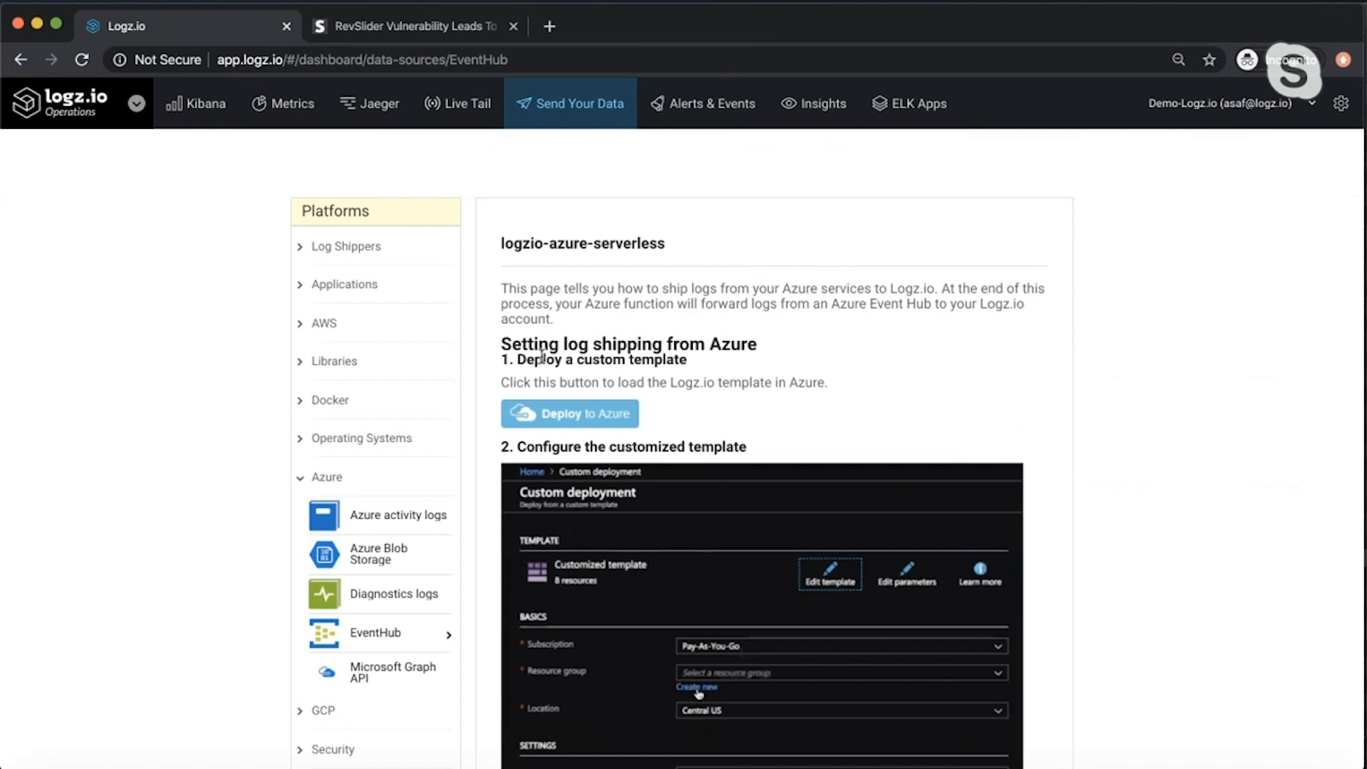
mouse_move(689, 400)
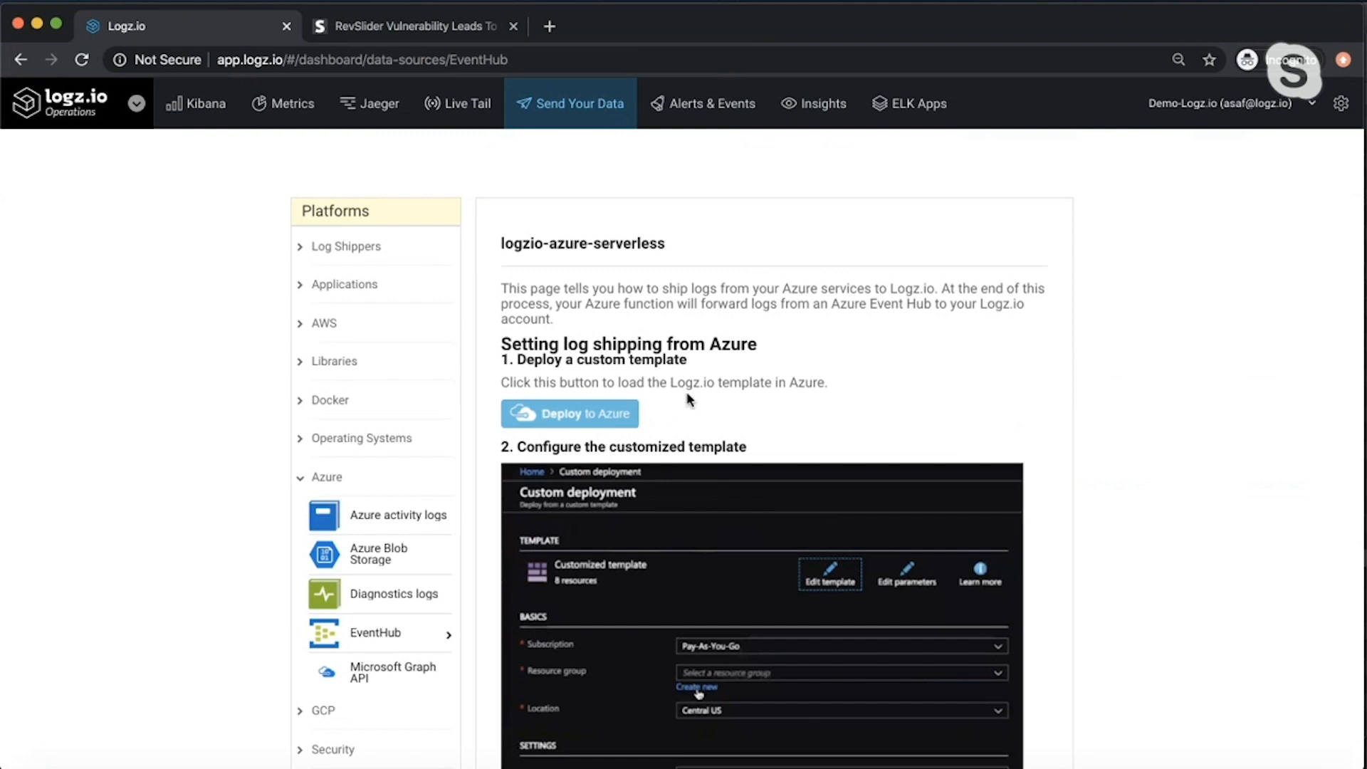
scroll(down, 3)
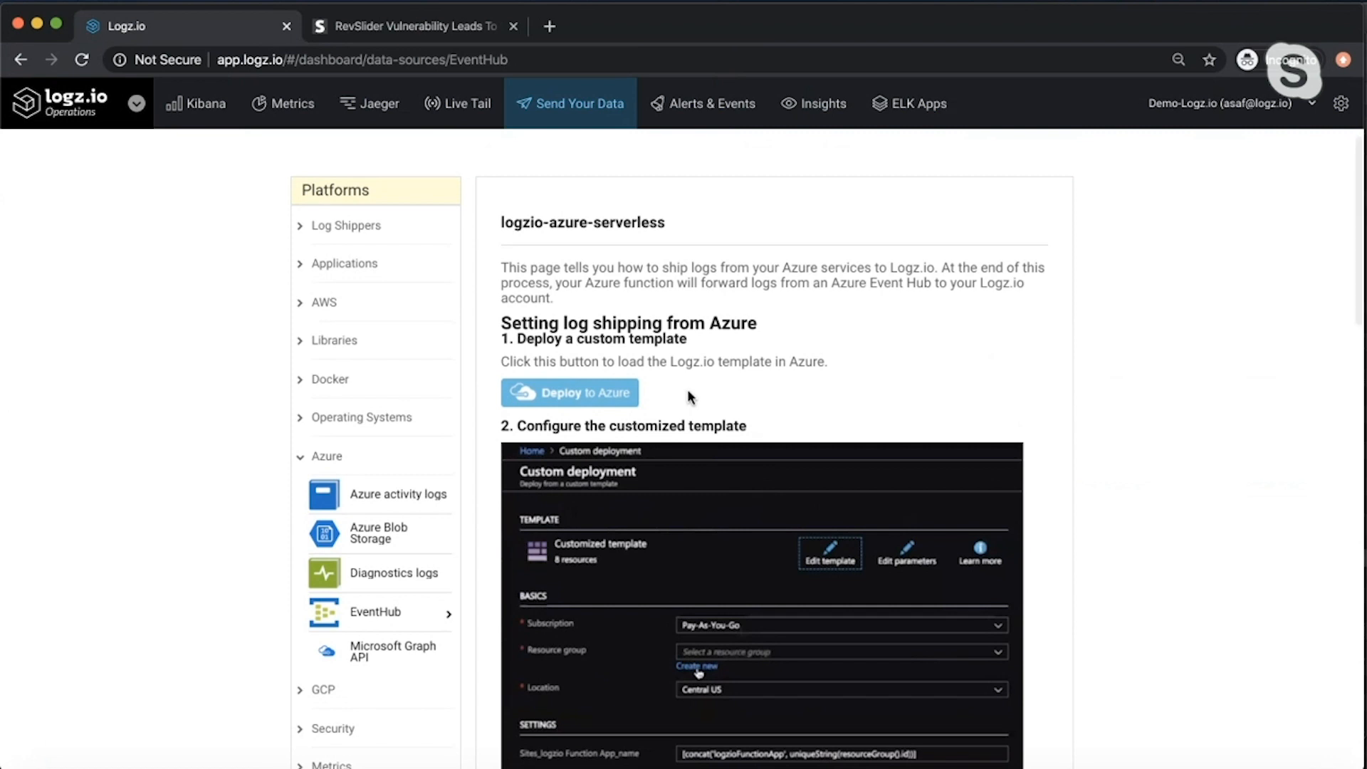
scroll(down, 3)
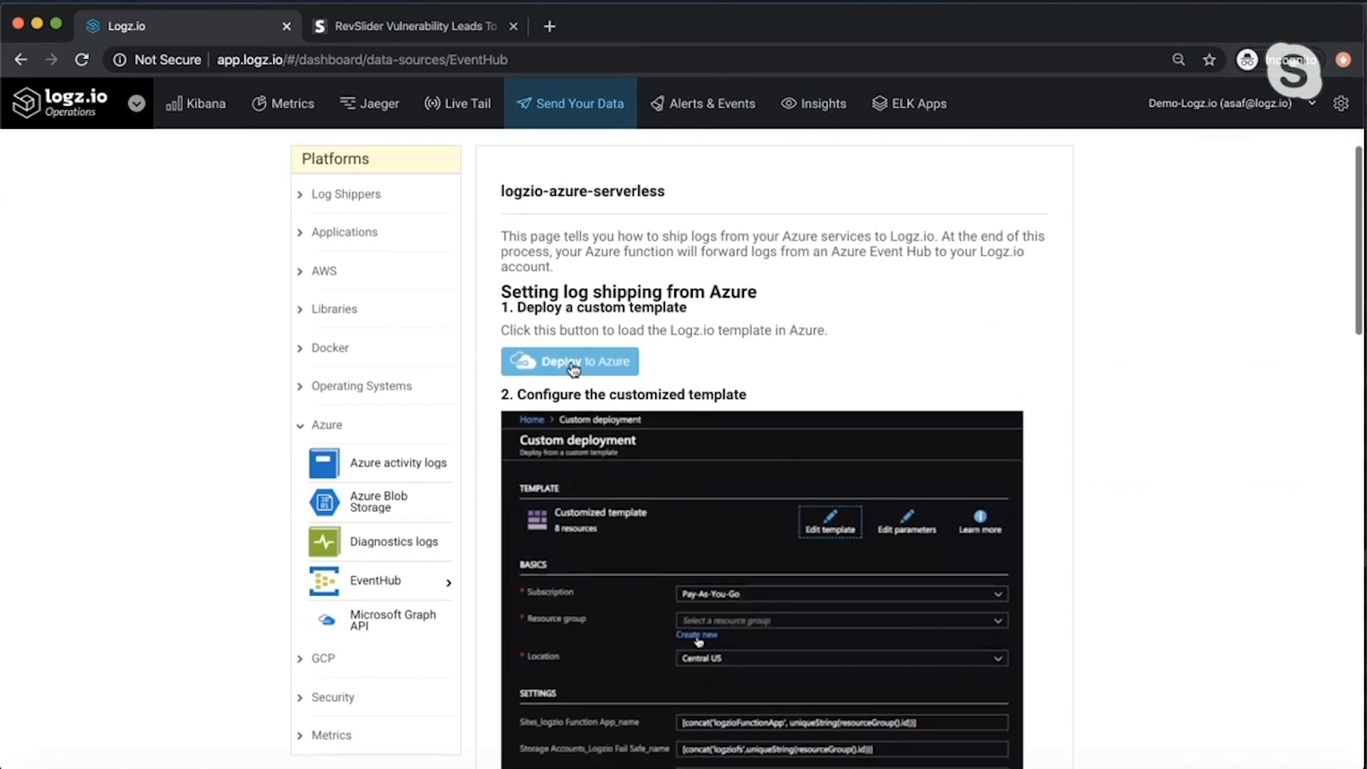
mouse_move(597, 296)
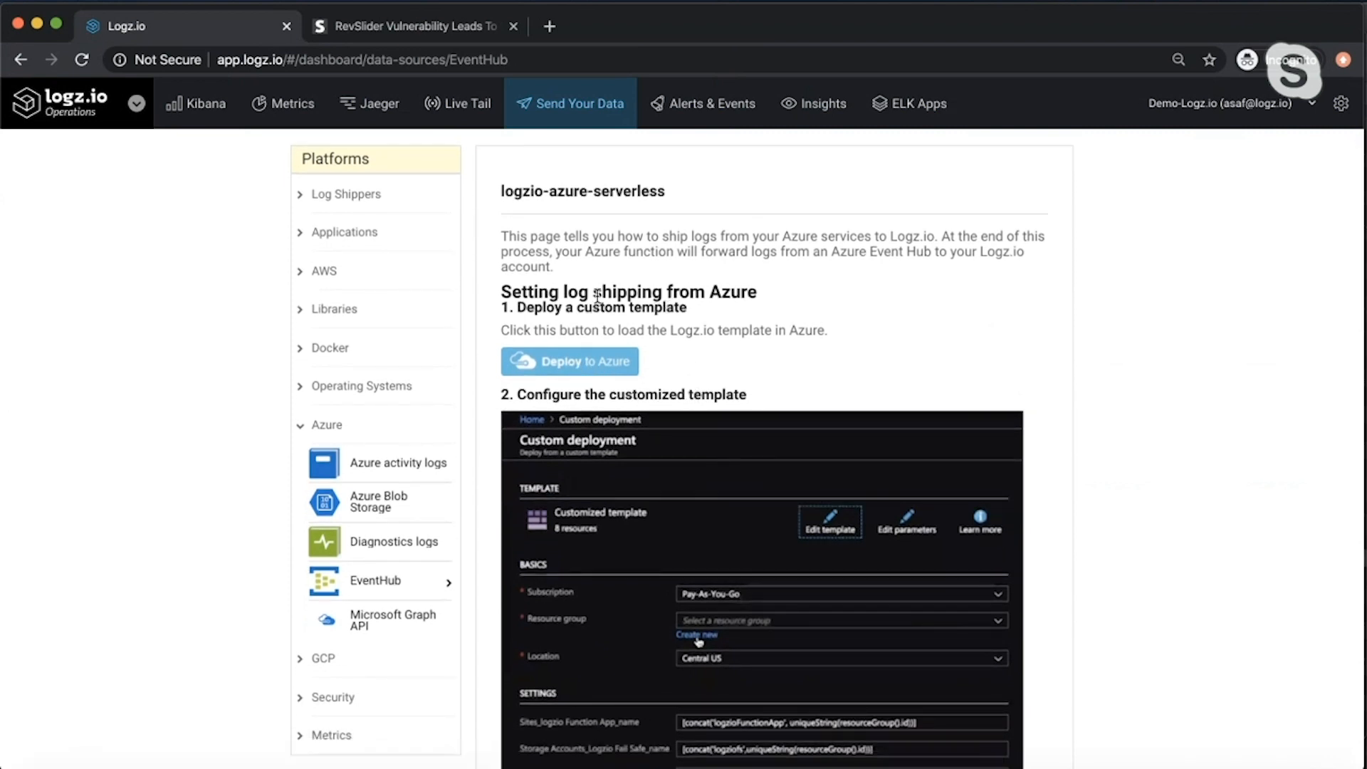
mouse_move(707, 372)
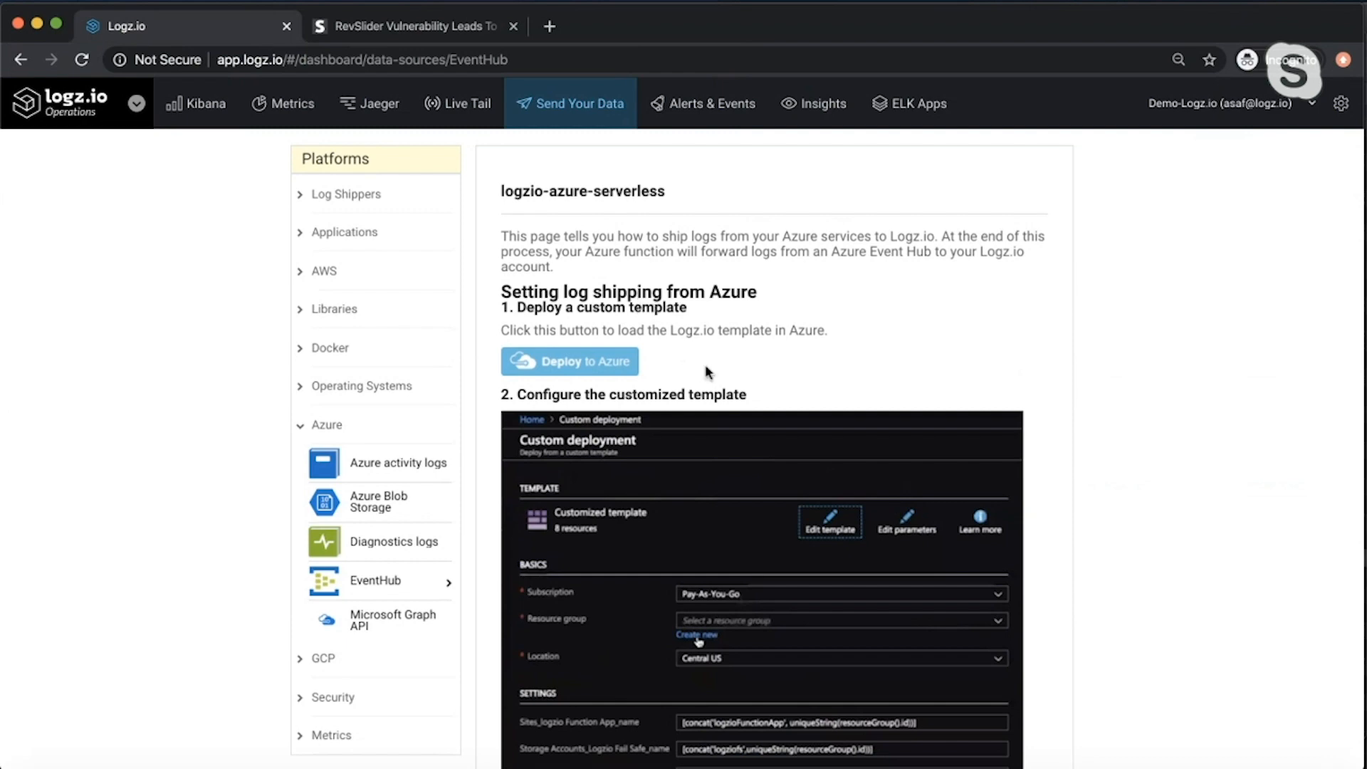
scroll(down, 3)
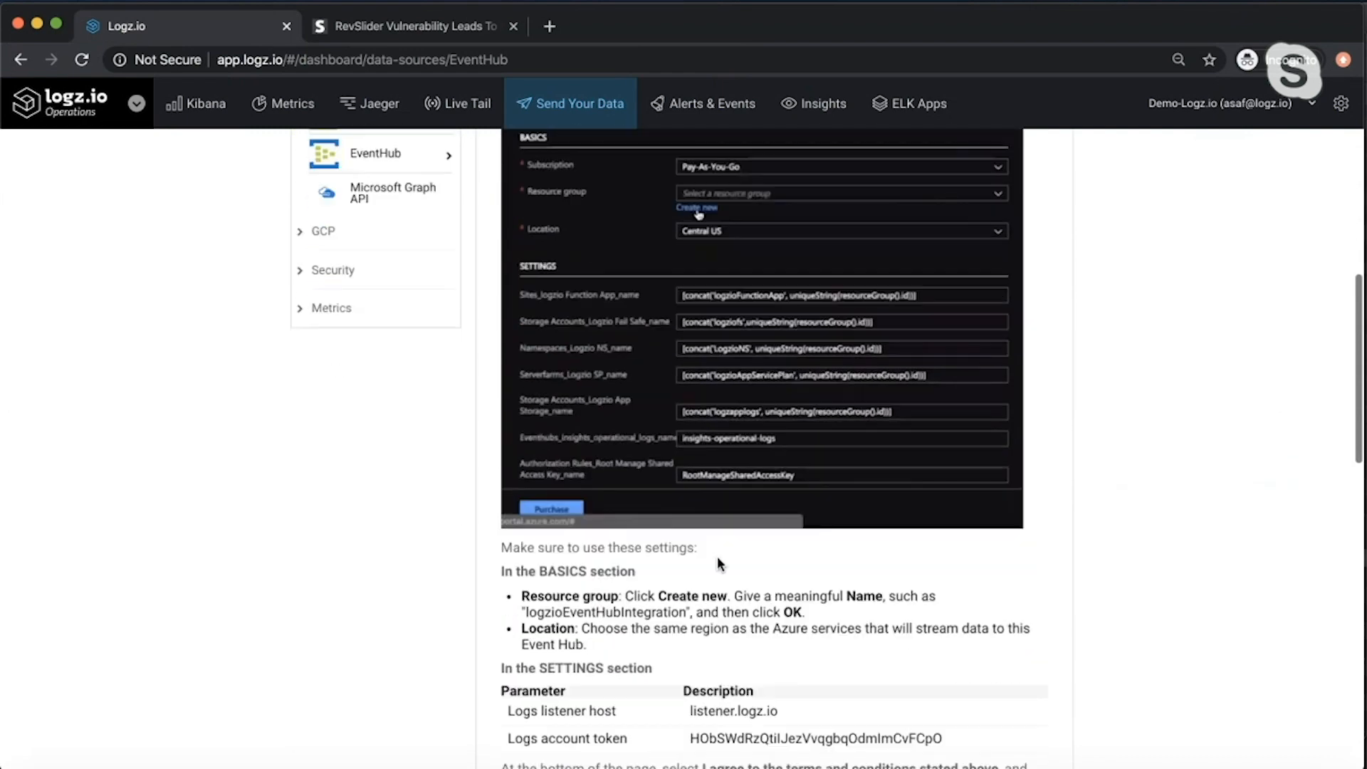
scroll(down, 3)
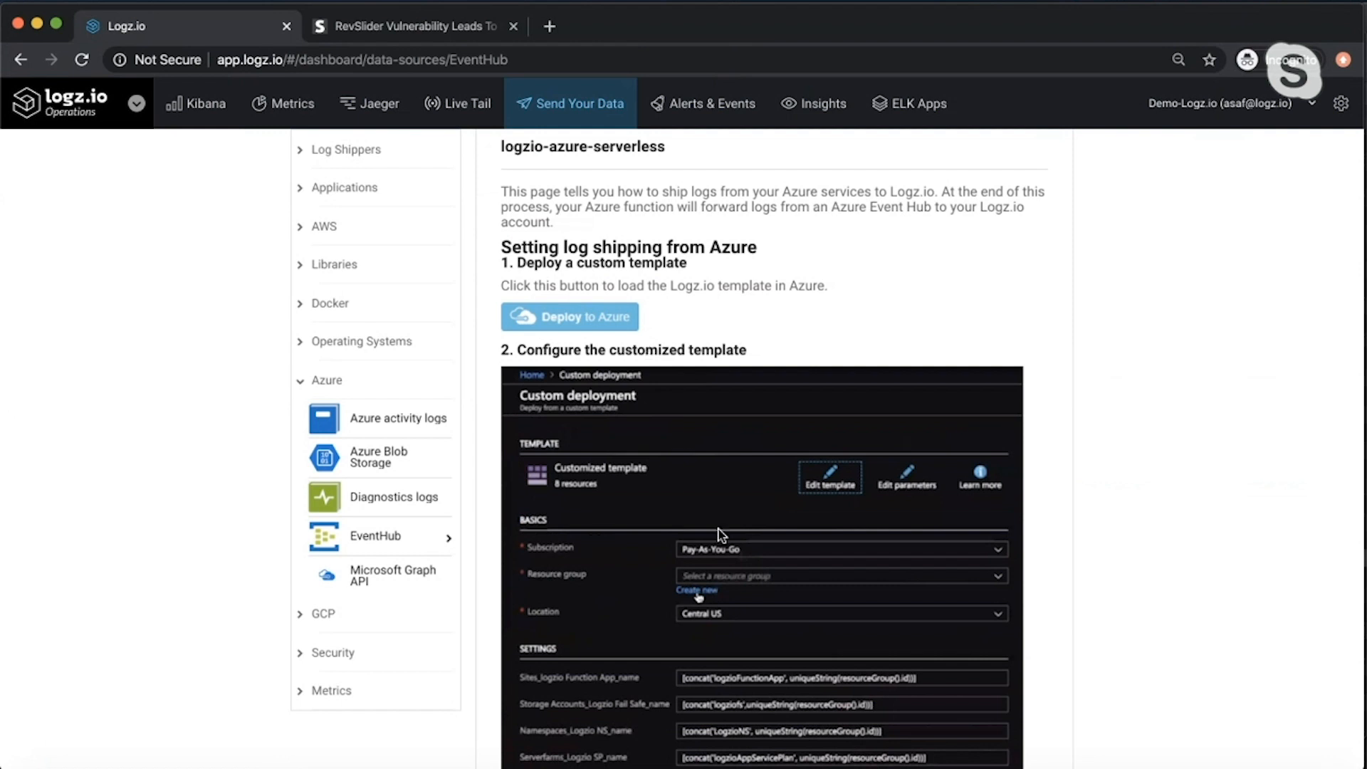
mouse_move(369, 504)
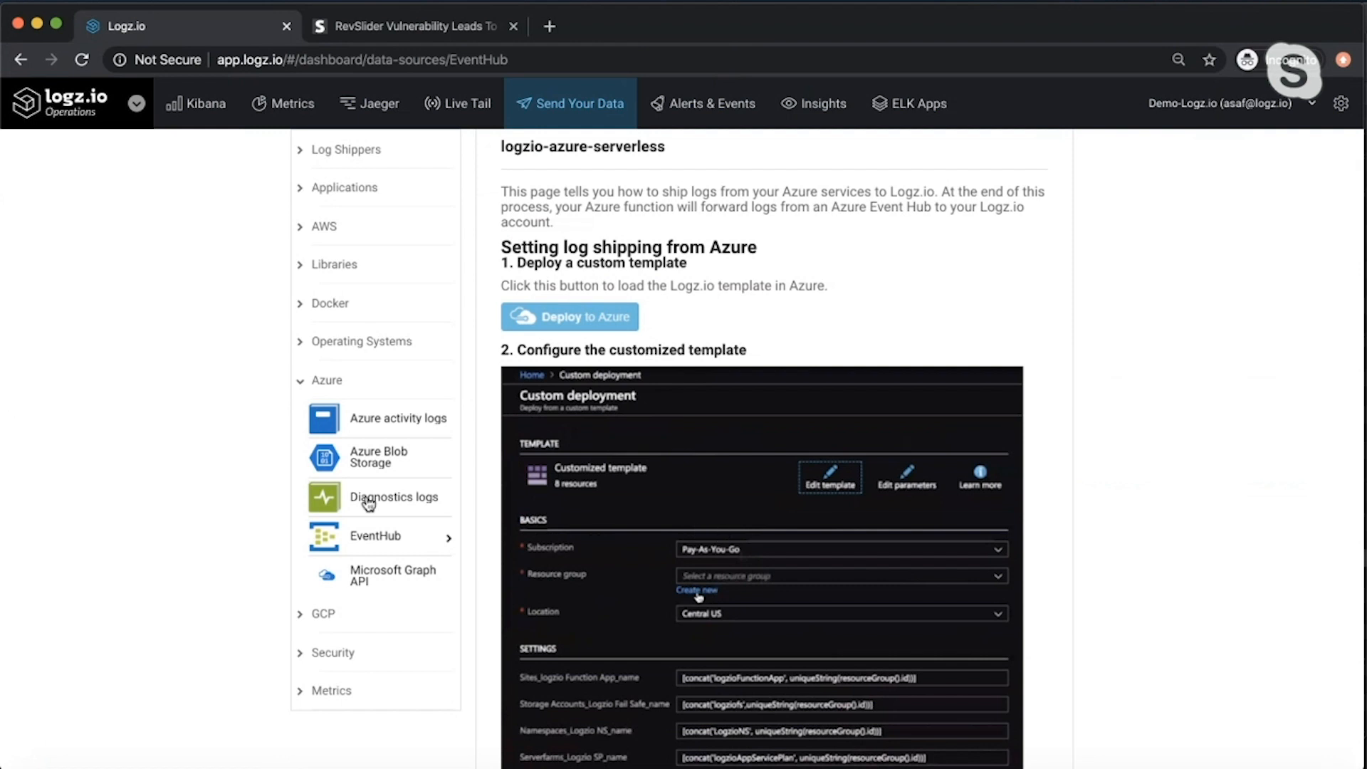
mouse_move(368, 581)
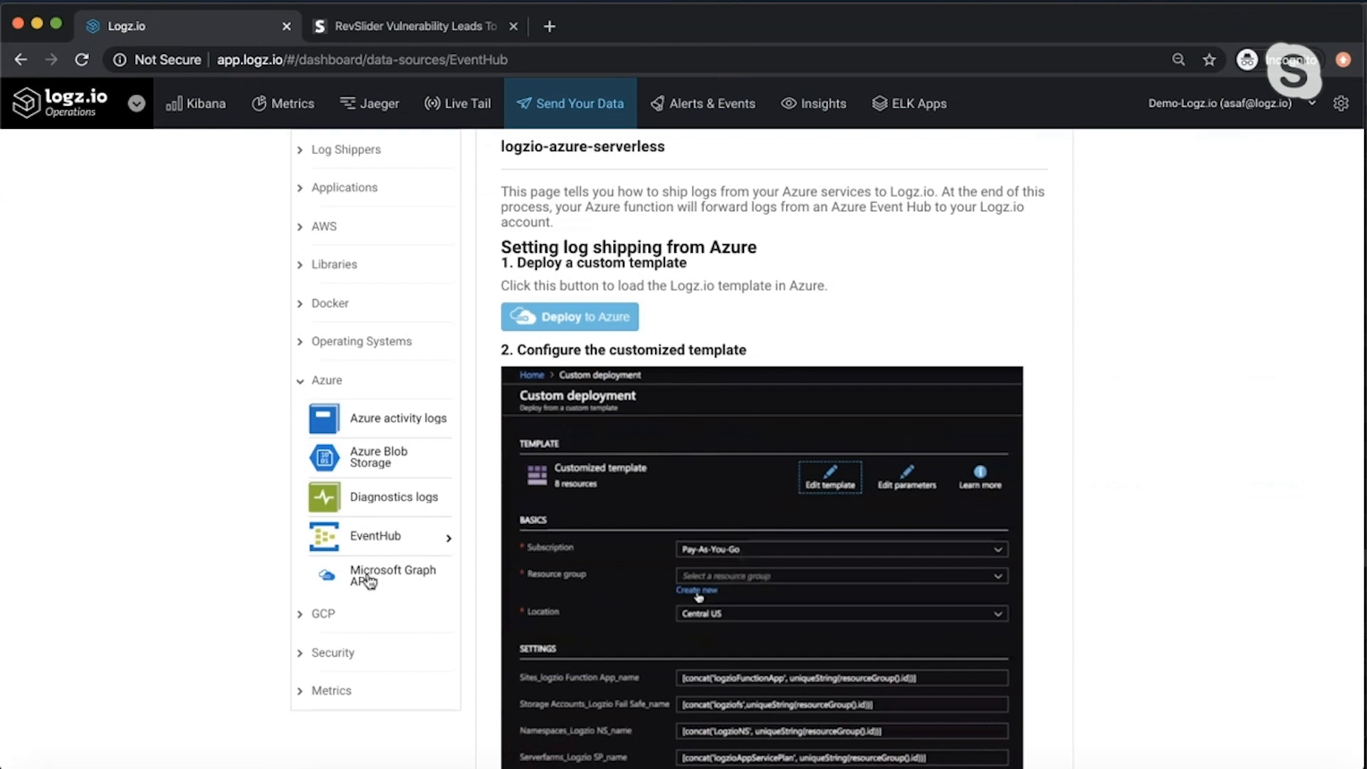
- View the Microsoft Graph API guide, then the Azure activity logs guide with its deployment parameters
click(393, 575)
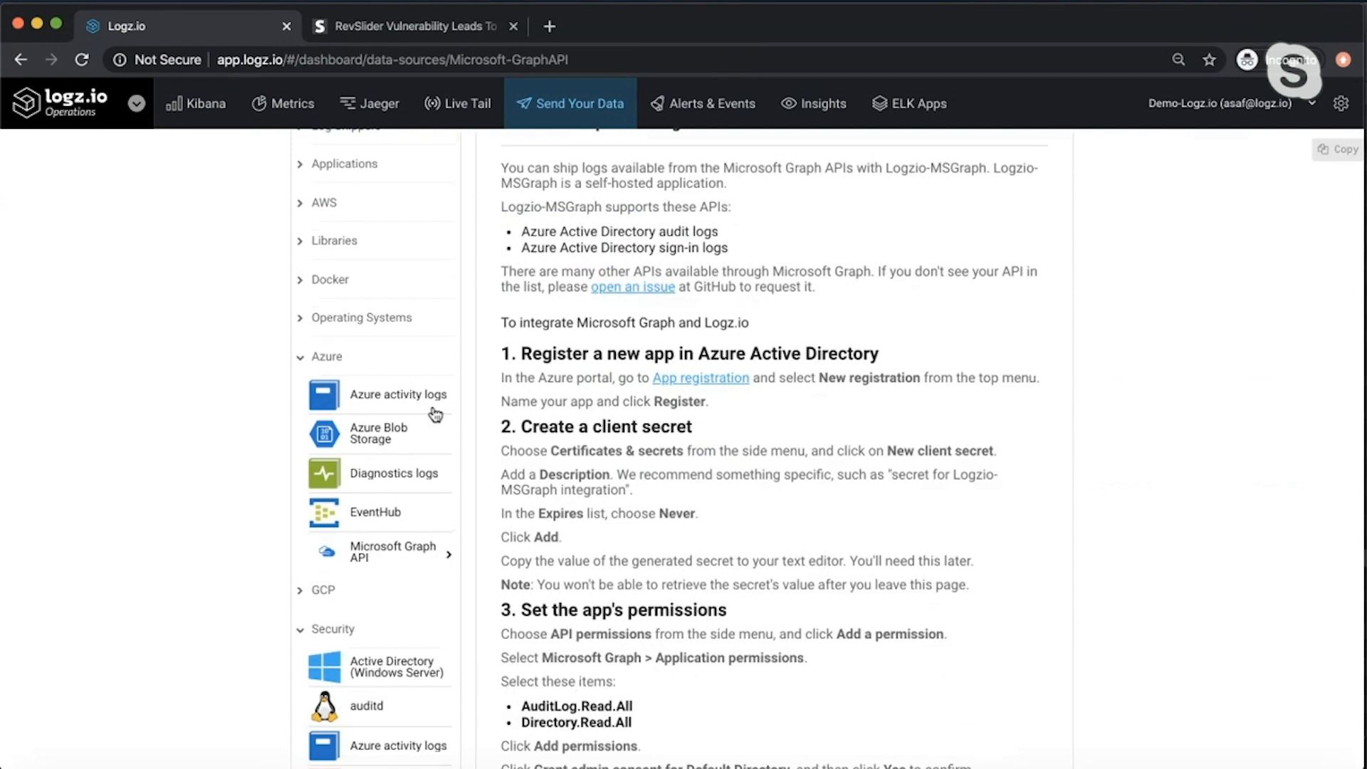
click(400, 394)
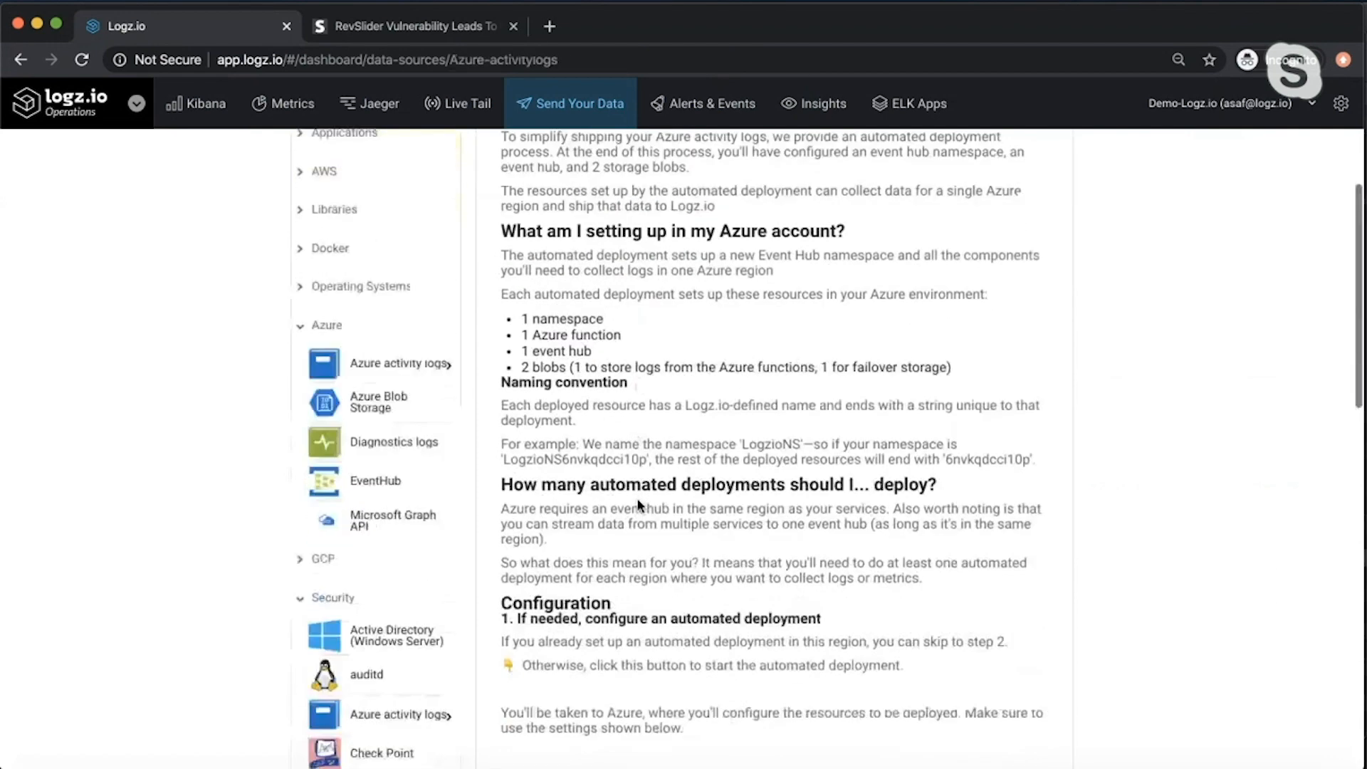
scroll(down, 3)
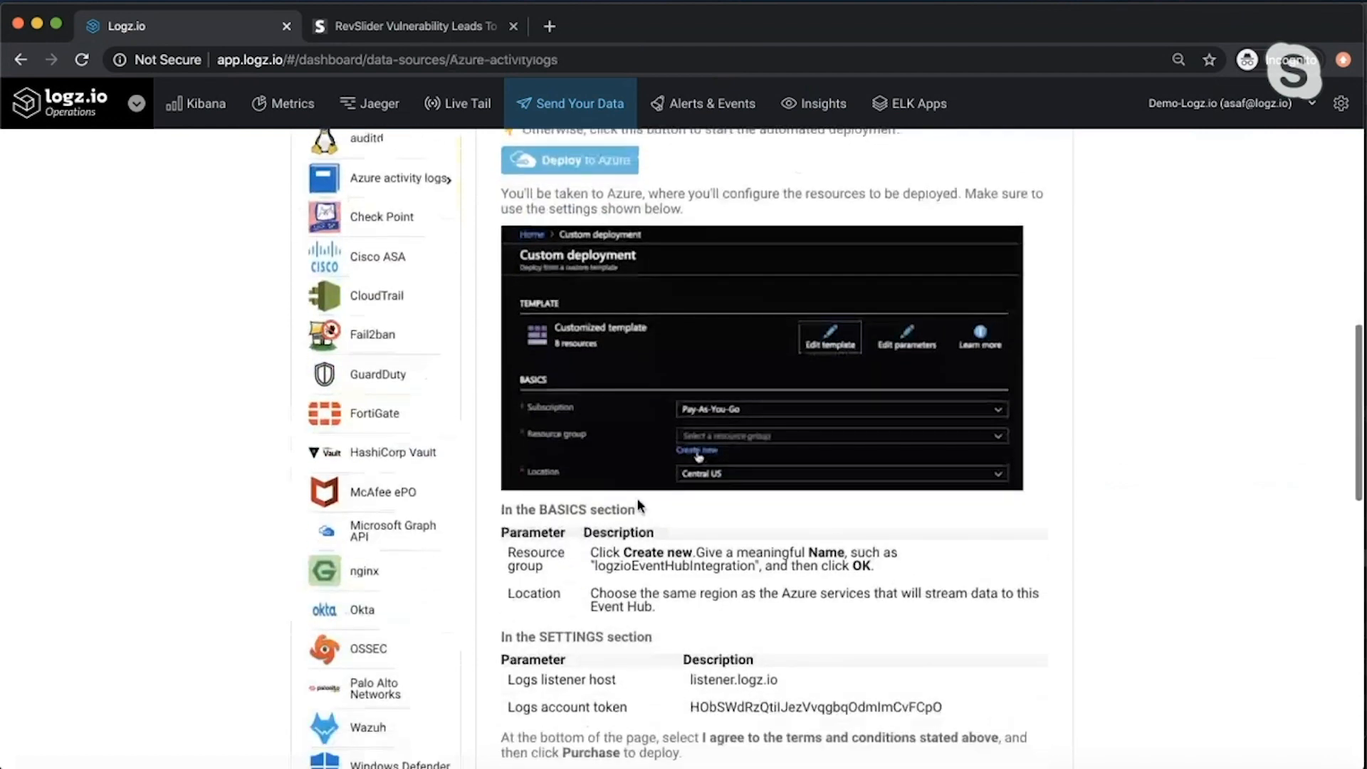